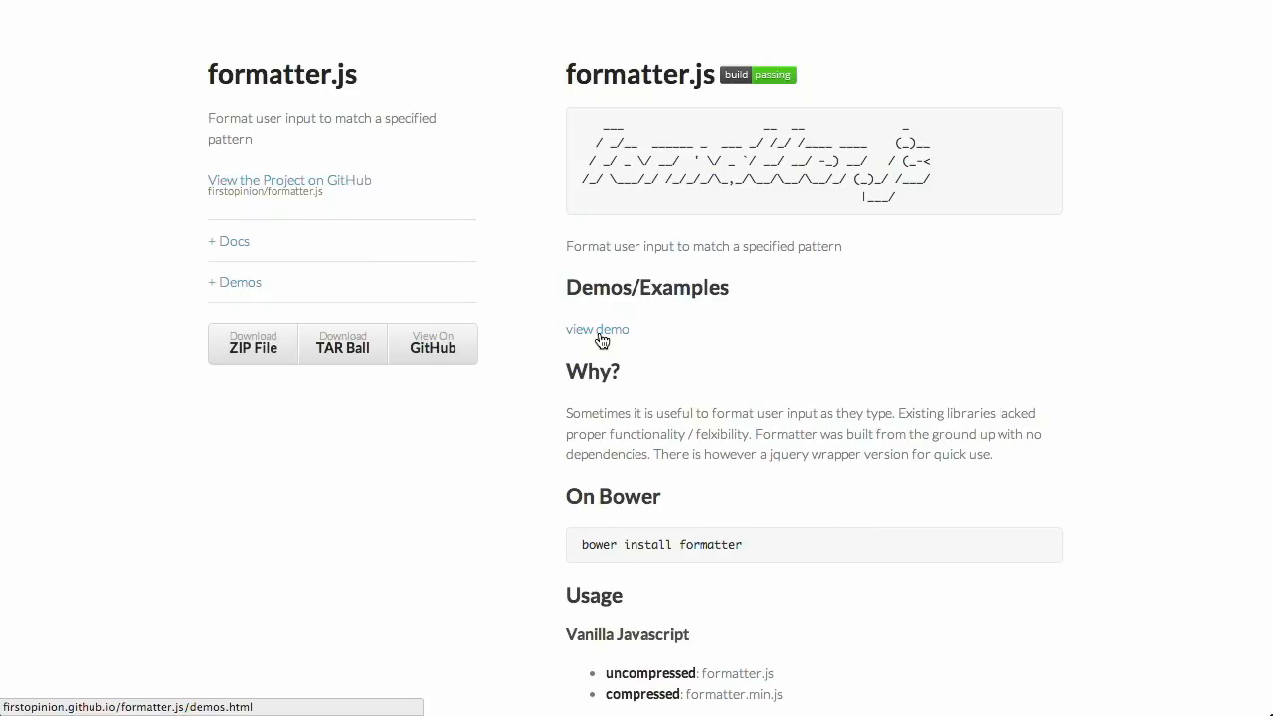
Scroll the PixelKit README through the Dark Velvet, Vanilla Cream, Metro Vibes, Modern Touch kits and changelog.
left_click(597, 329)
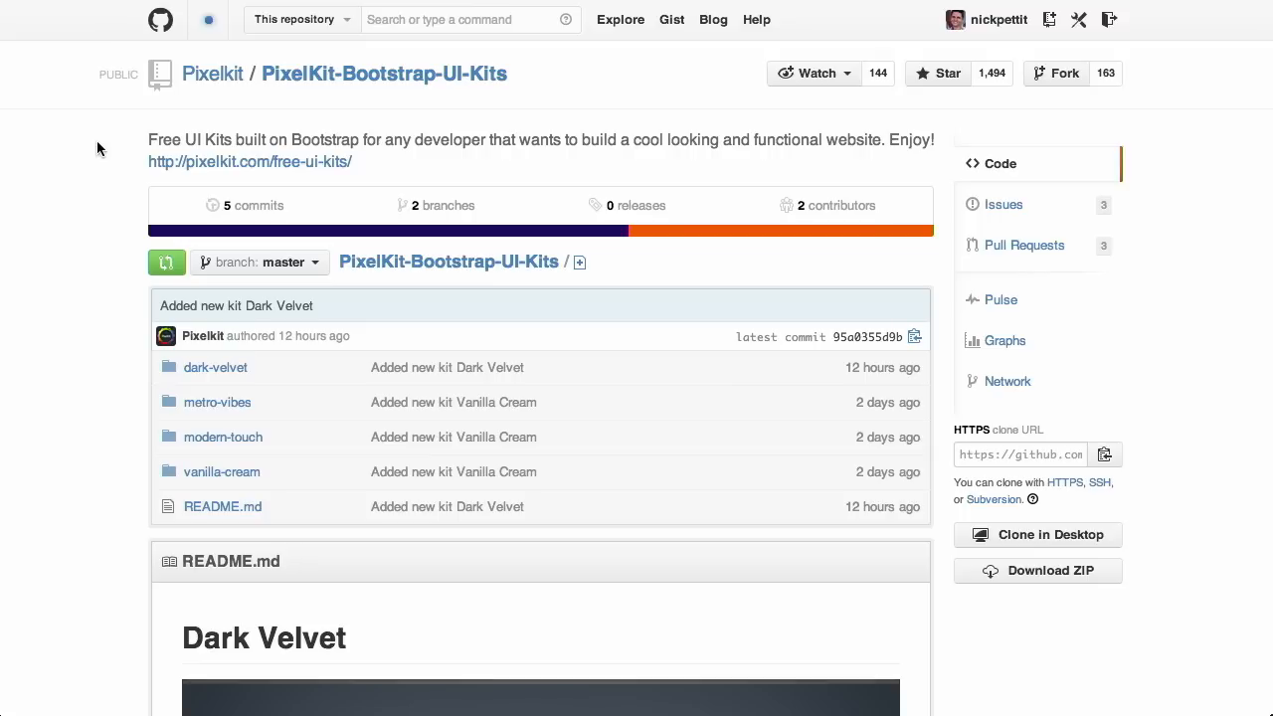
mouse_move(1131, 368)
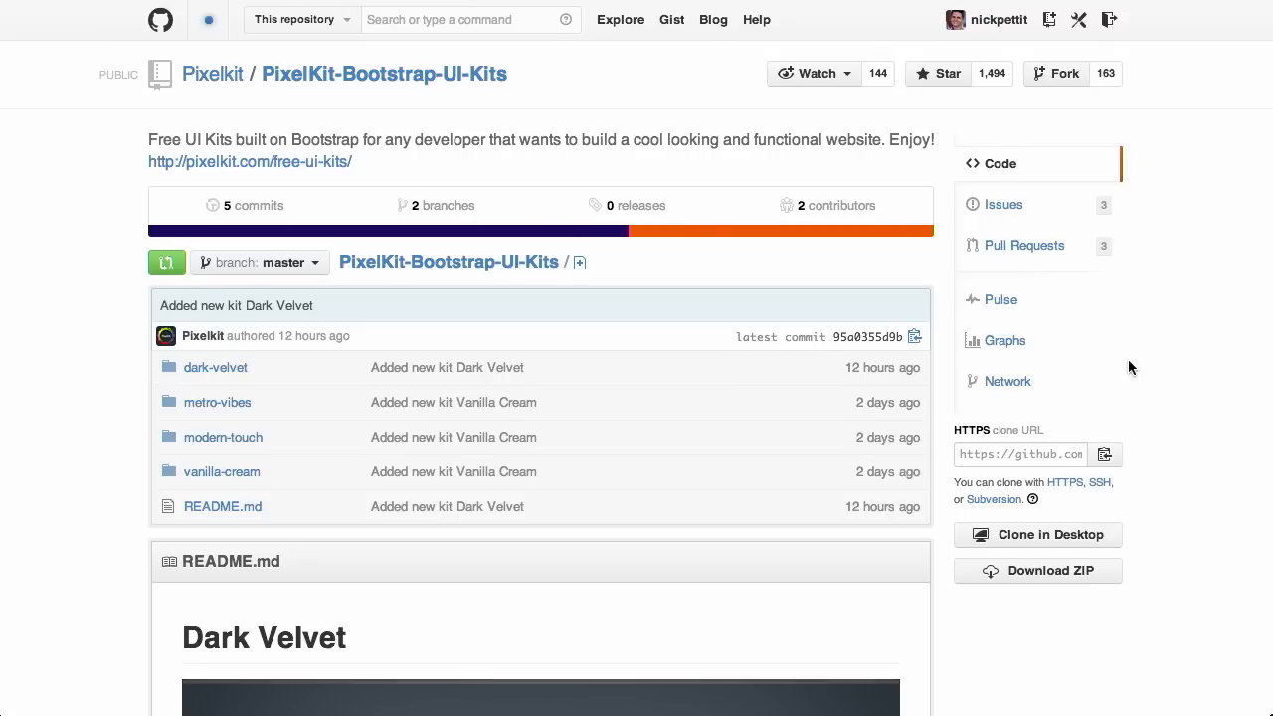
scroll("down", 3)
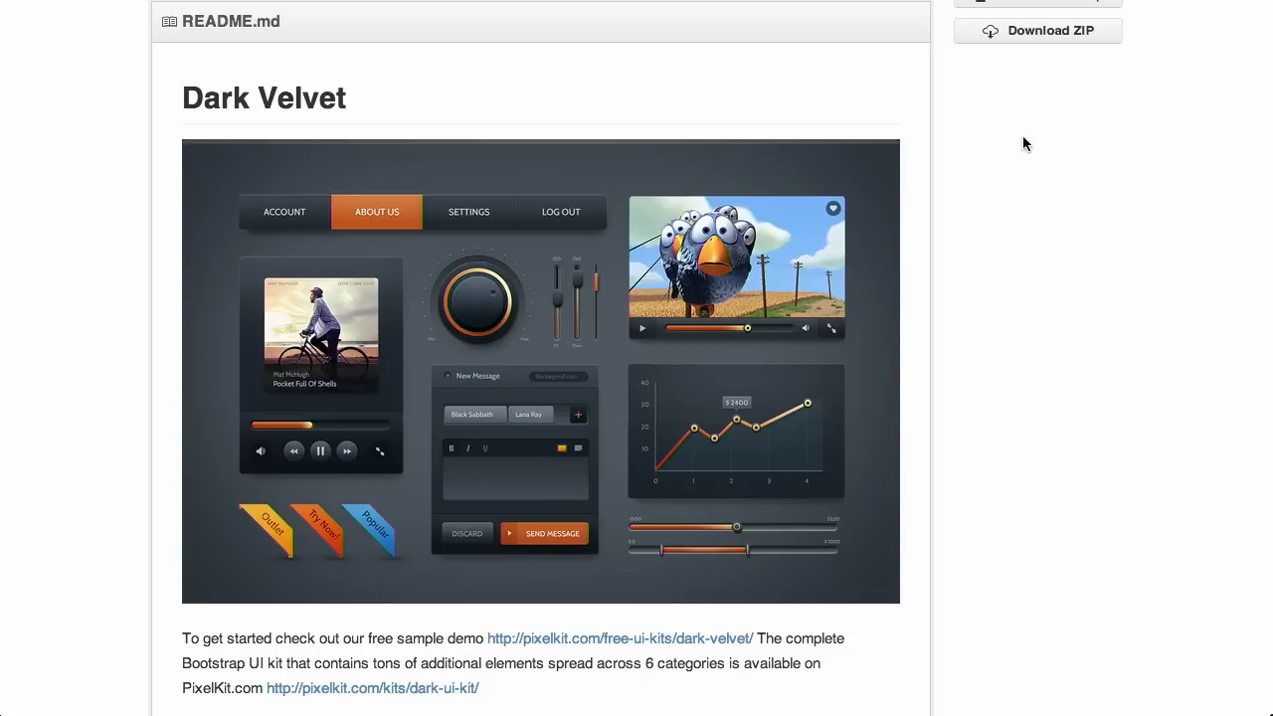
mouse_move(1027, 306)
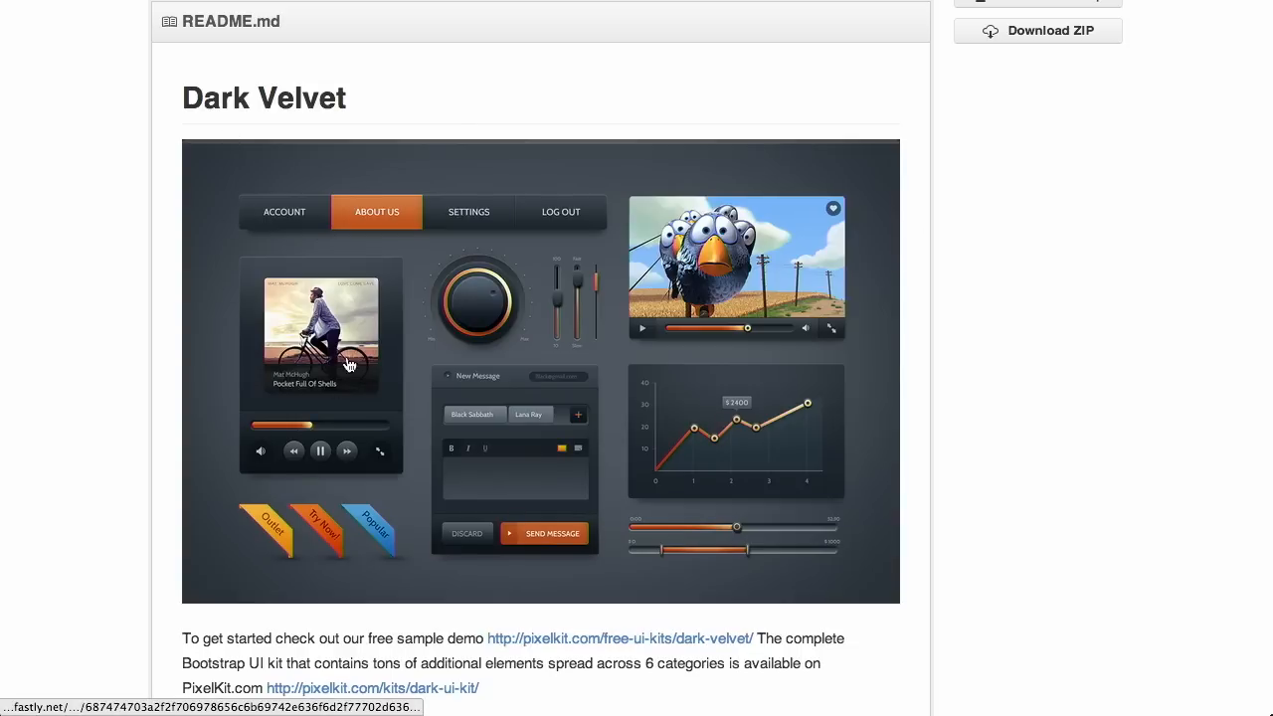
mouse_move(678, 497)
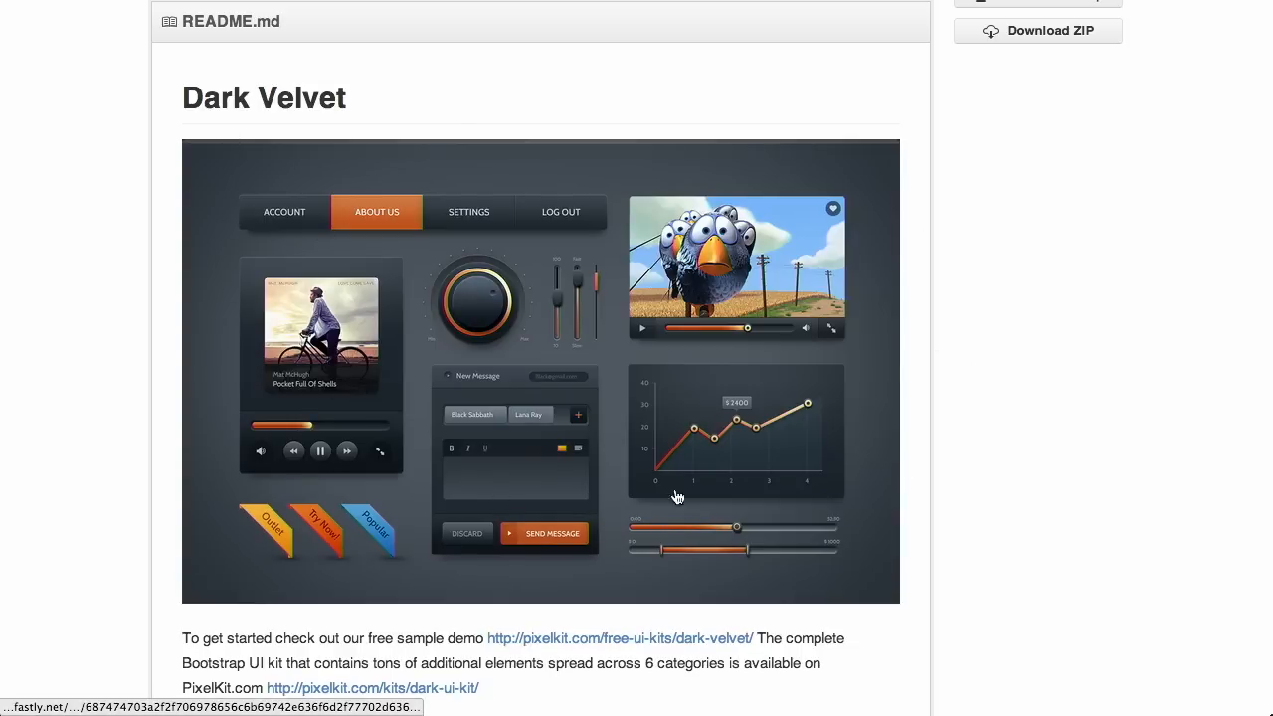
mouse_move(893, 537)
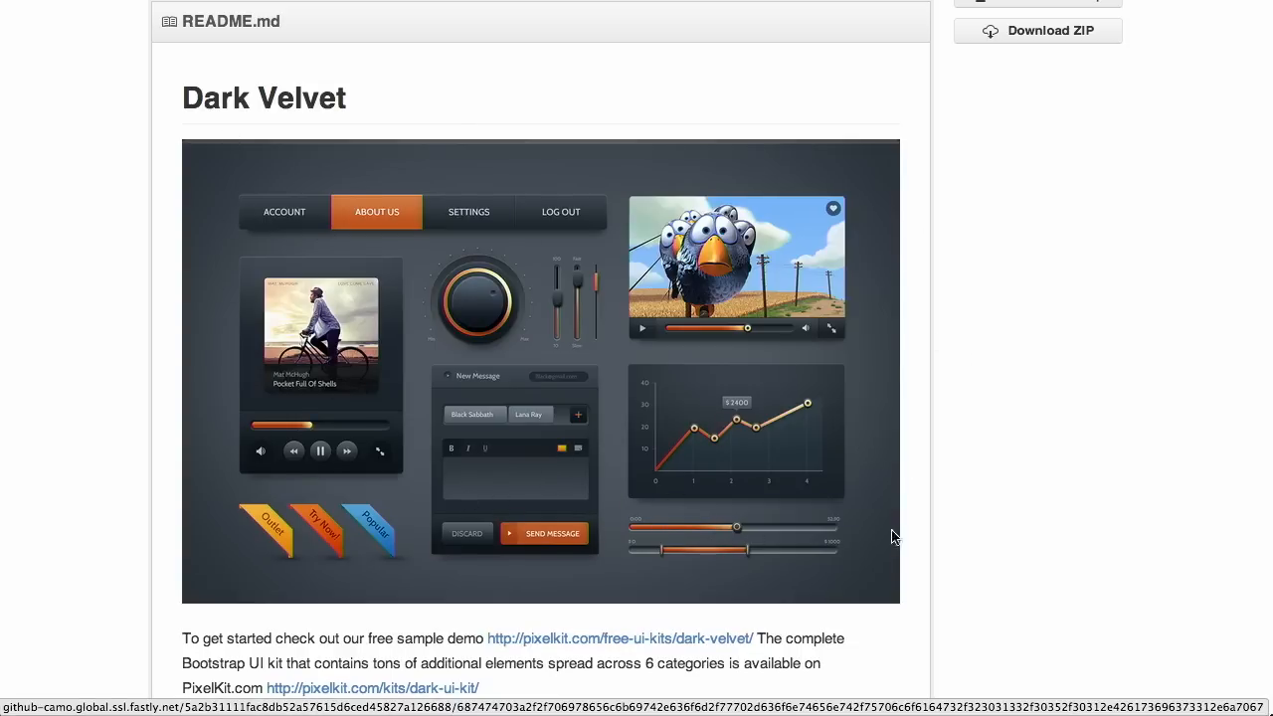
scroll("down", 3)
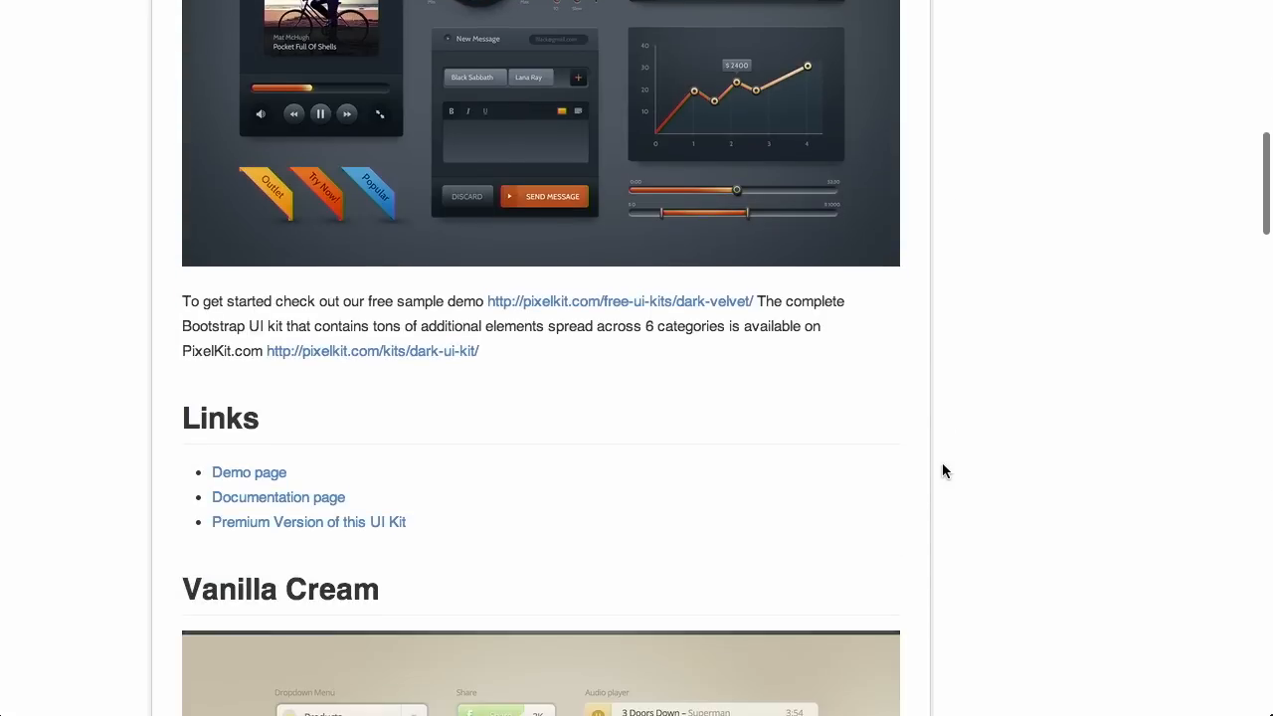
scroll("down", 3)
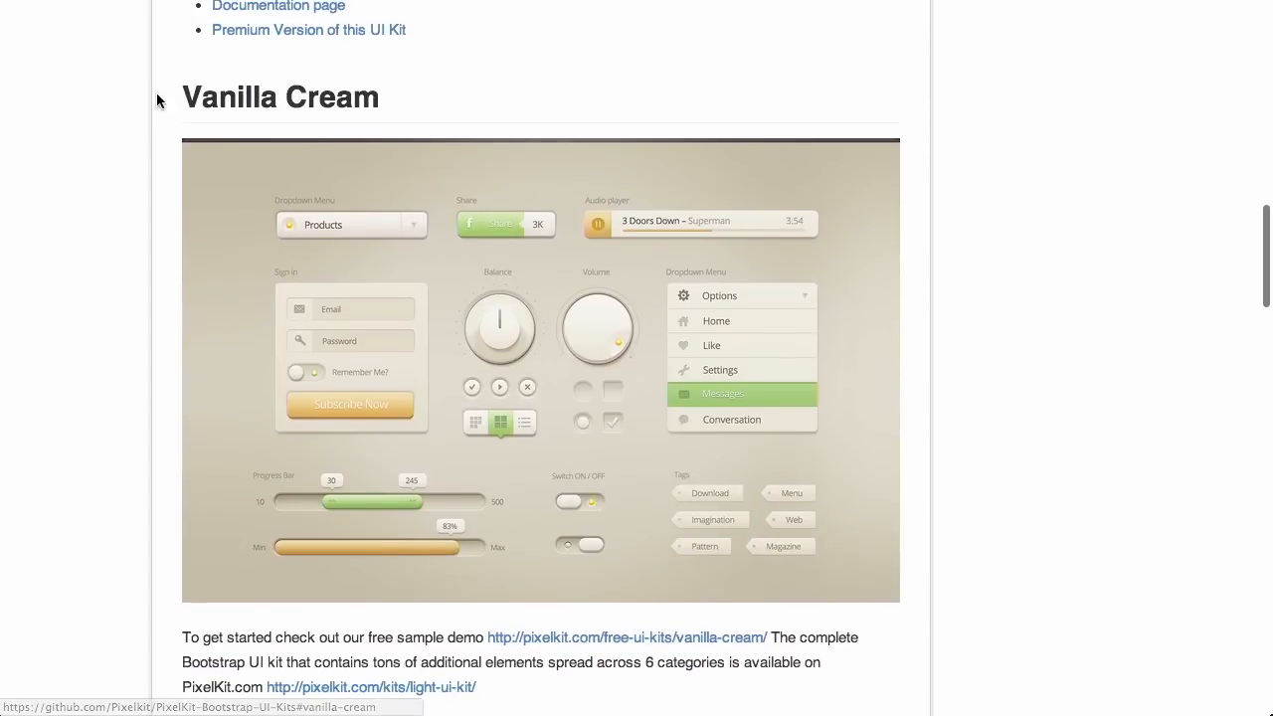
mouse_move(953, 607)
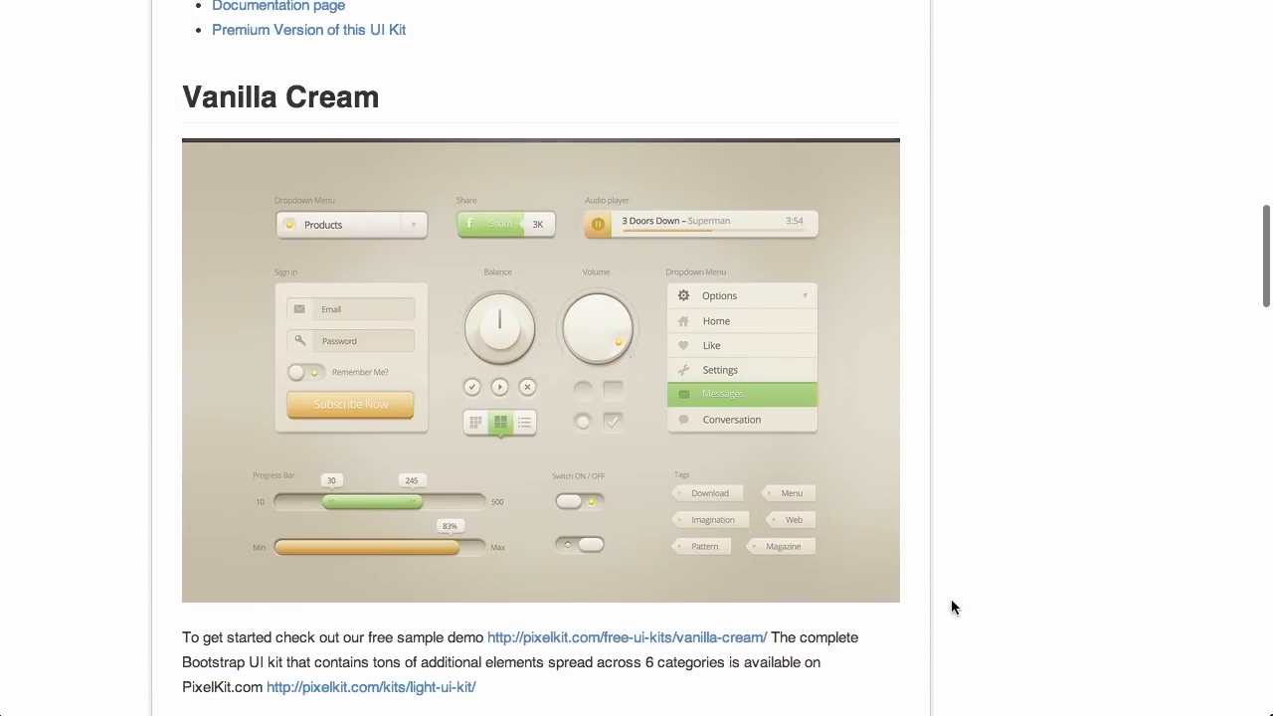
scroll("down", 3)
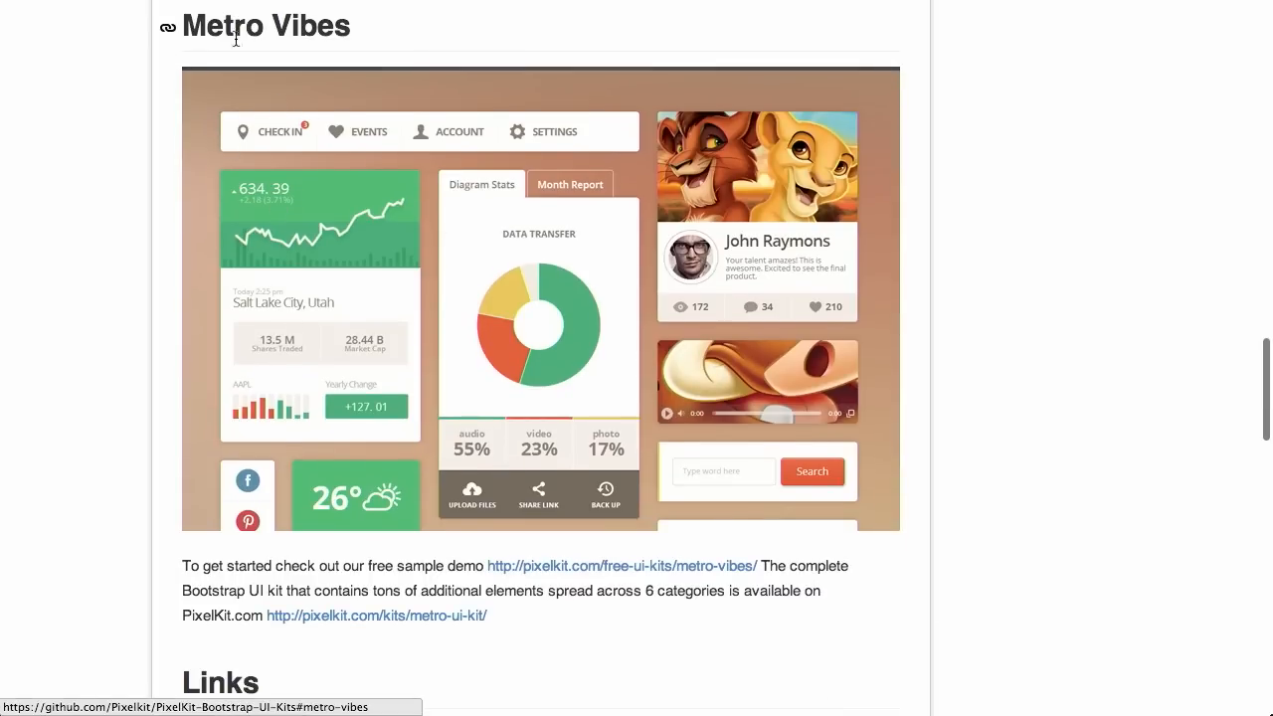
mouse_move(472, 536)
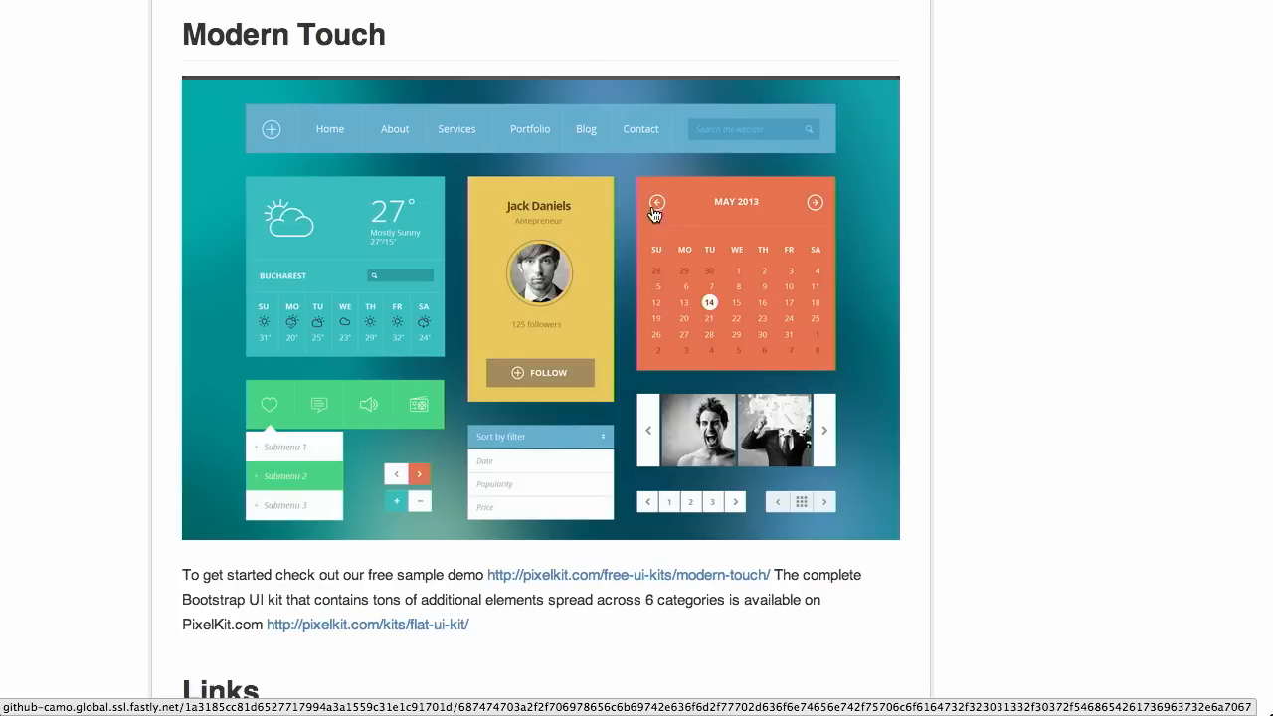
scroll("down", 3)
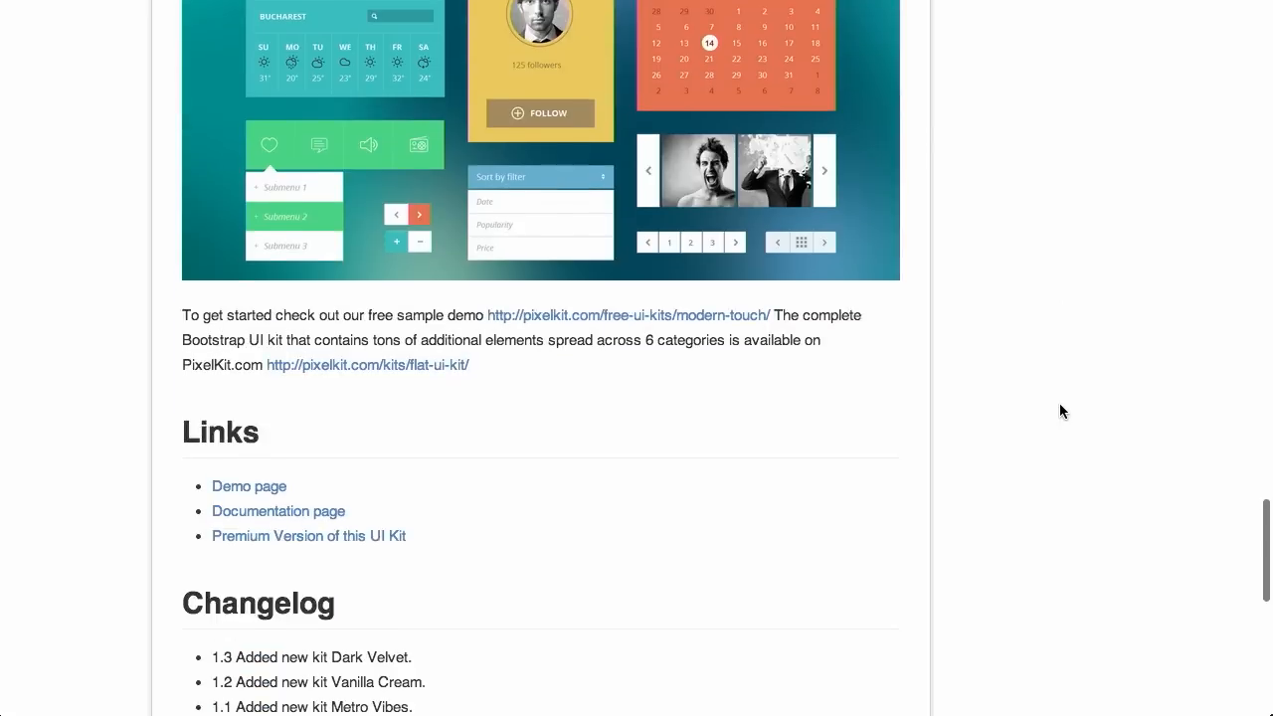
scroll("down", 3)
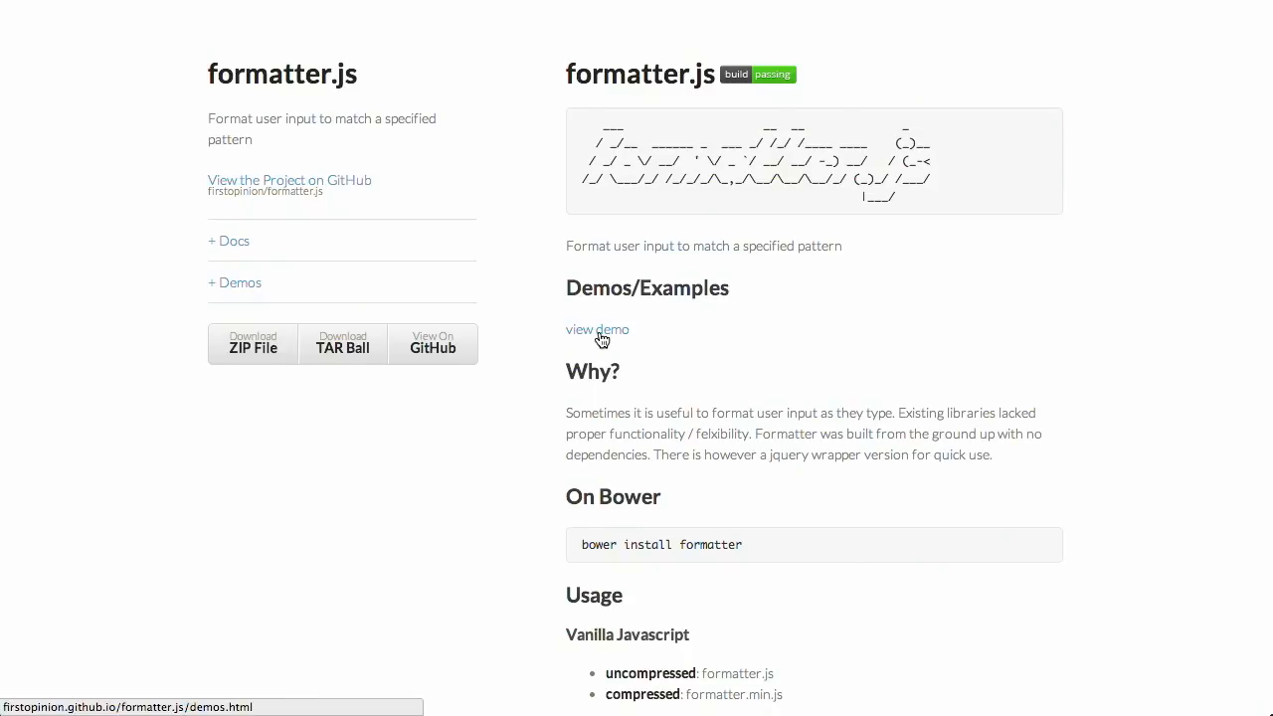
left_click(597, 329)
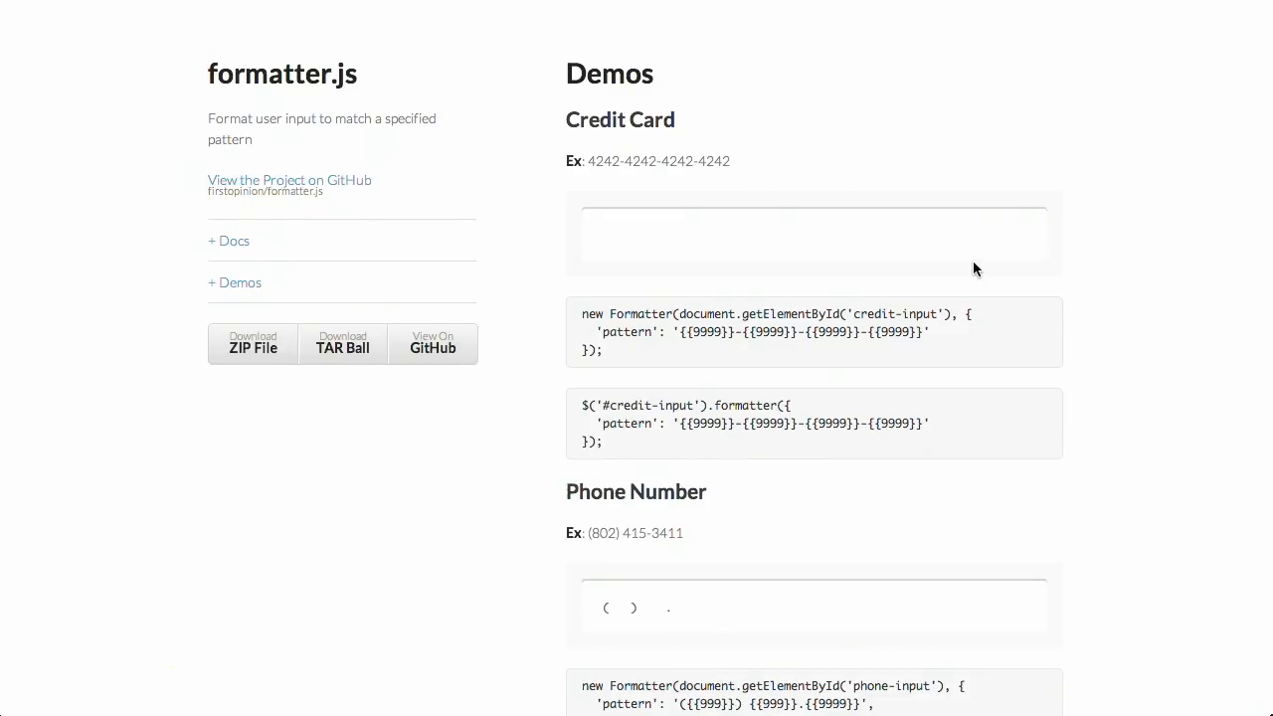
left_click(813, 236)
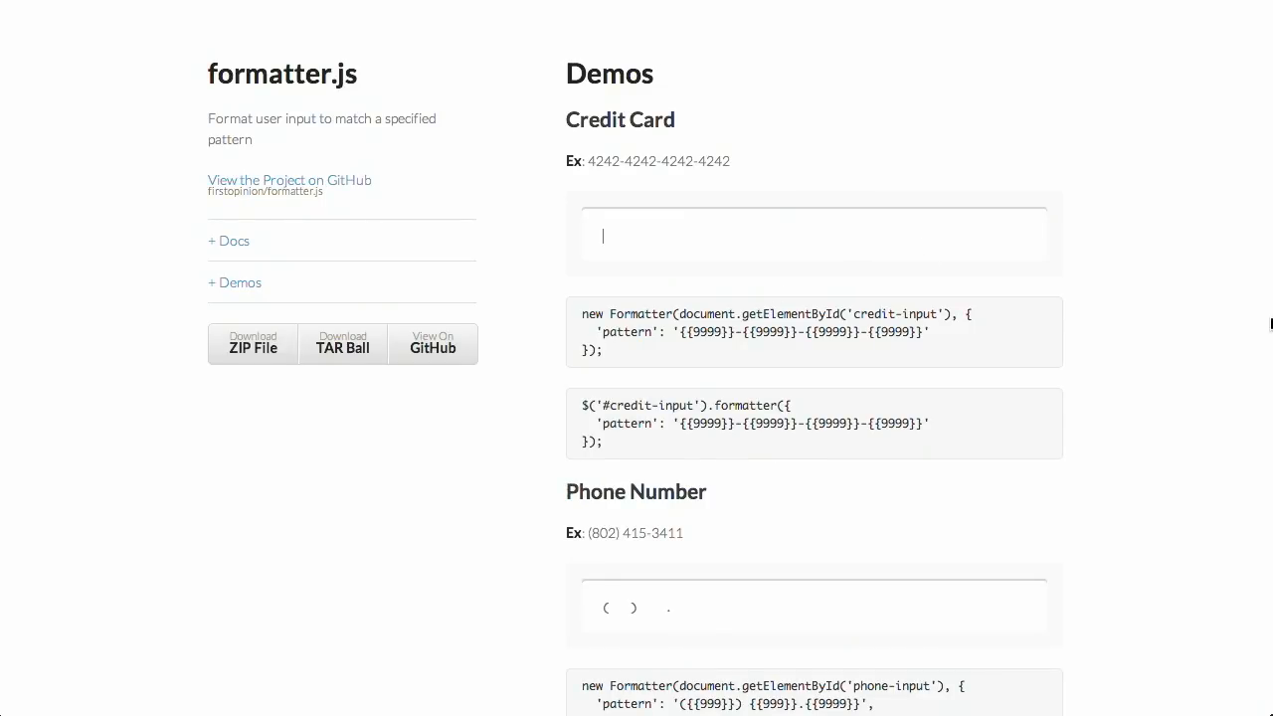
type("4242-4242-4242-4242")
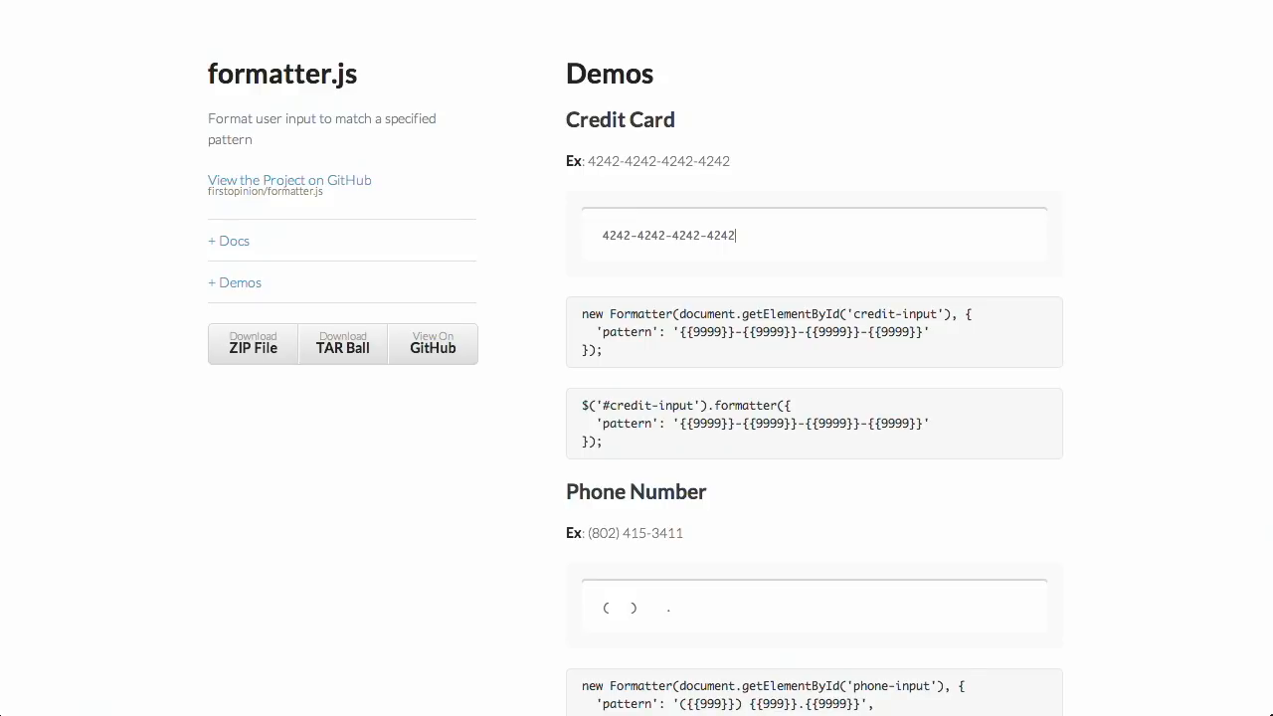
scroll("down", 3)
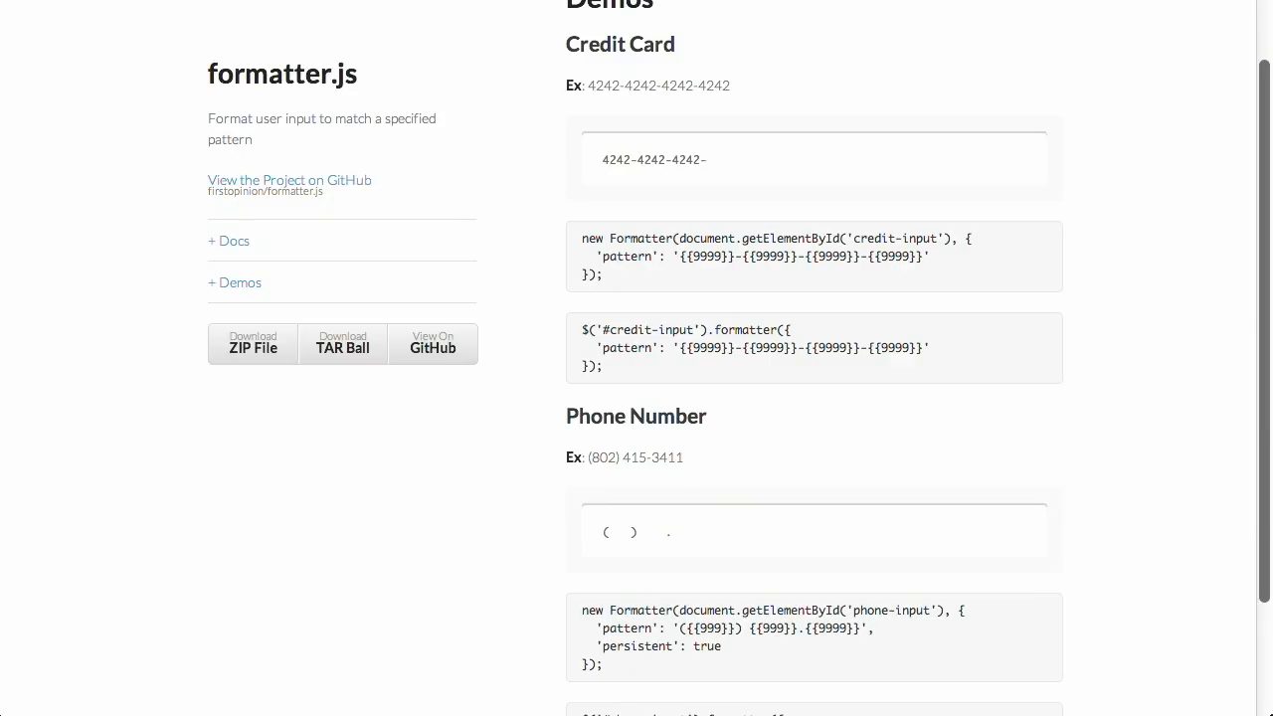
type("2")
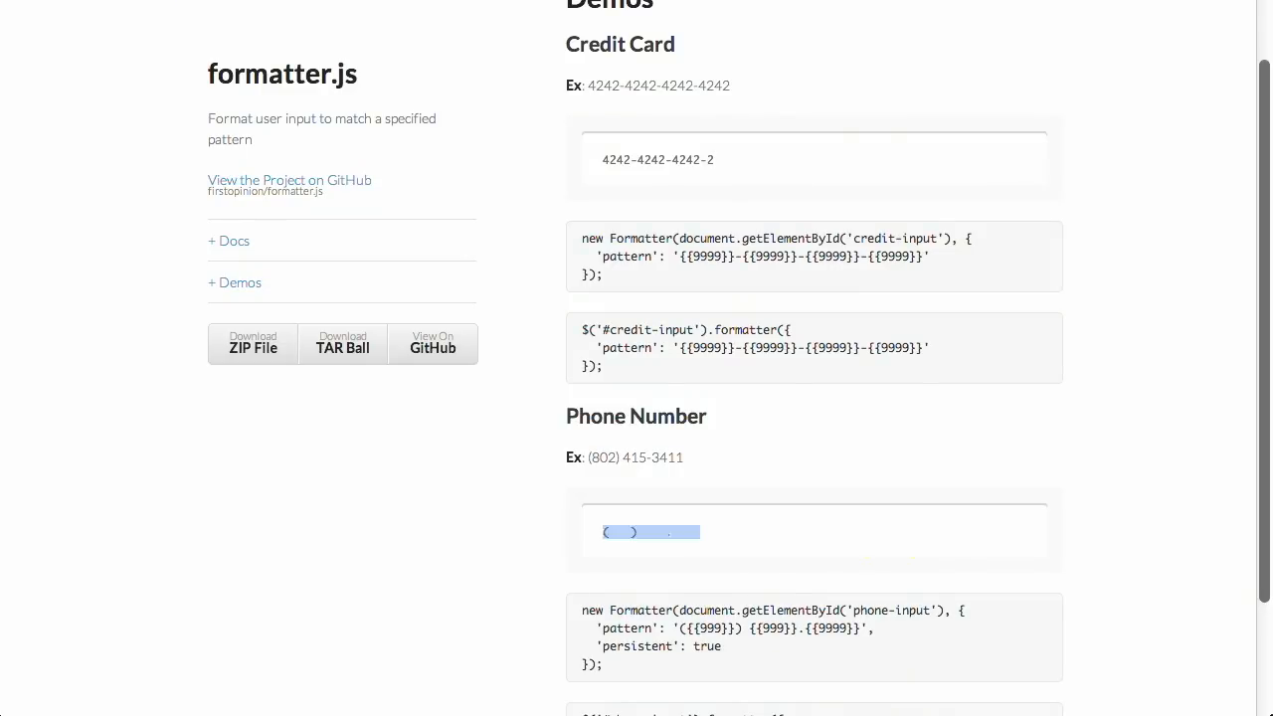
scroll("down", 3)
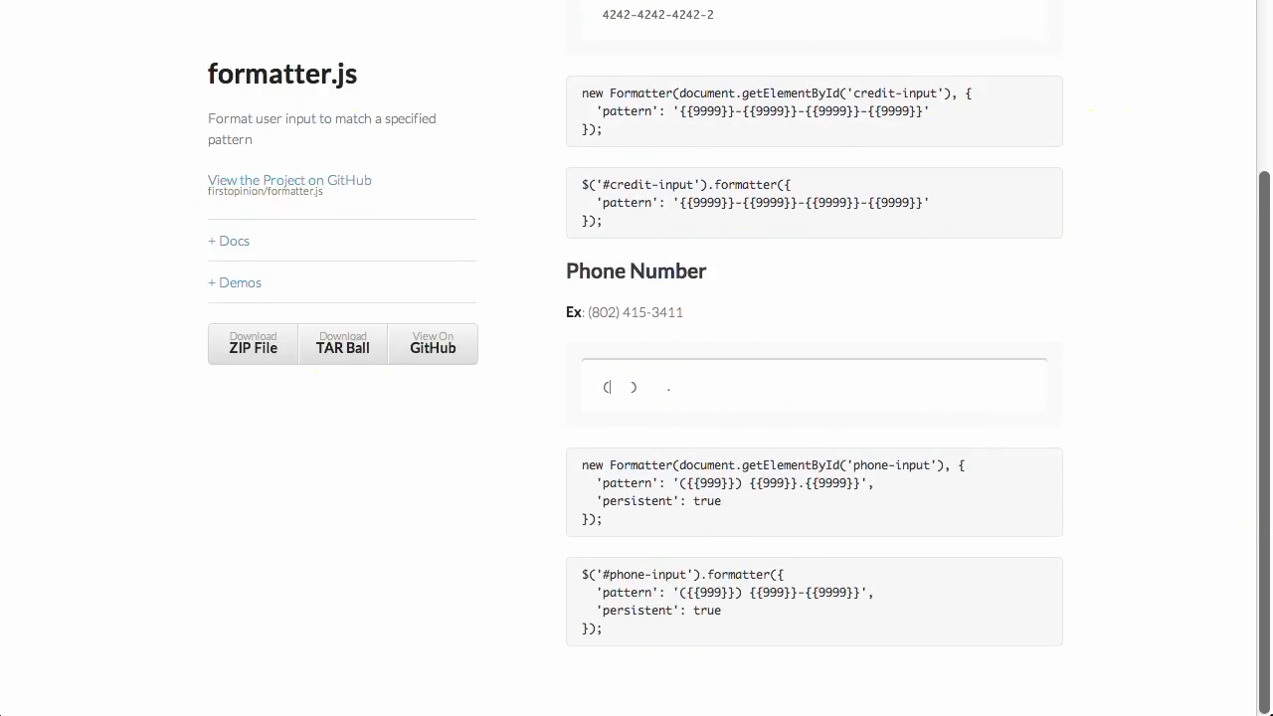
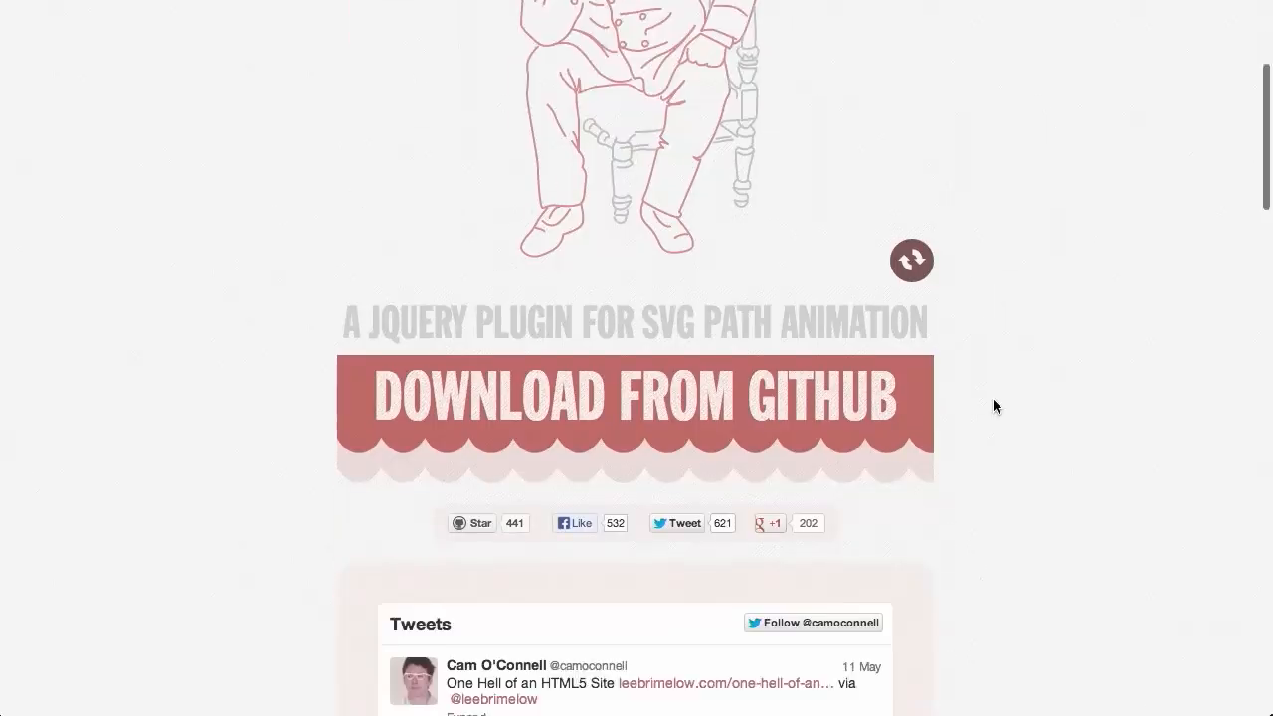
Scroll down Lazy Line Painter's page to read the How It Works section.
scroll("down", 3)
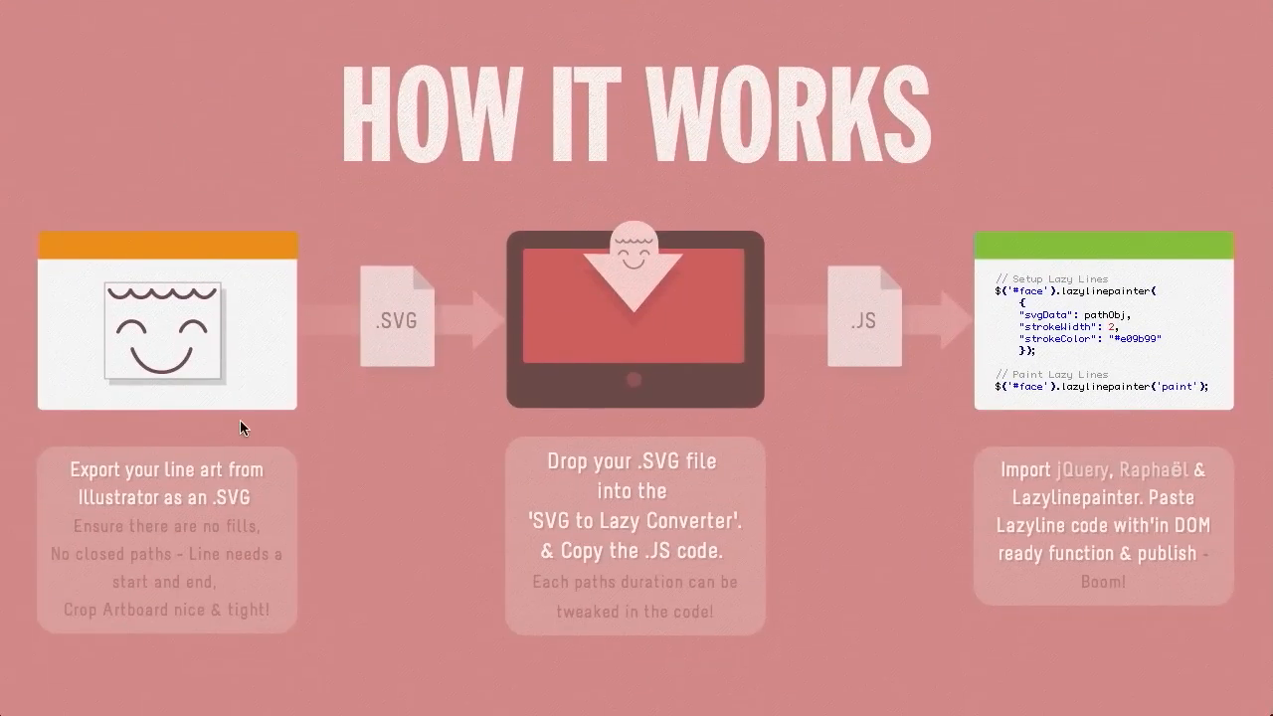
scroll("down", 3)
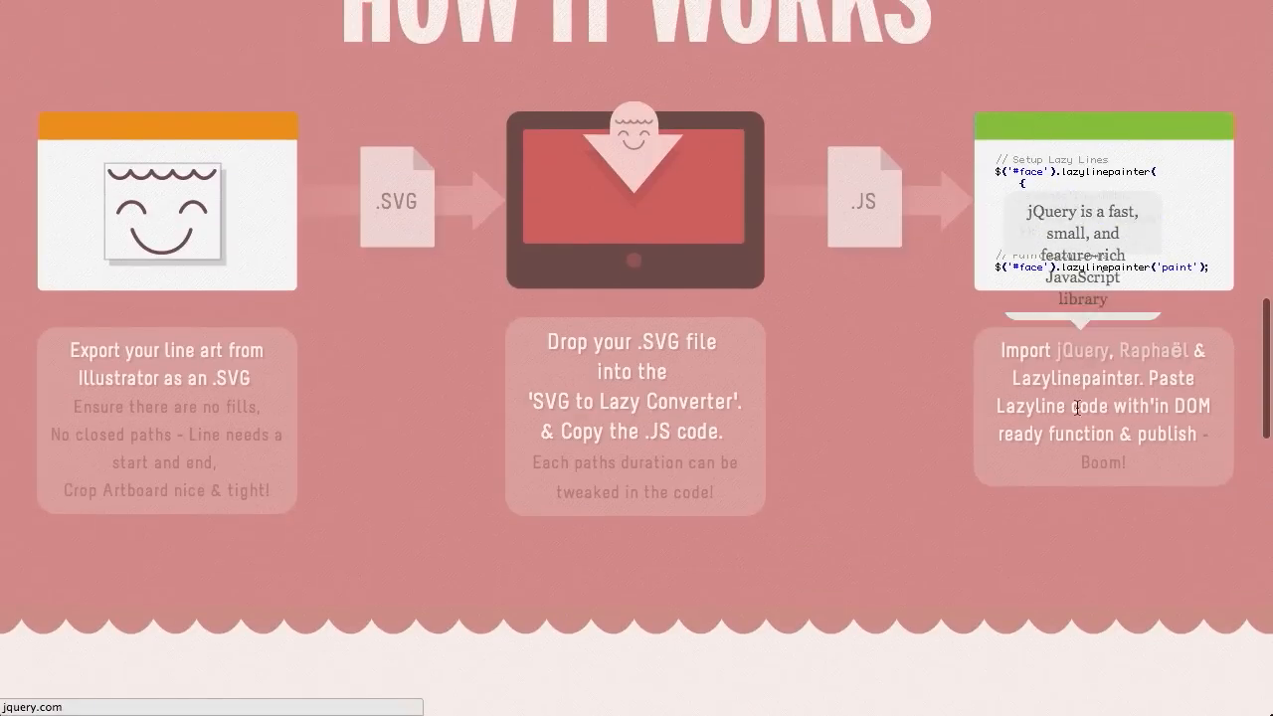
mouse_move(839, 402)
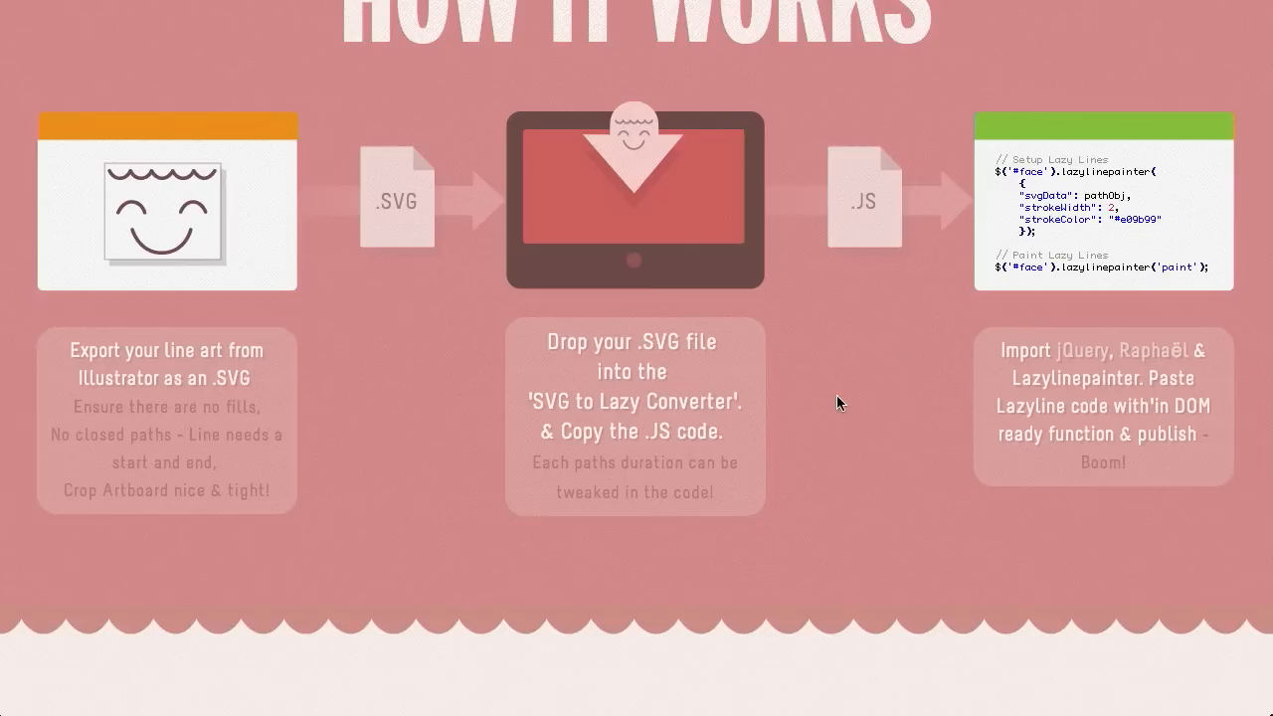
scroll("down", 3)
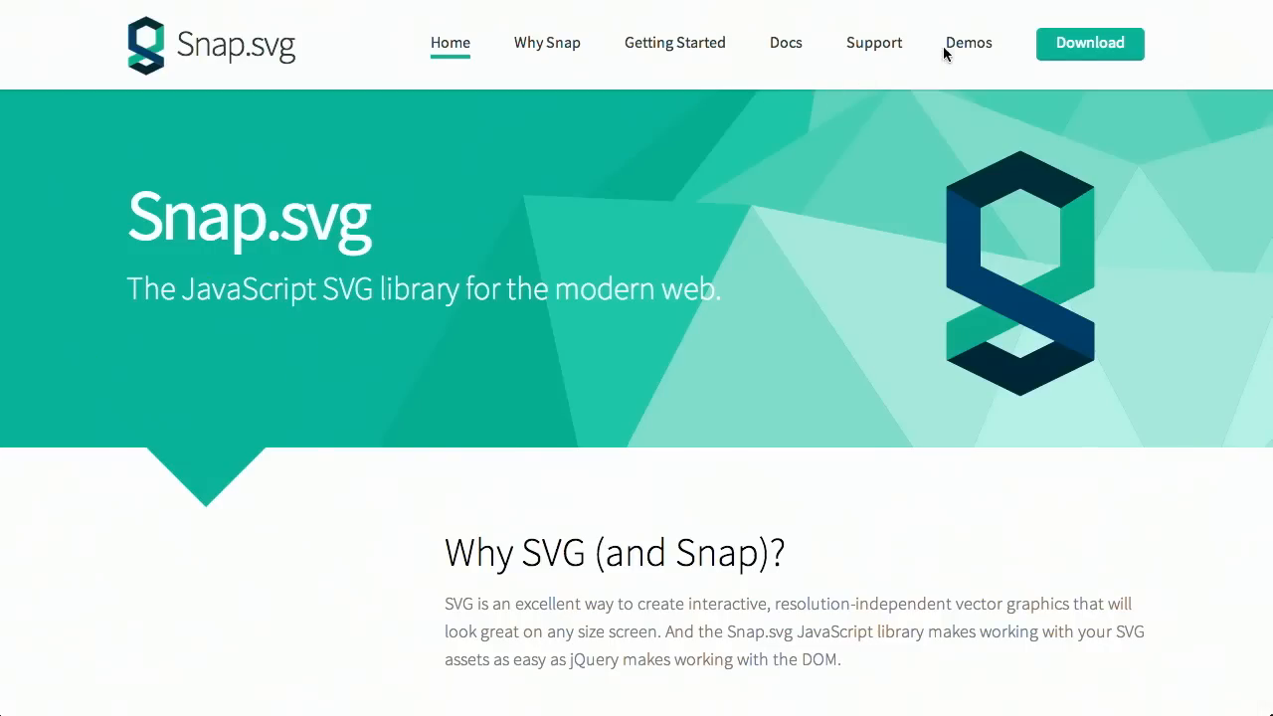
Go to Demos in the snapsvg.io top navigation.
left_click(967, 43)
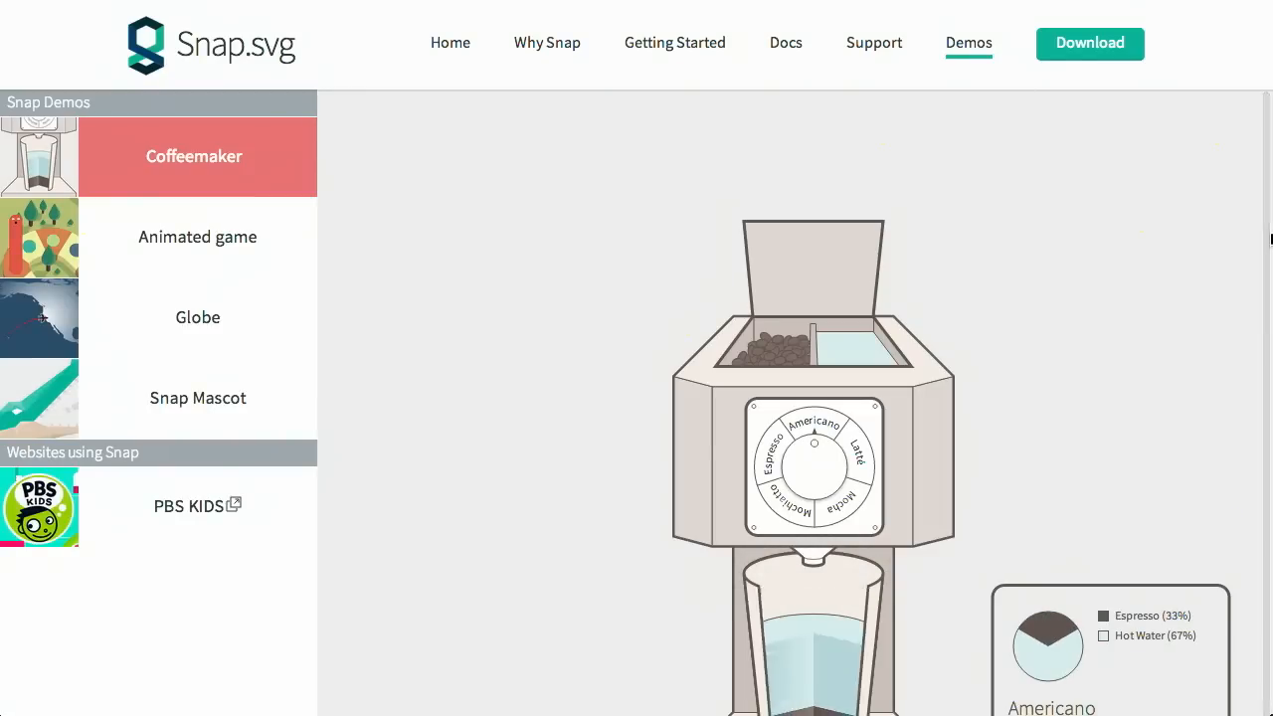
Select Latté on the Coffeemaker dial, showing 67% espresso and 33% milk.
scroll("down", 3)
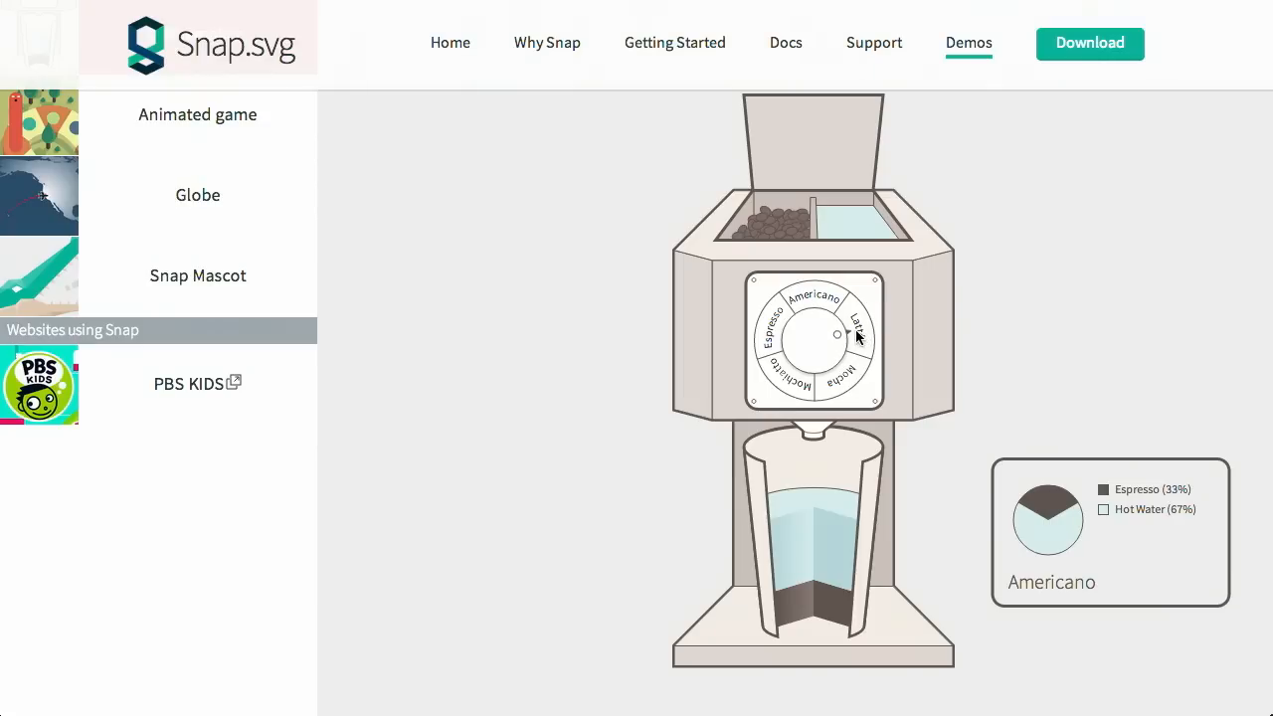
left_click(856, 333)
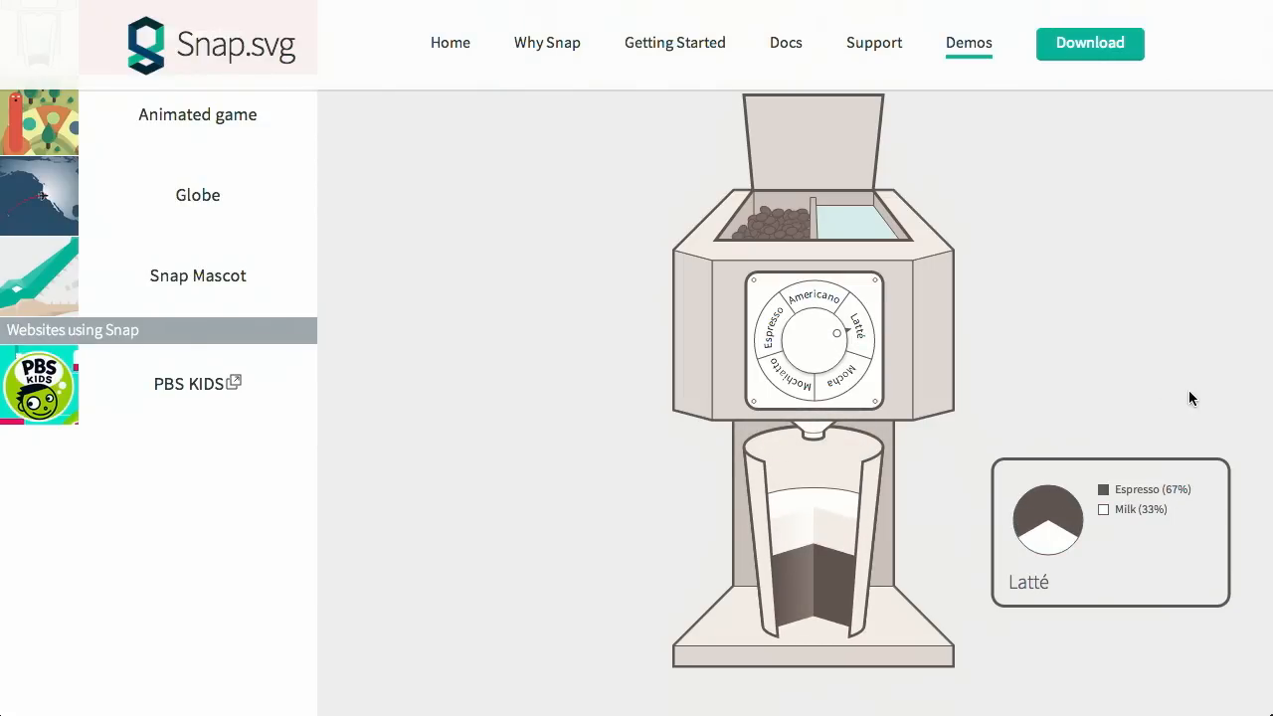
mouse_move(1174, 400)
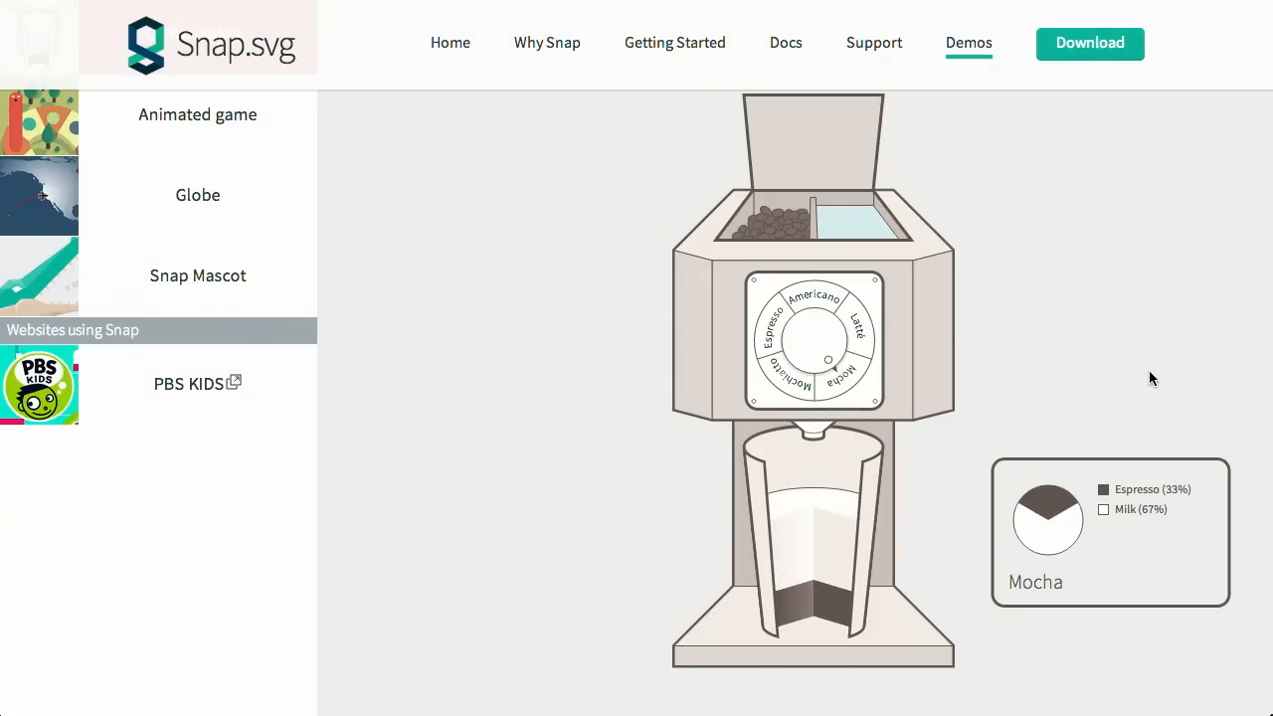
mouse_move(255, 147)
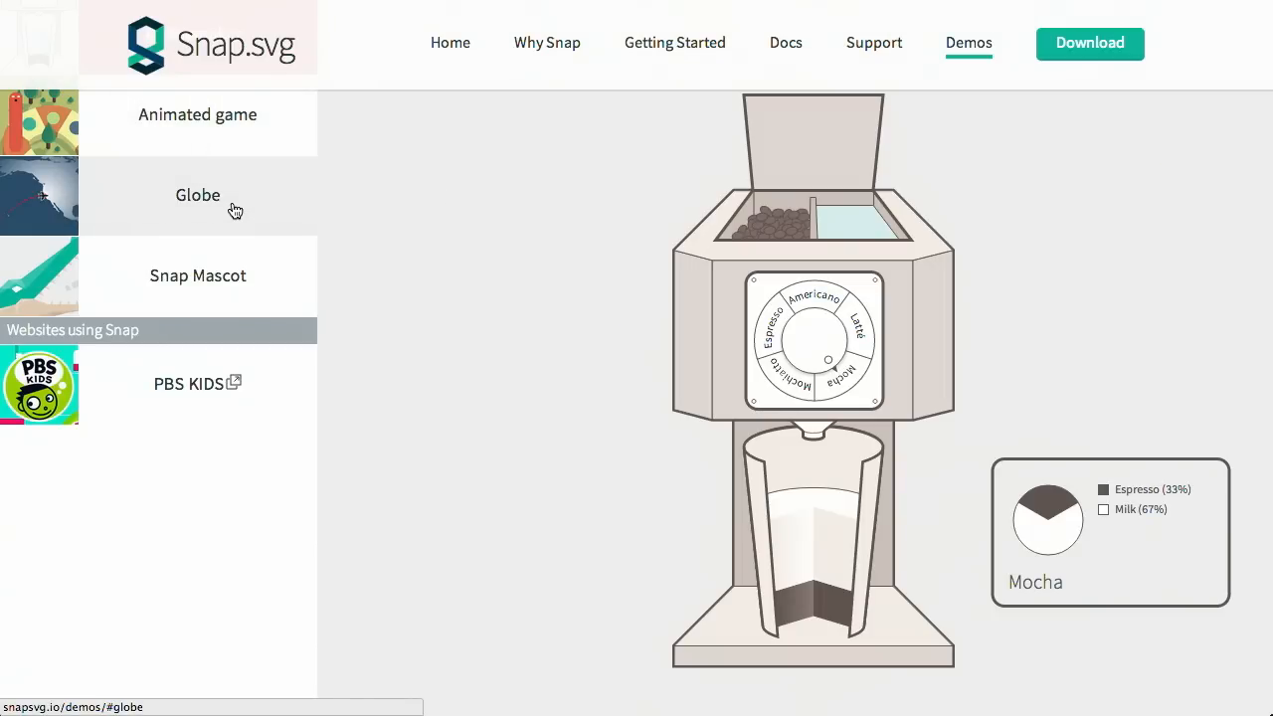
Launch the Globe demo's plane from the Australia dot, then go to the Snap.svg Docs.
left_click(197, 195)
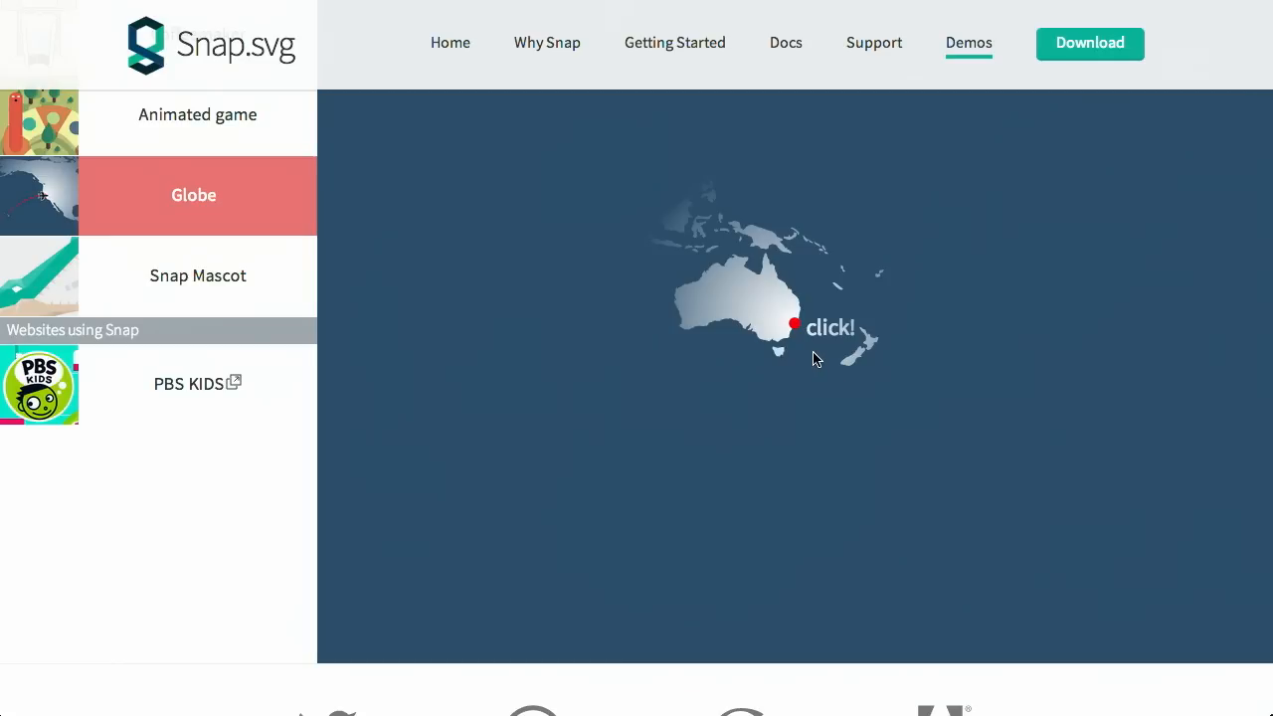
mouse_move(801, 333)
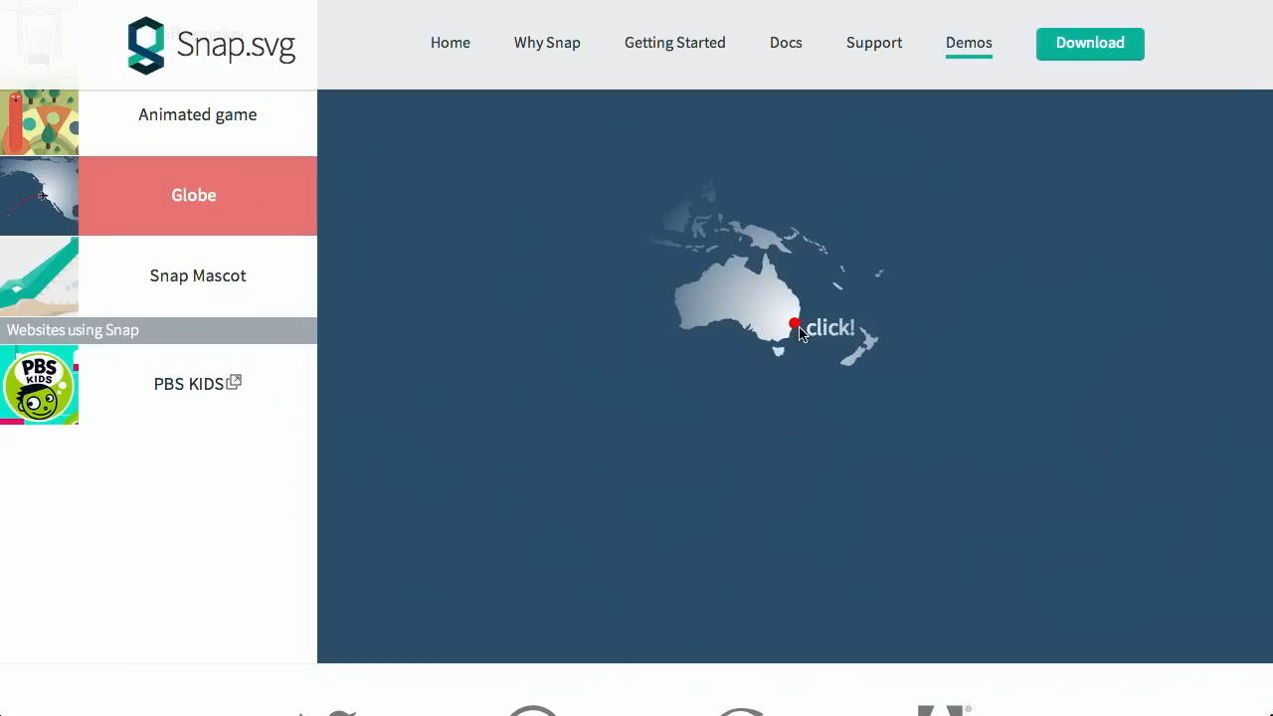
left_click(793, 324)
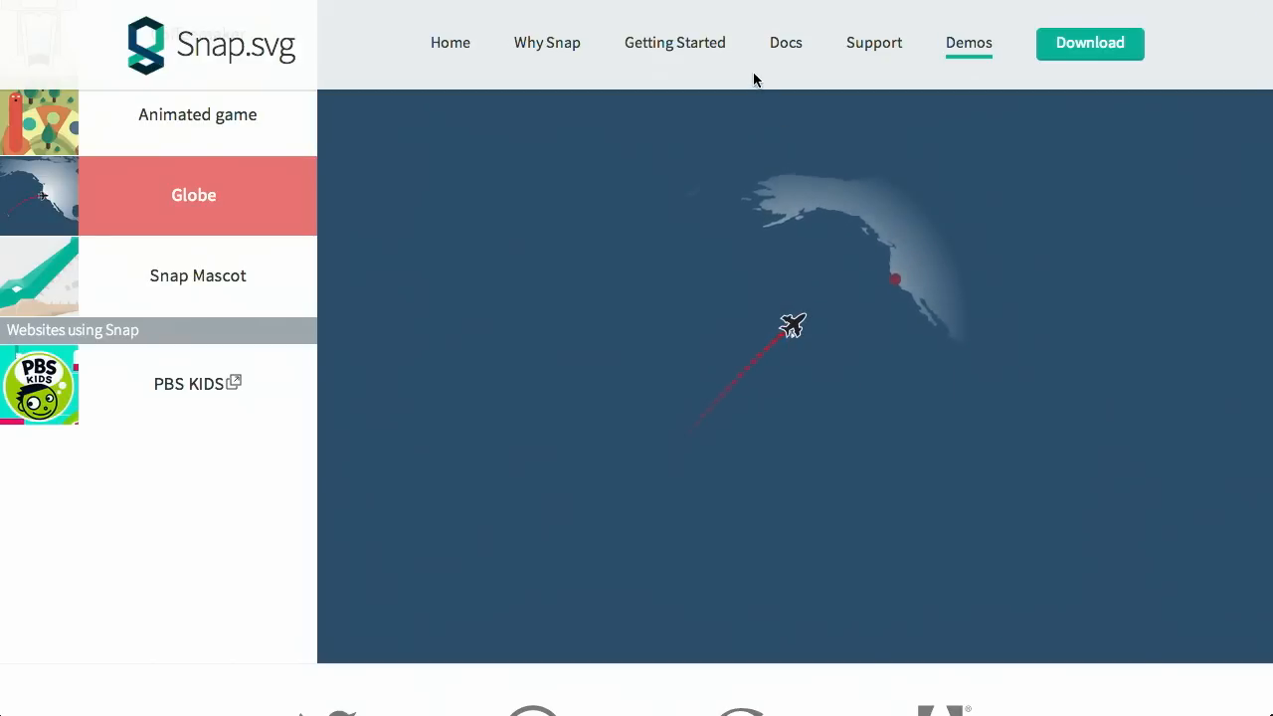
mouse_move(796, 61)
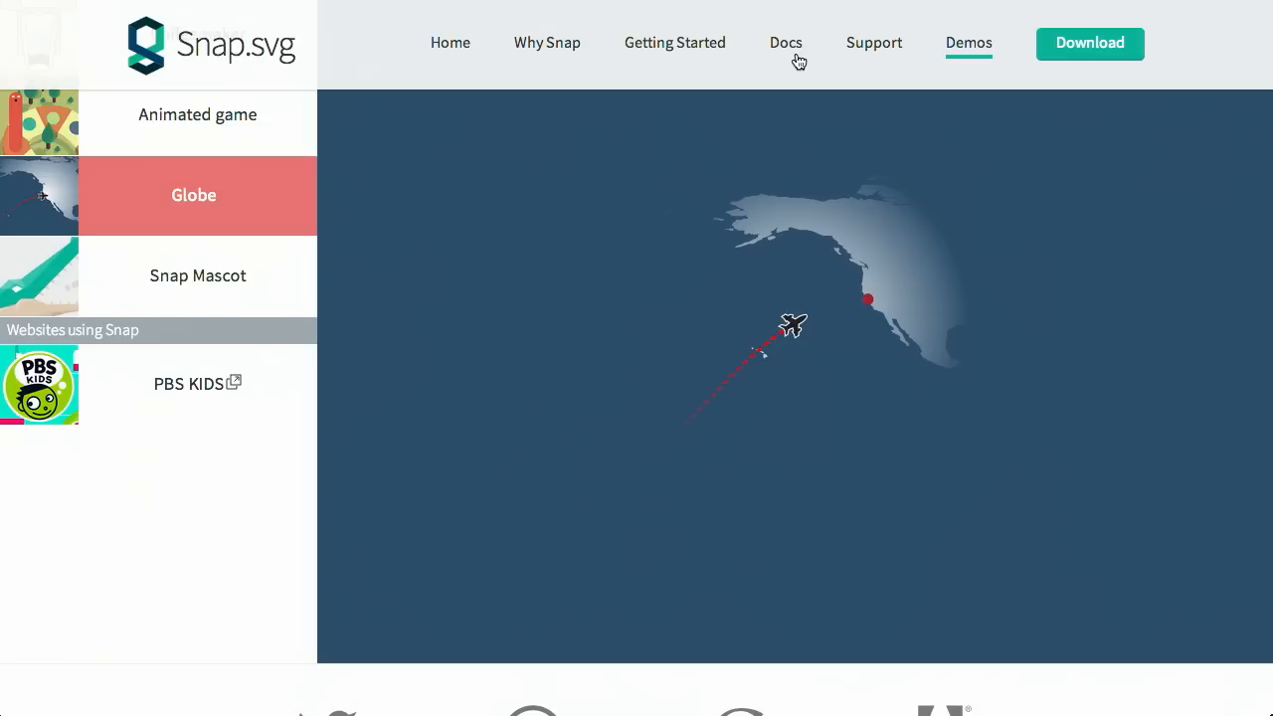
left_click(786, 42)
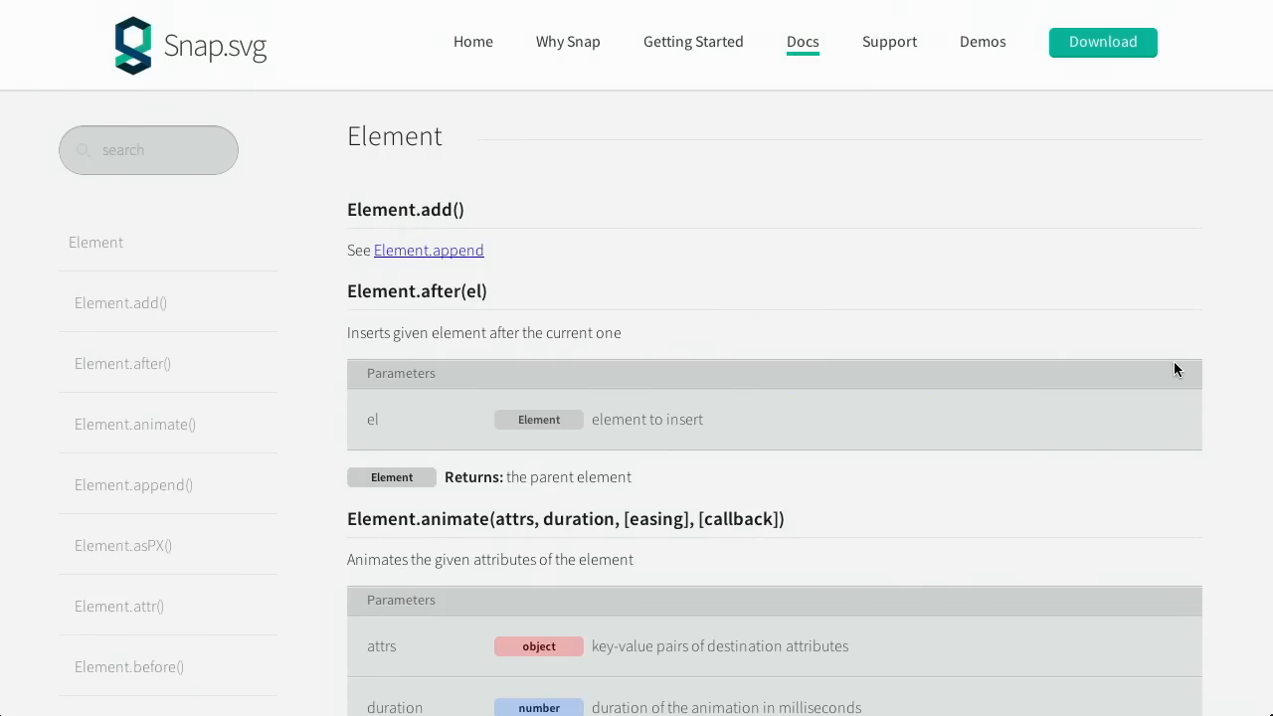
Read through the Element.animate reference, then go to the Getting Started tutorial.
scroll("down", 3)
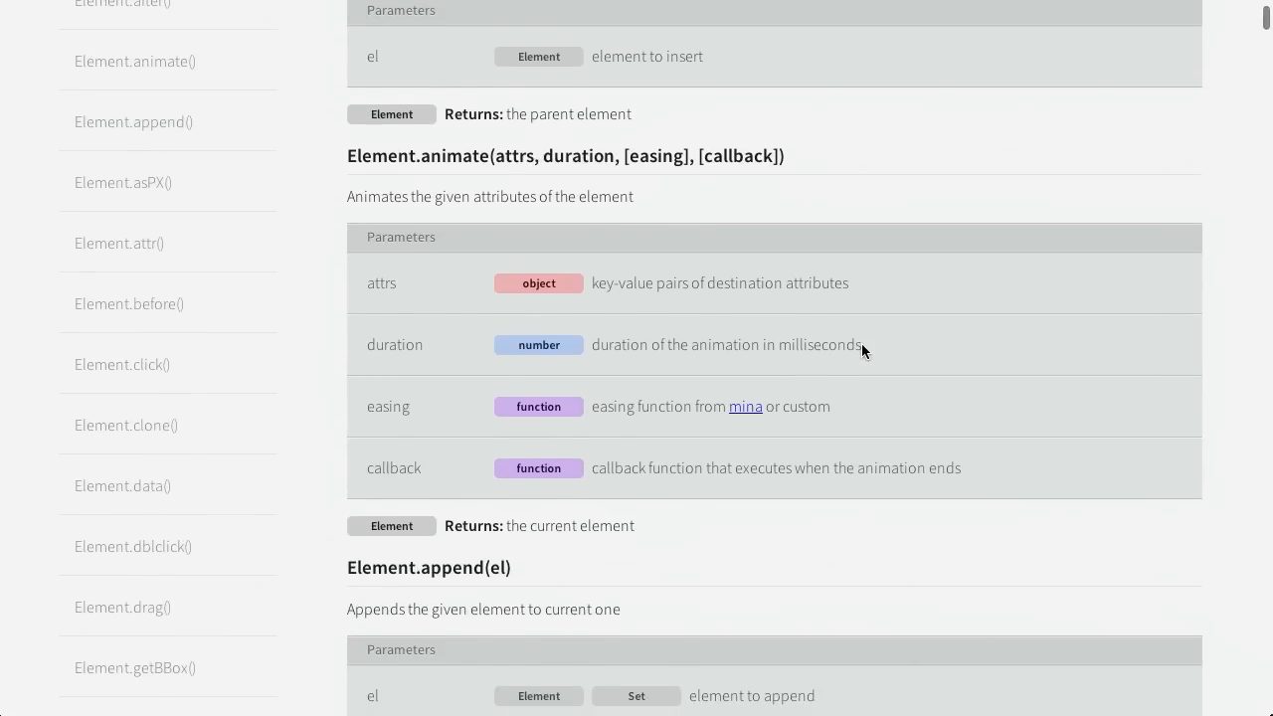
scroll("down", 3)
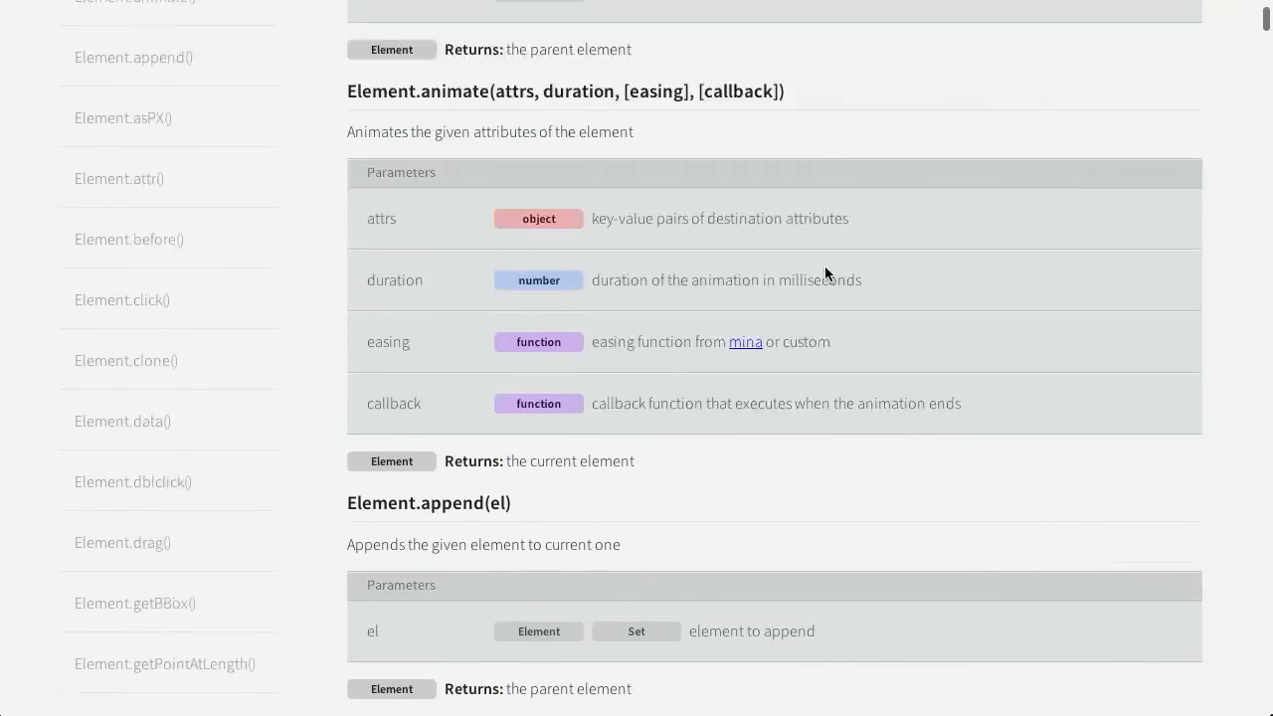
left_click(675, 43)
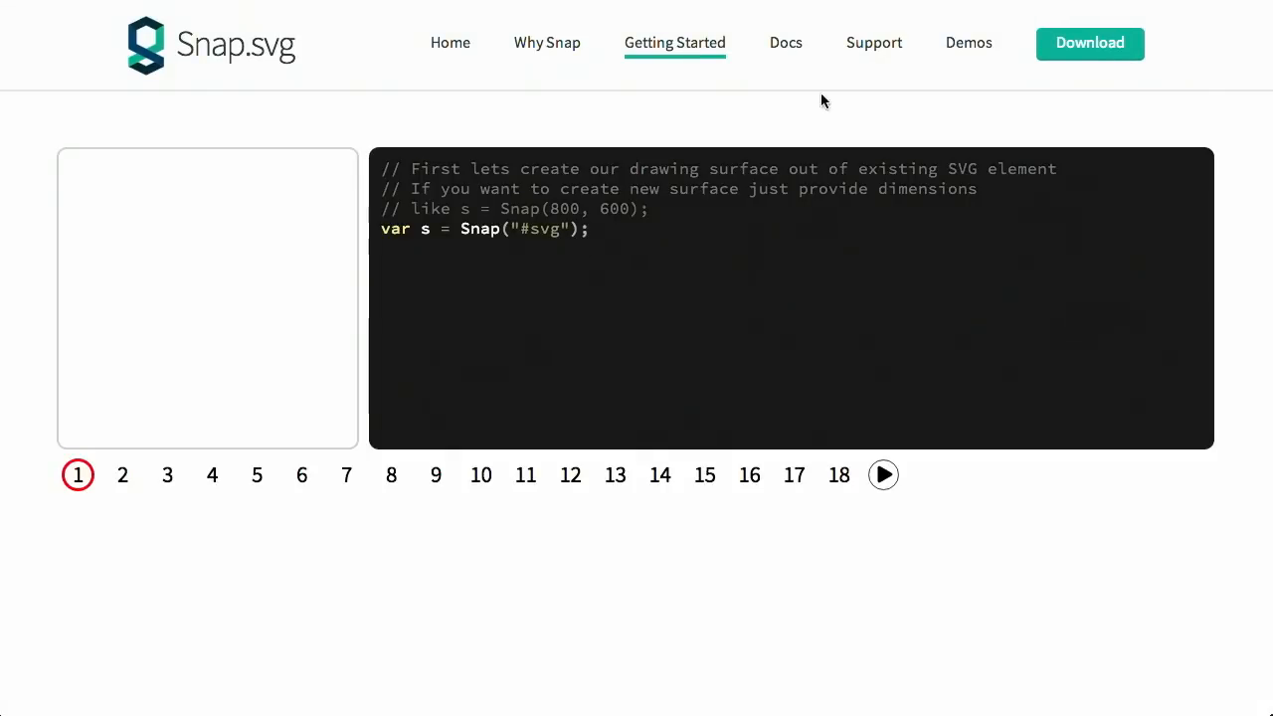
mouse_move(346, 486)
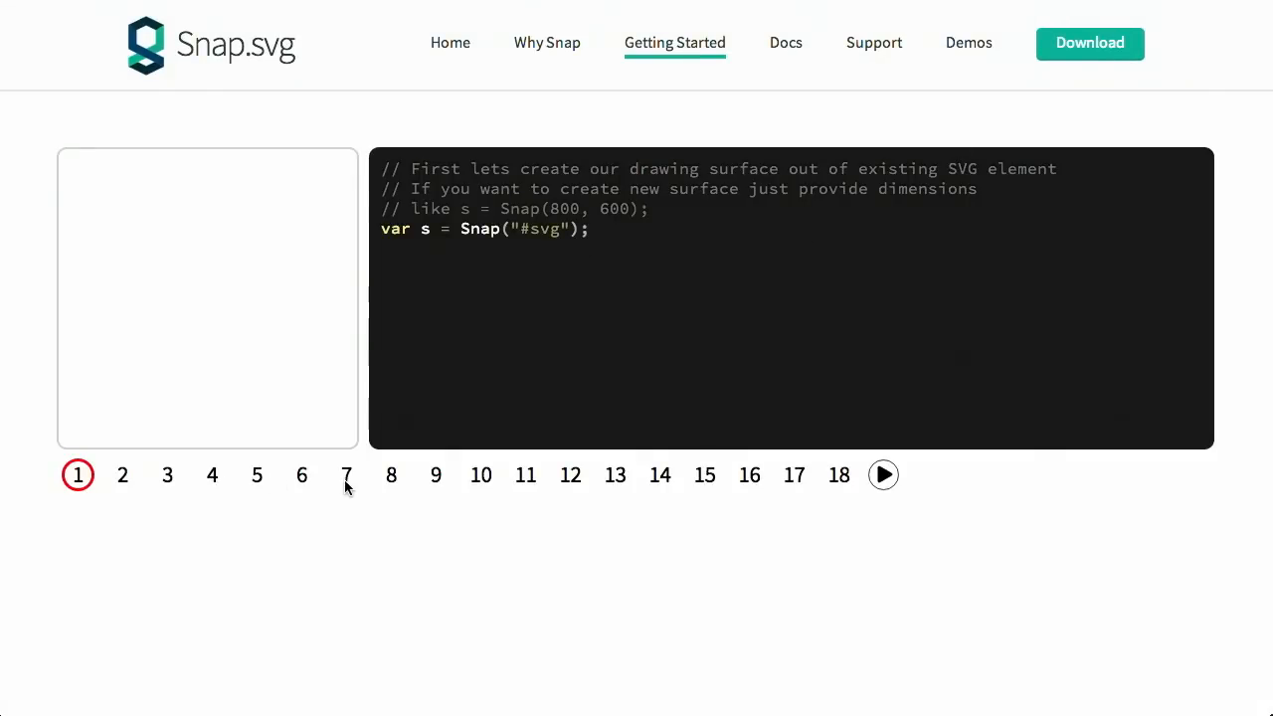
Step the tutorial to step 8, then step 9 with both masked circles at radius 50.
left_click(391, 475)
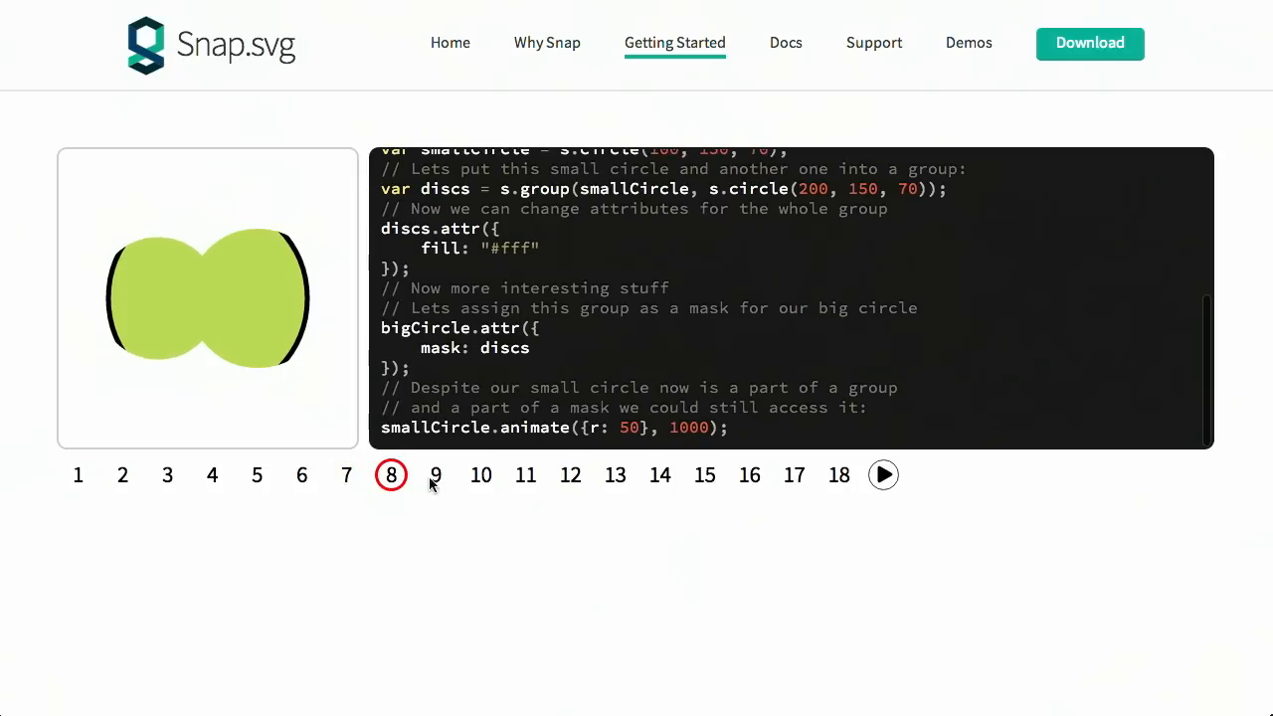
left_click(435, 475)
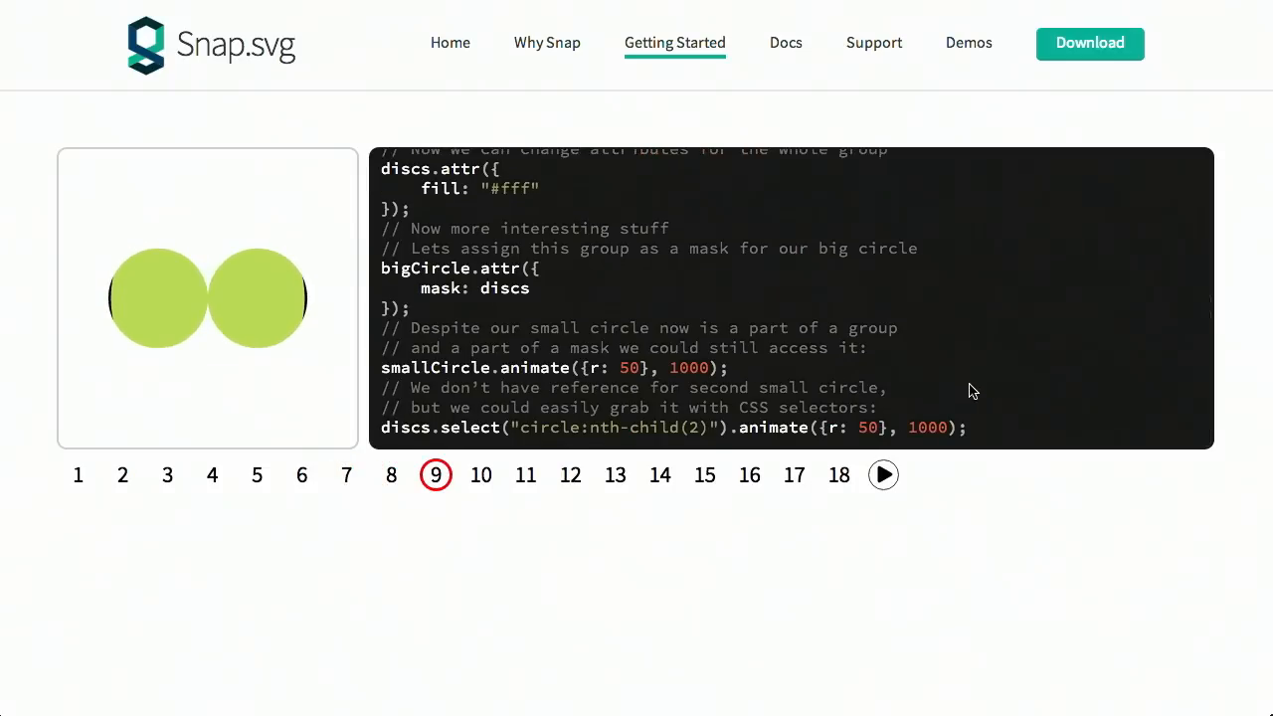
mouse_move(1051, 128)
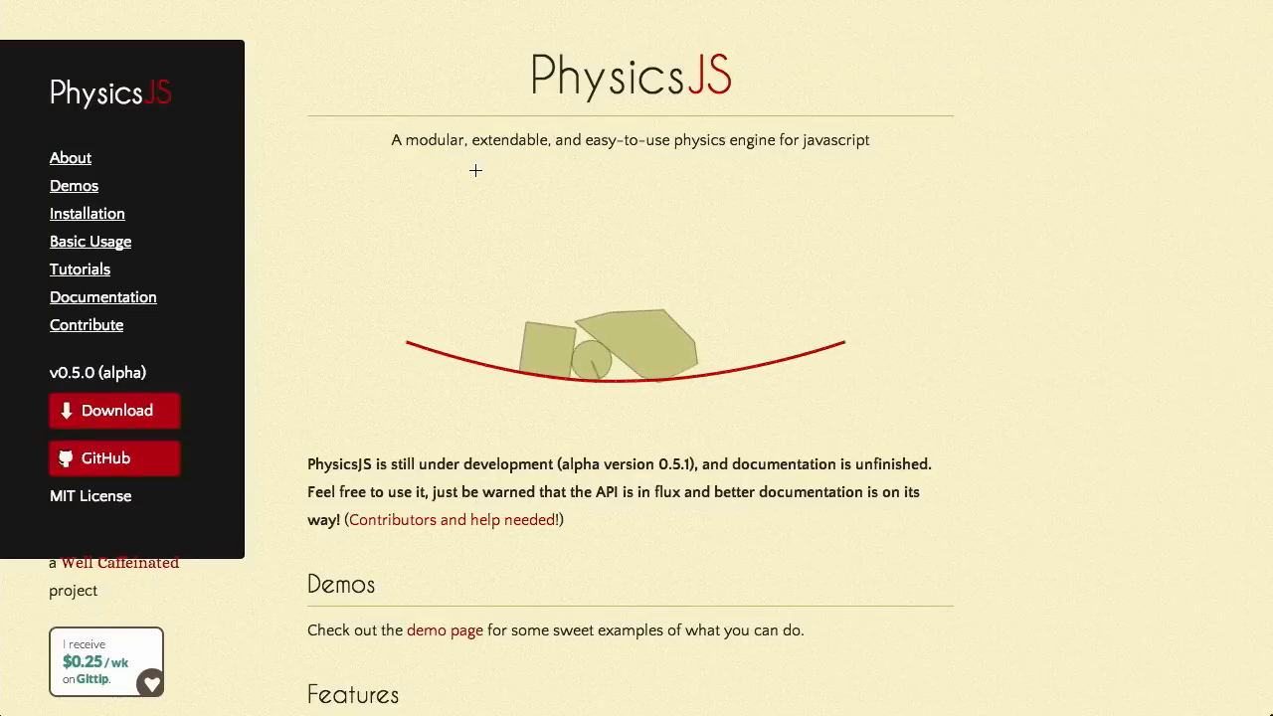
mouse_move(409, 258)
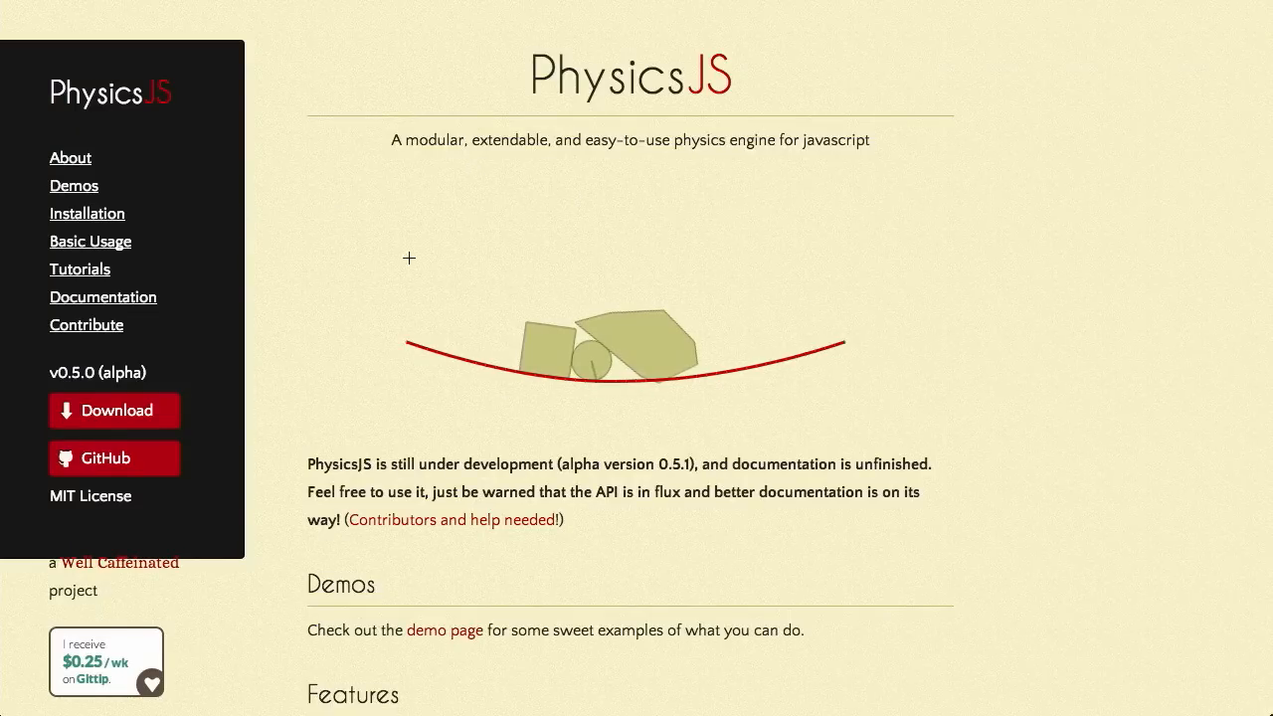
mouse_move(586, 262)
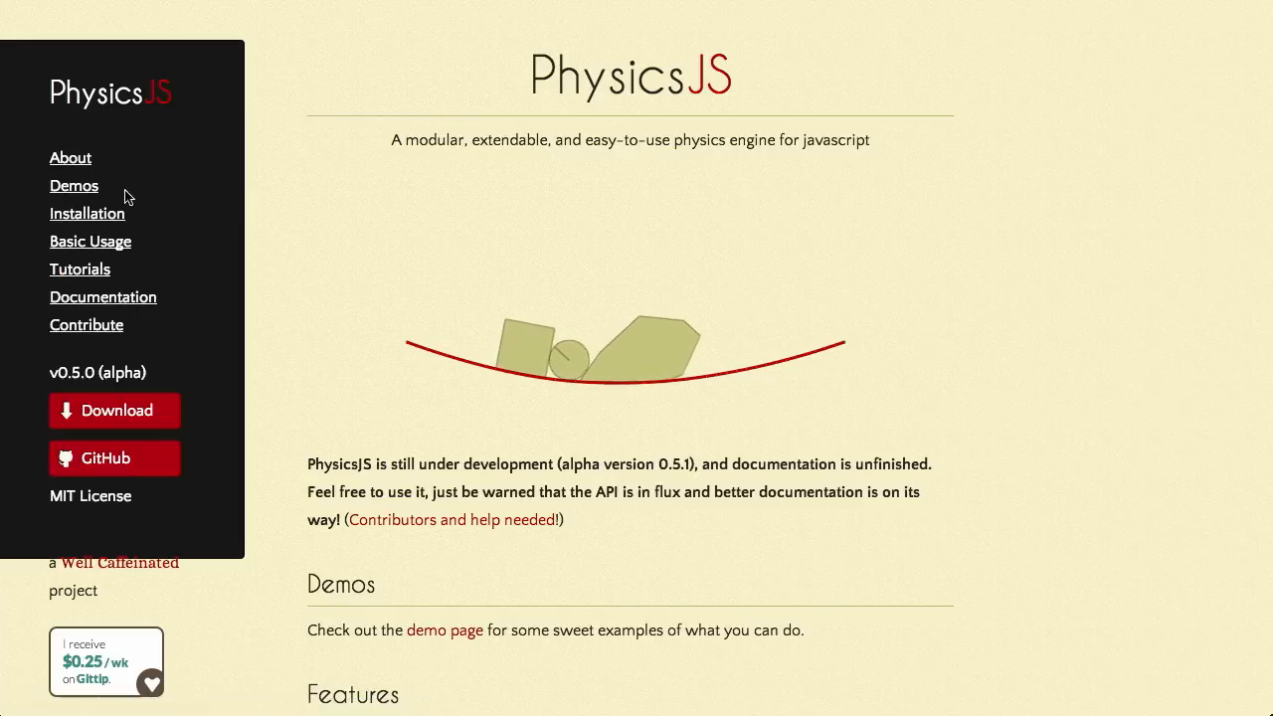
mouse_move(74, 185)
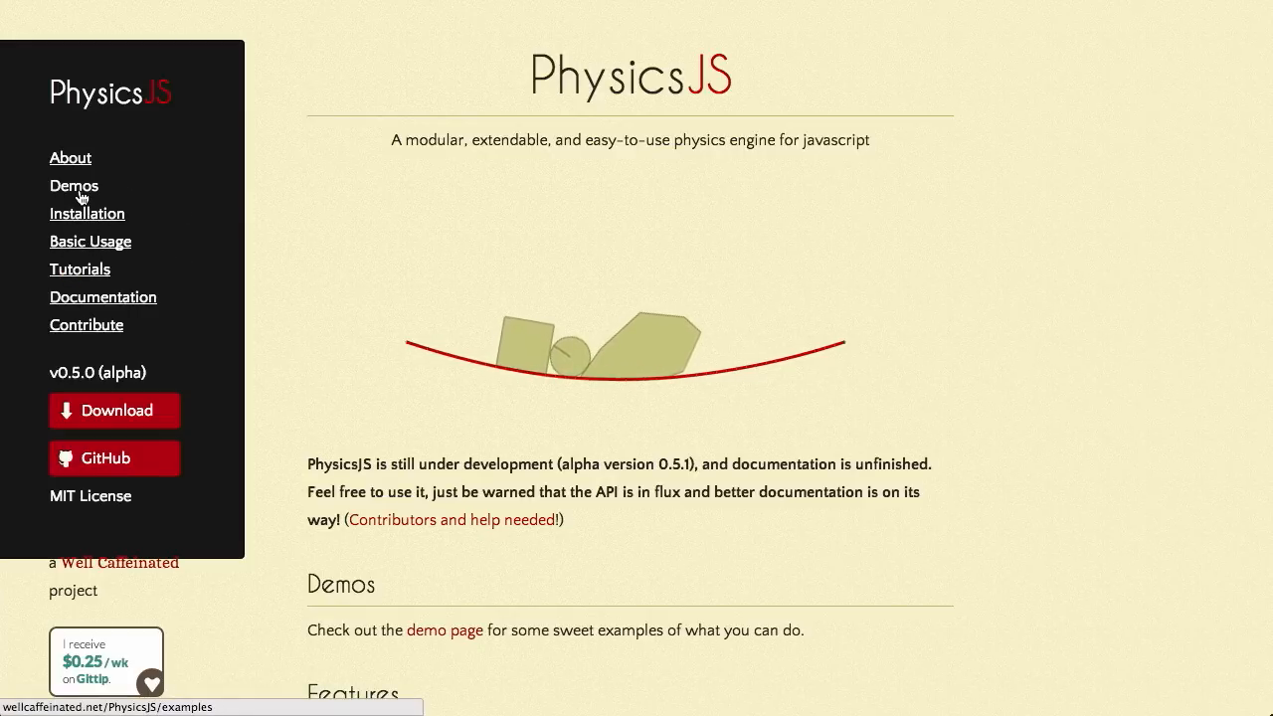
Go to the PhysicsJS Demos page, which runs the Simple bouncing balls demo.
left_click(74, 185)
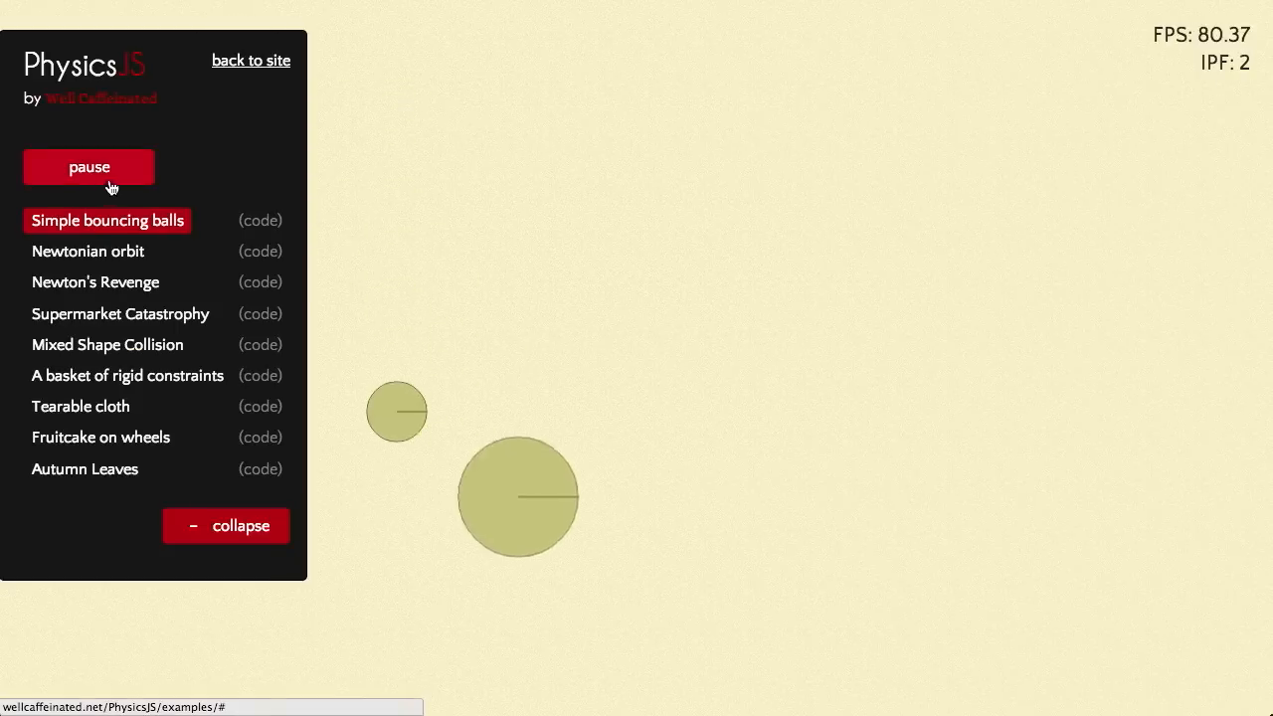
Load the Fruitcake on wheels simulation, then the Tearable cloth simulation.
left_click(108, 220)
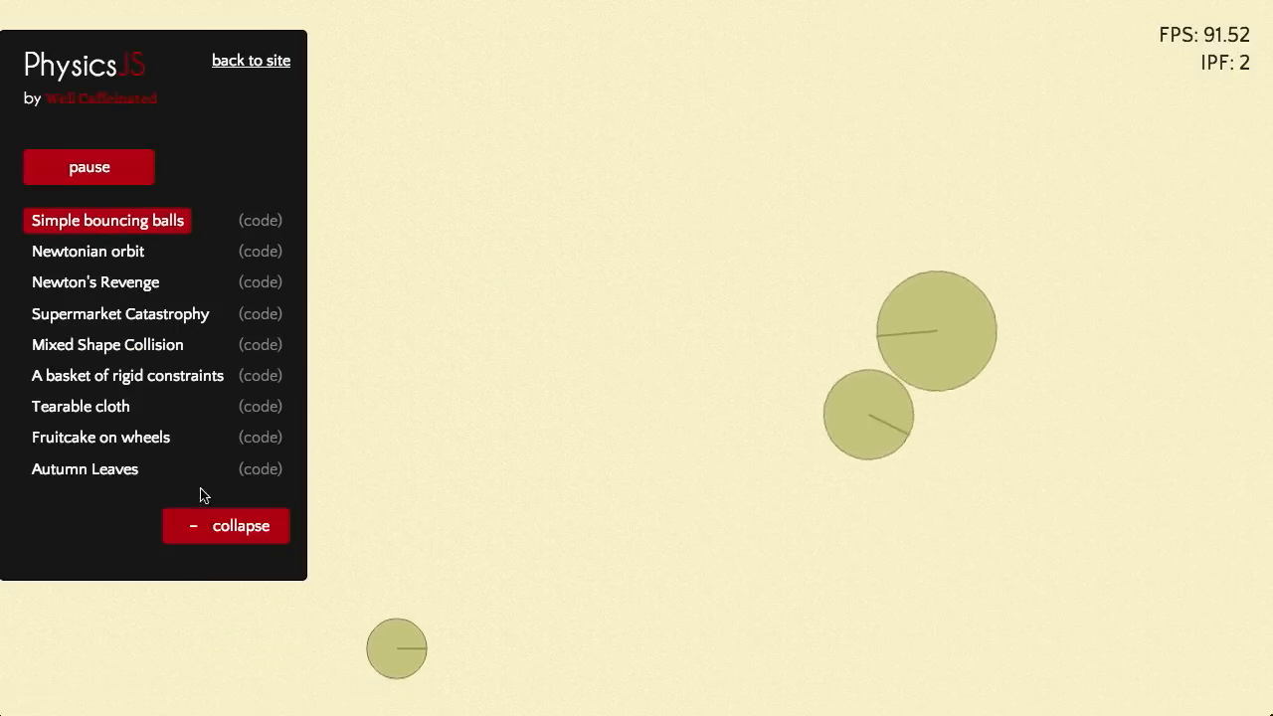
left_click(100, 437)
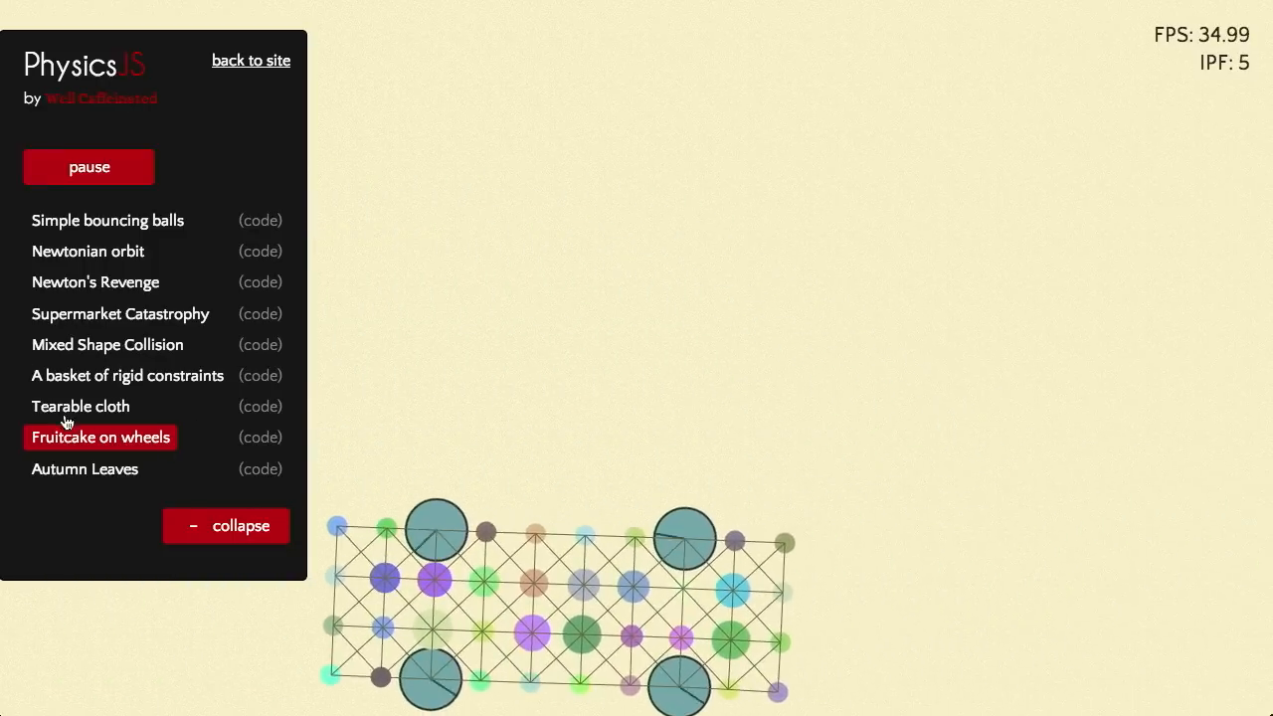
left_click(81, 406)
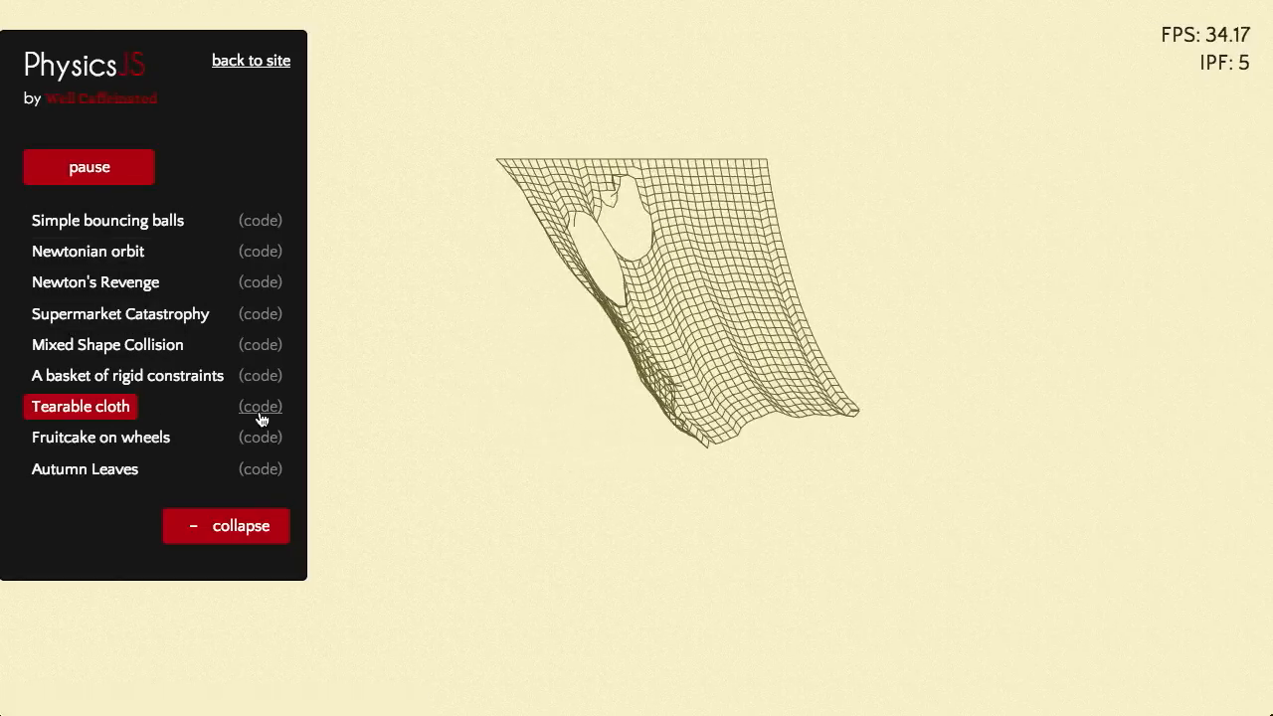
Open the Tearable cloth demo's cloth.js source on GitHub and scroll through it.
left_click(260, 406)
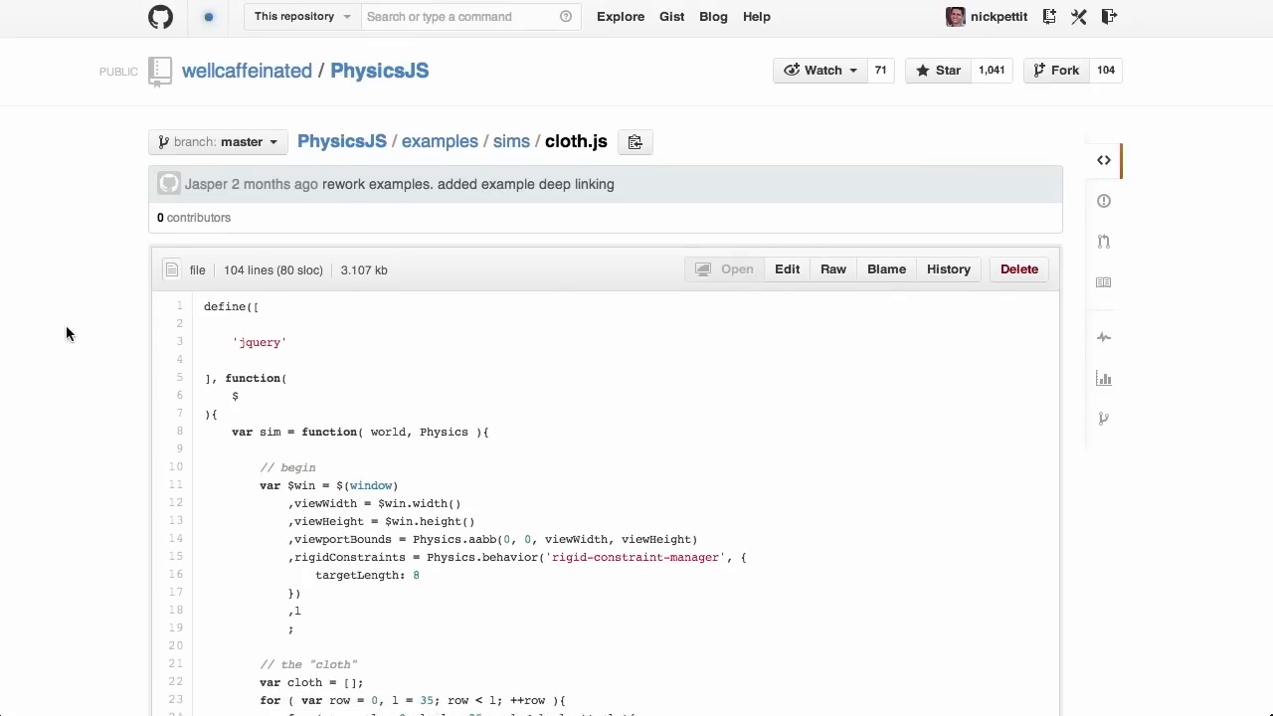
scroll("down", 3)
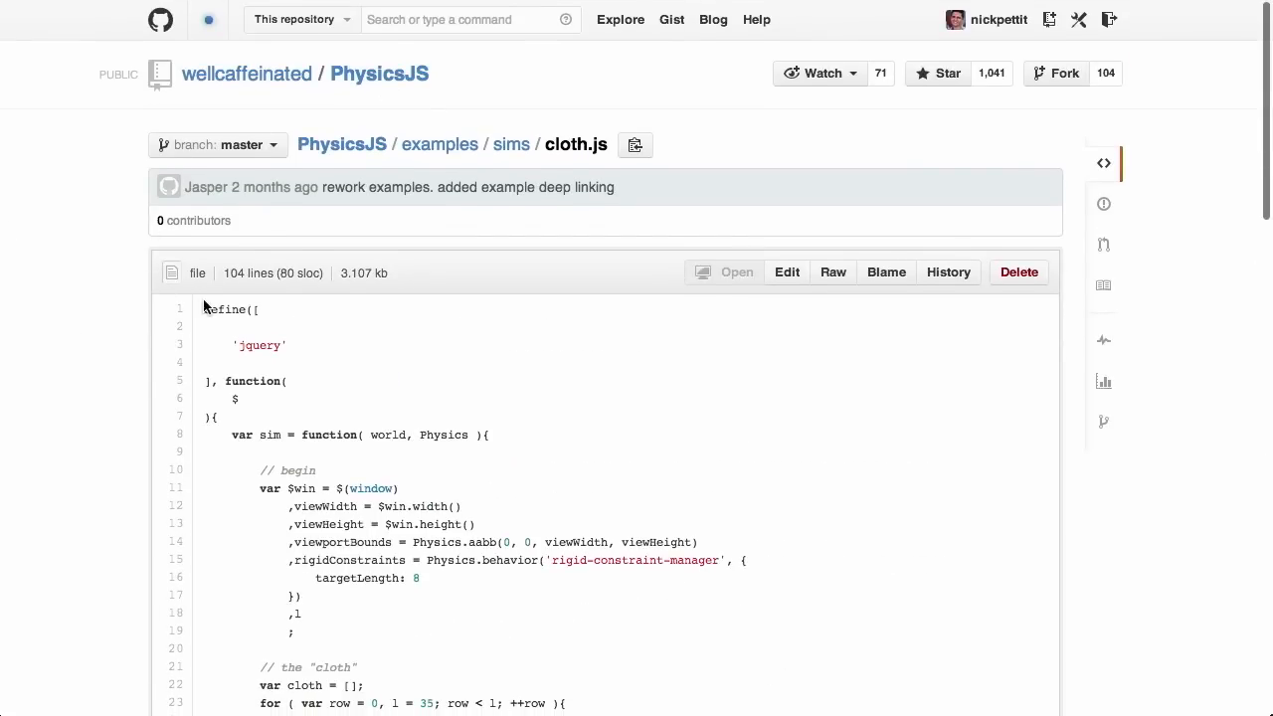
Go back to the Fruitcake on wheels demo, then return to the PhysicsJS home page.
left_click(736, 271)
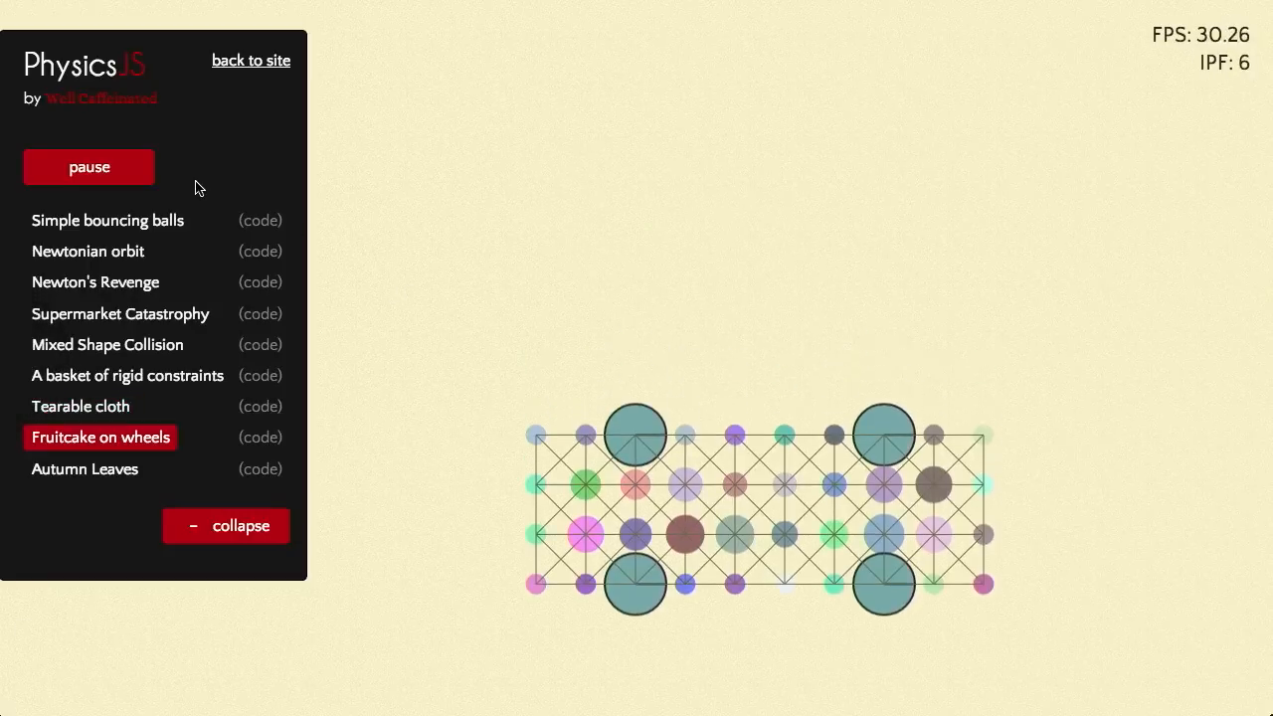
left_click(251, 59)
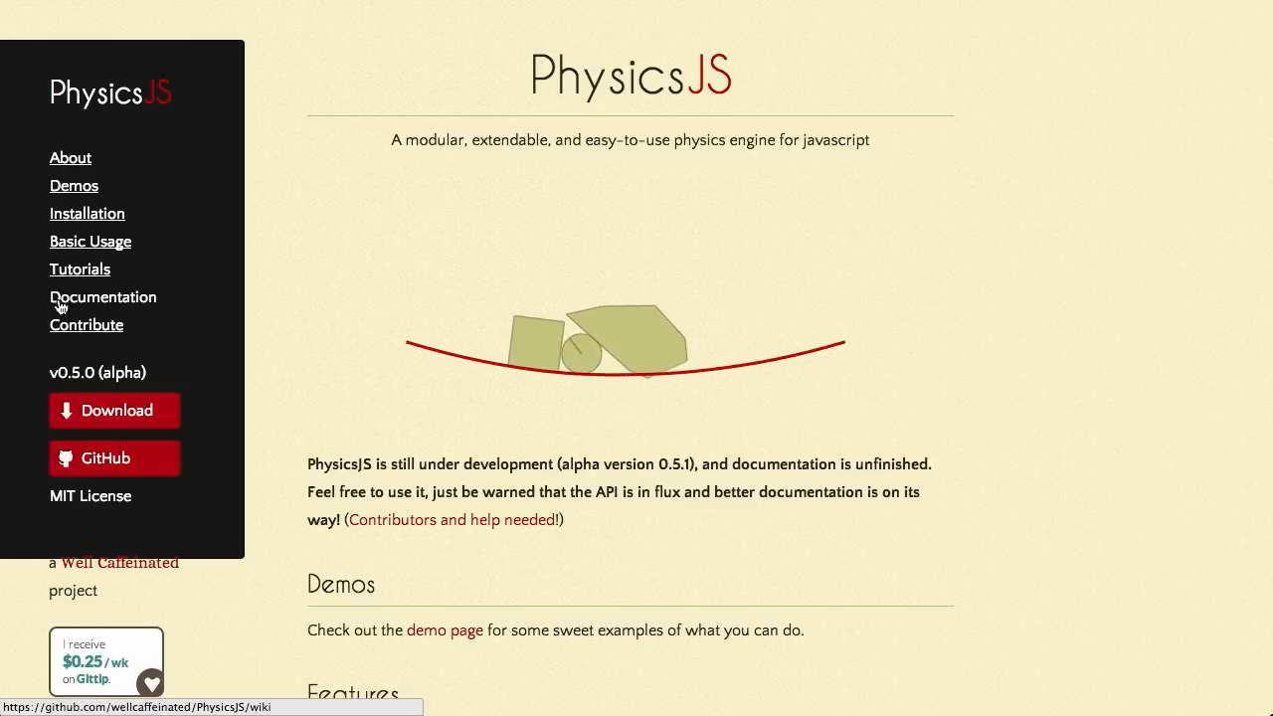
Open the PhysicsJS wiki, read Fundamentals, view the todo Collisions page, then return Home.
left_click(103, 296)
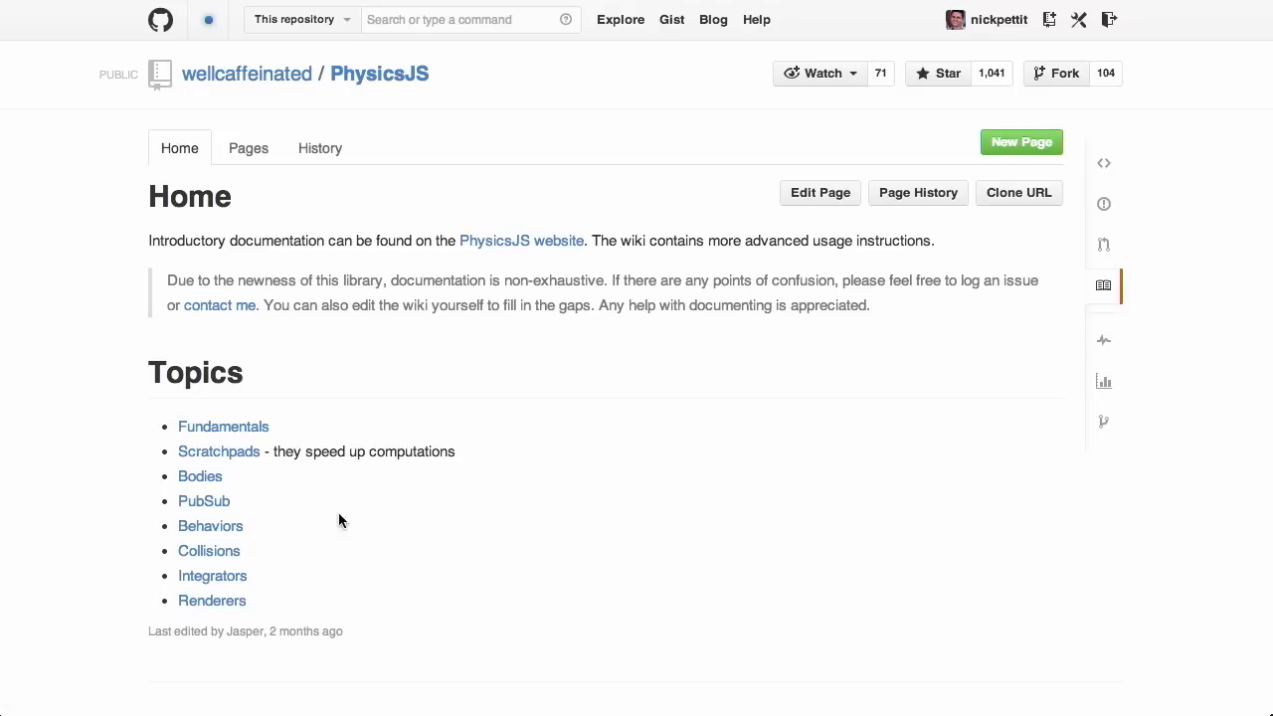
left_click(222, 426)
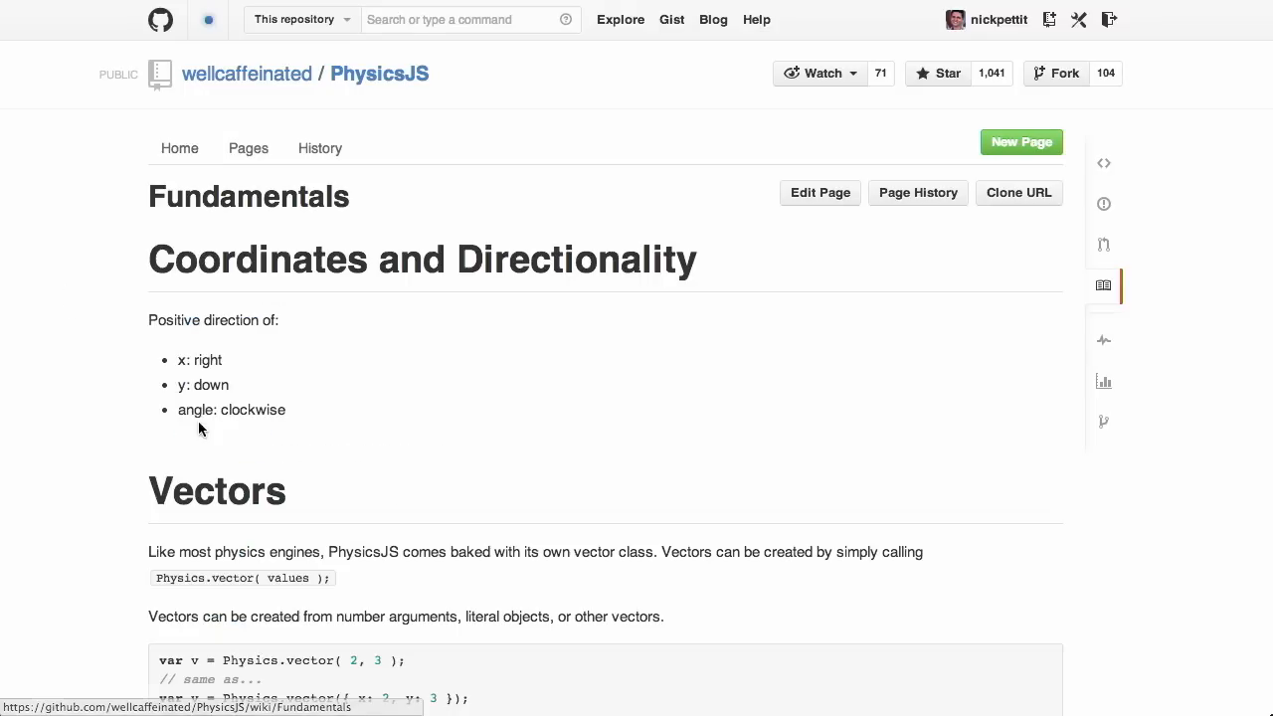
scroll("down", 3)
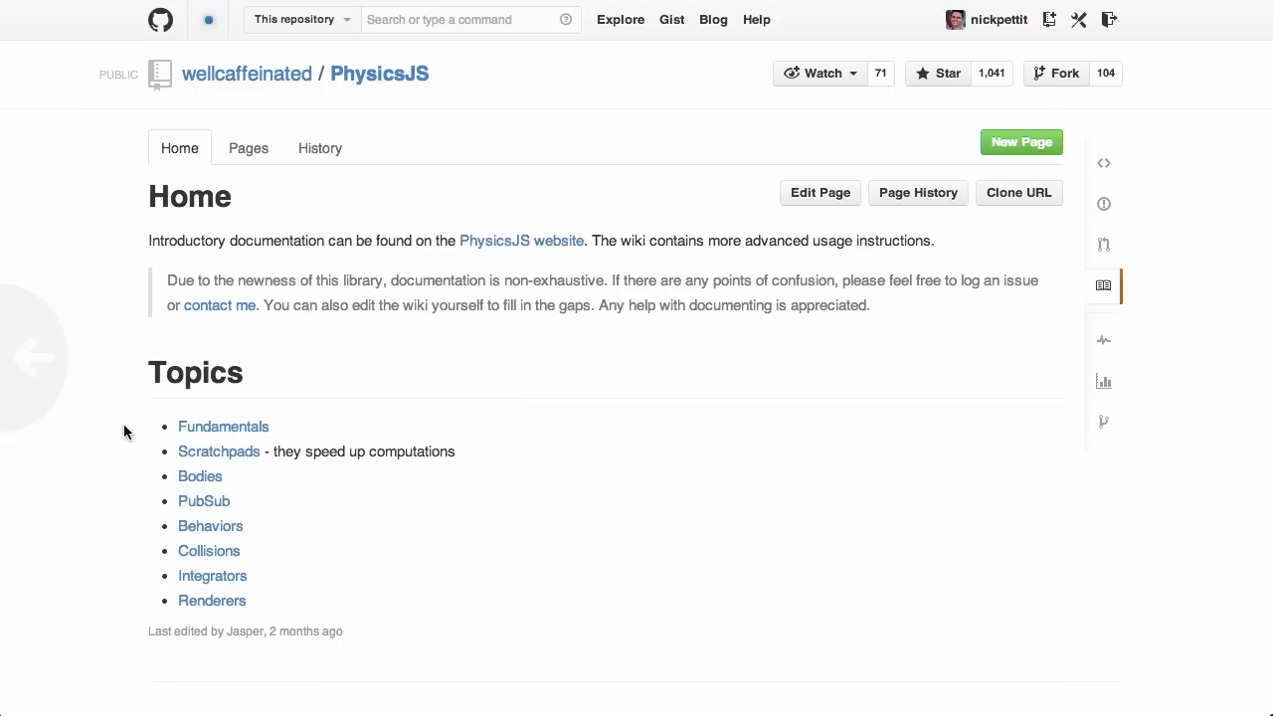
scroll("down", 3)
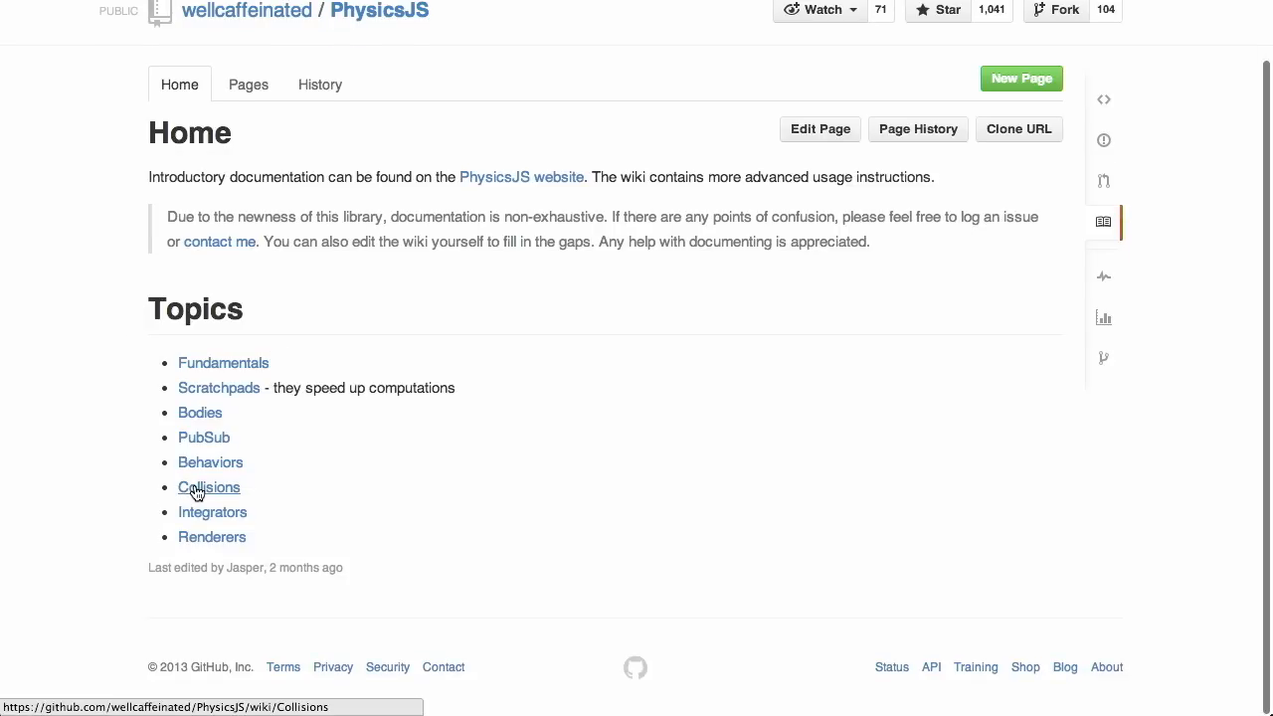
left_click(209, 487)
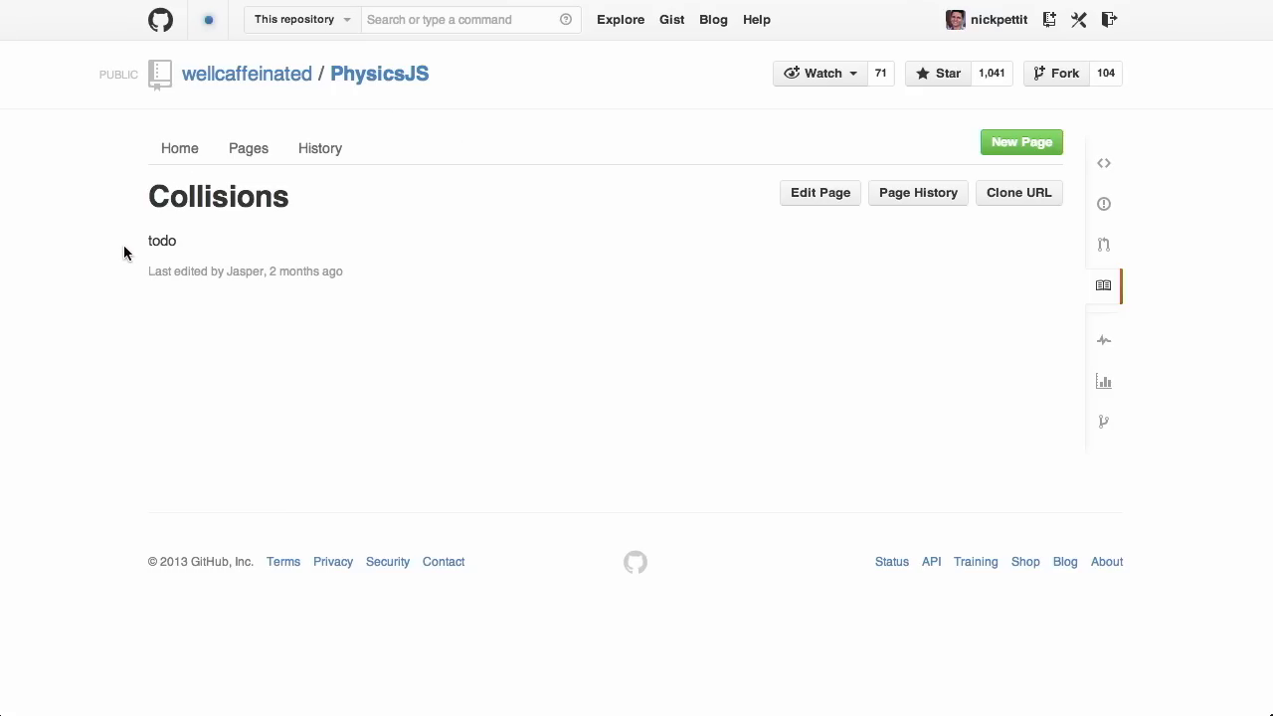
left_click(179, 148)
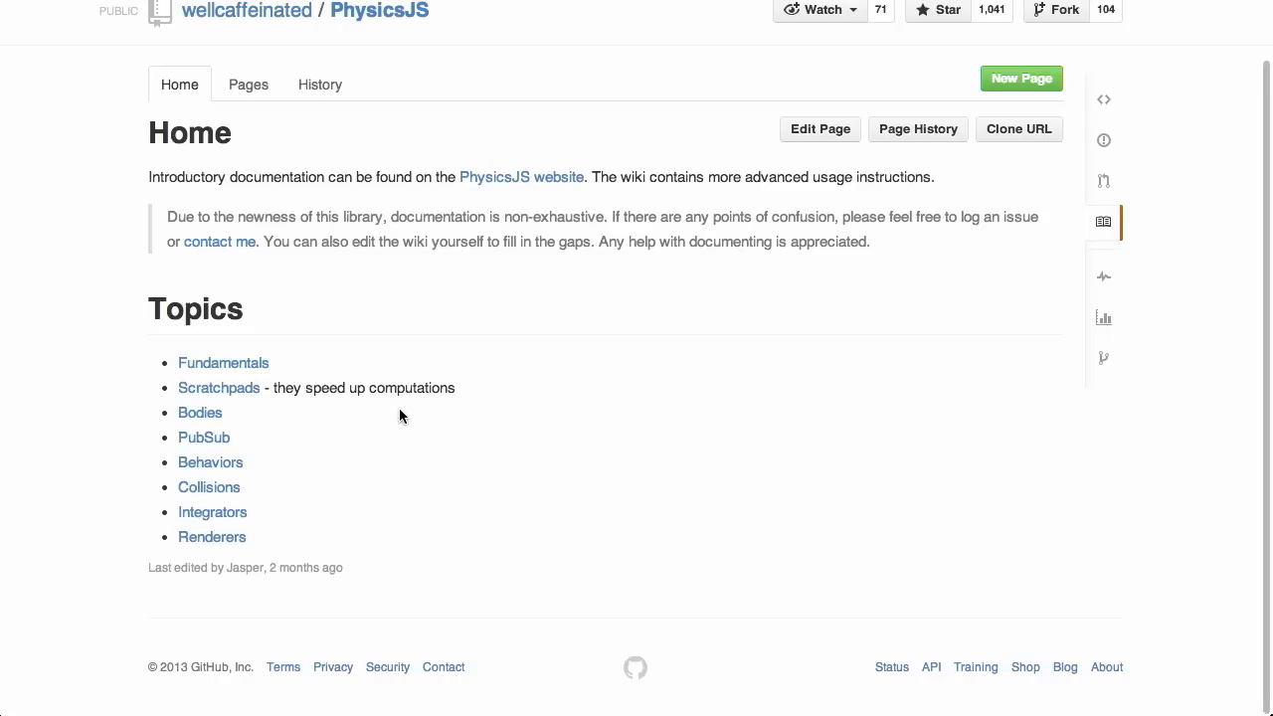
mouse_move(702, 448)
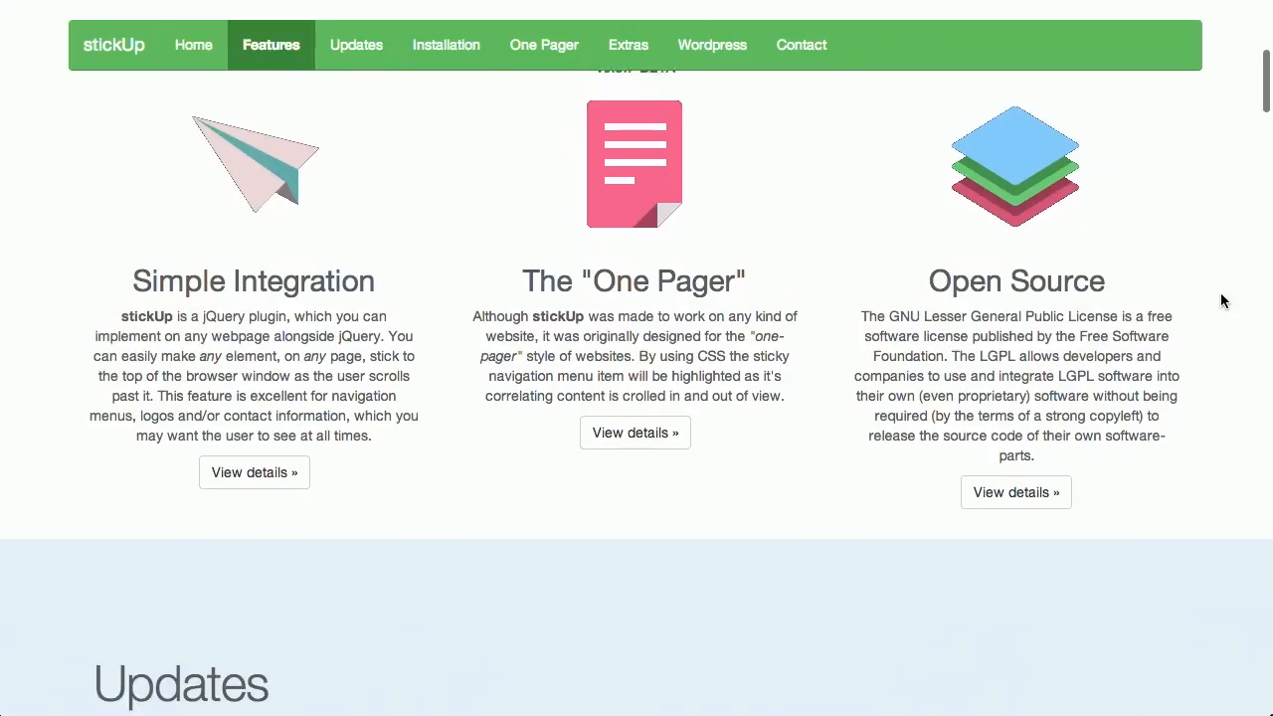
Scroll the stickUp demo page and jump to its Updates section.
scroll("down", 3)
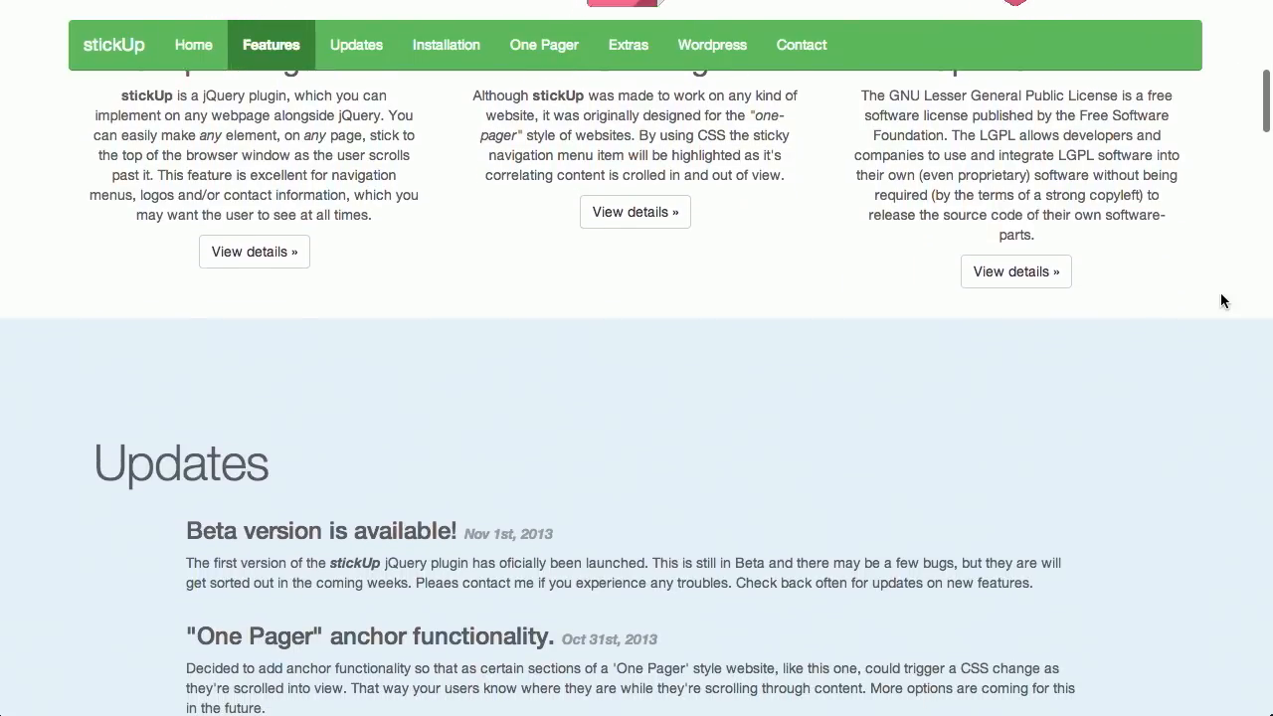
scroll("down", 3)
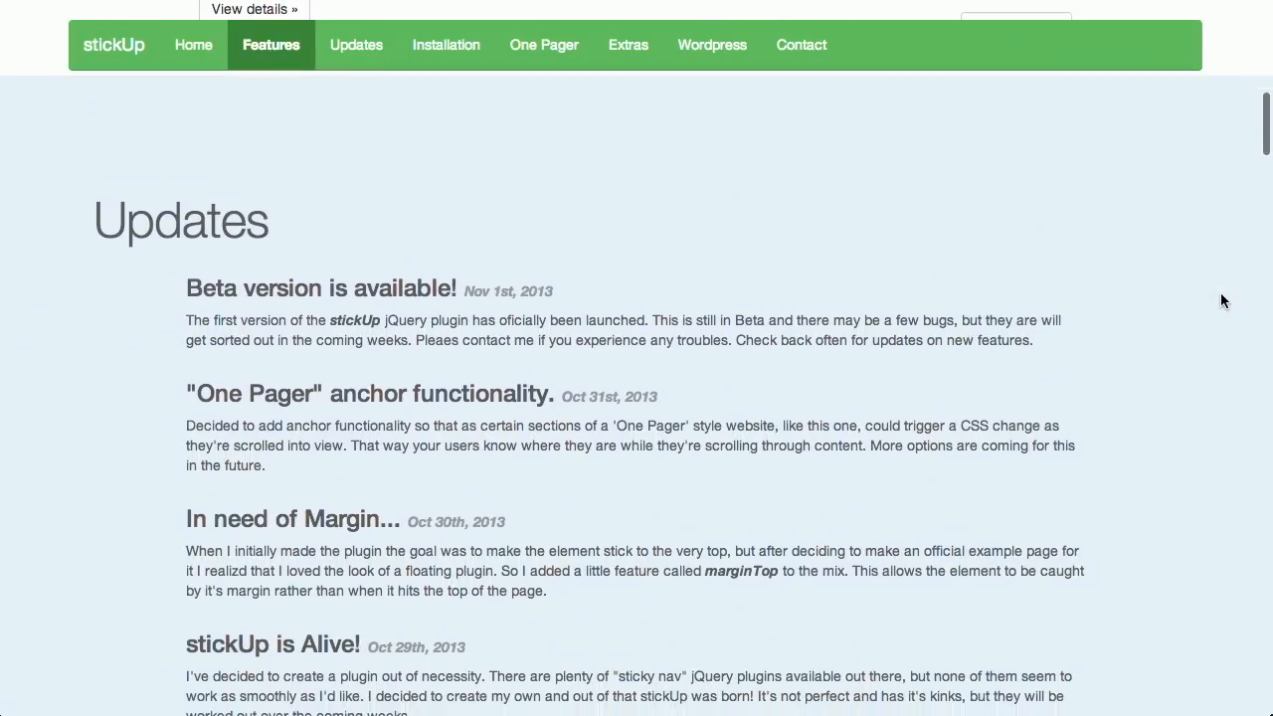
left_click(355, 45)
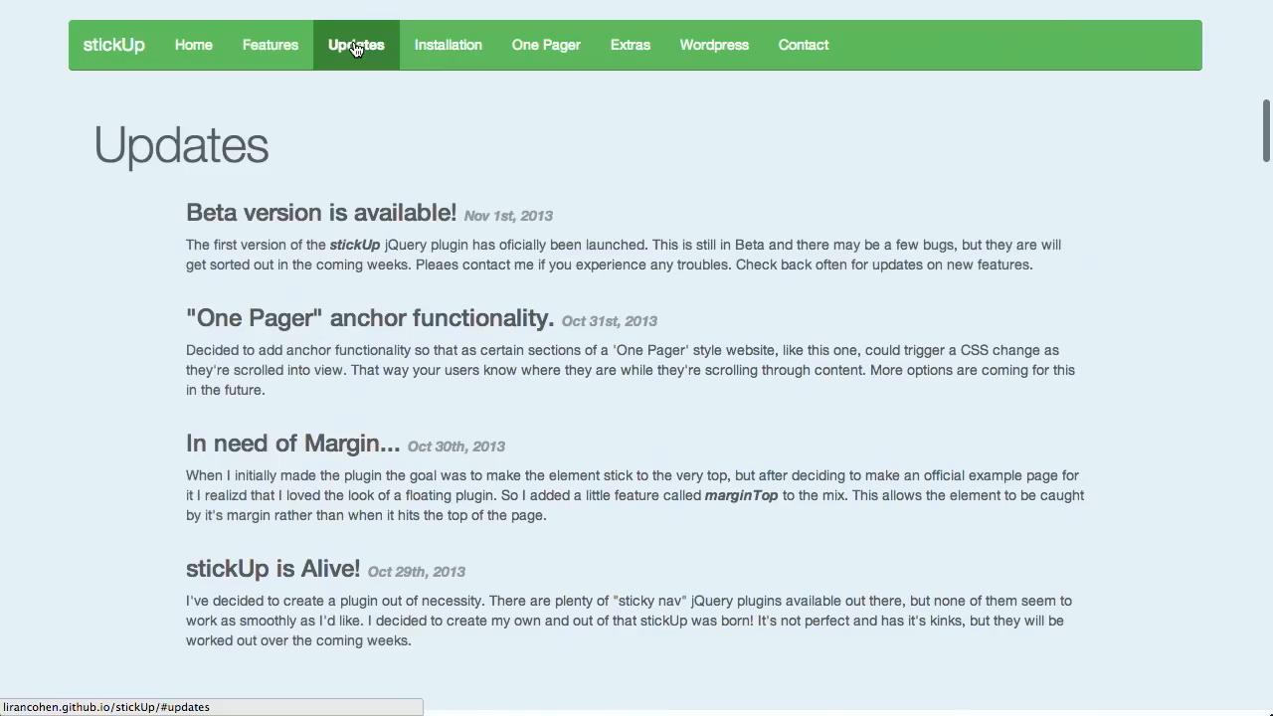
scroll("down", 3)
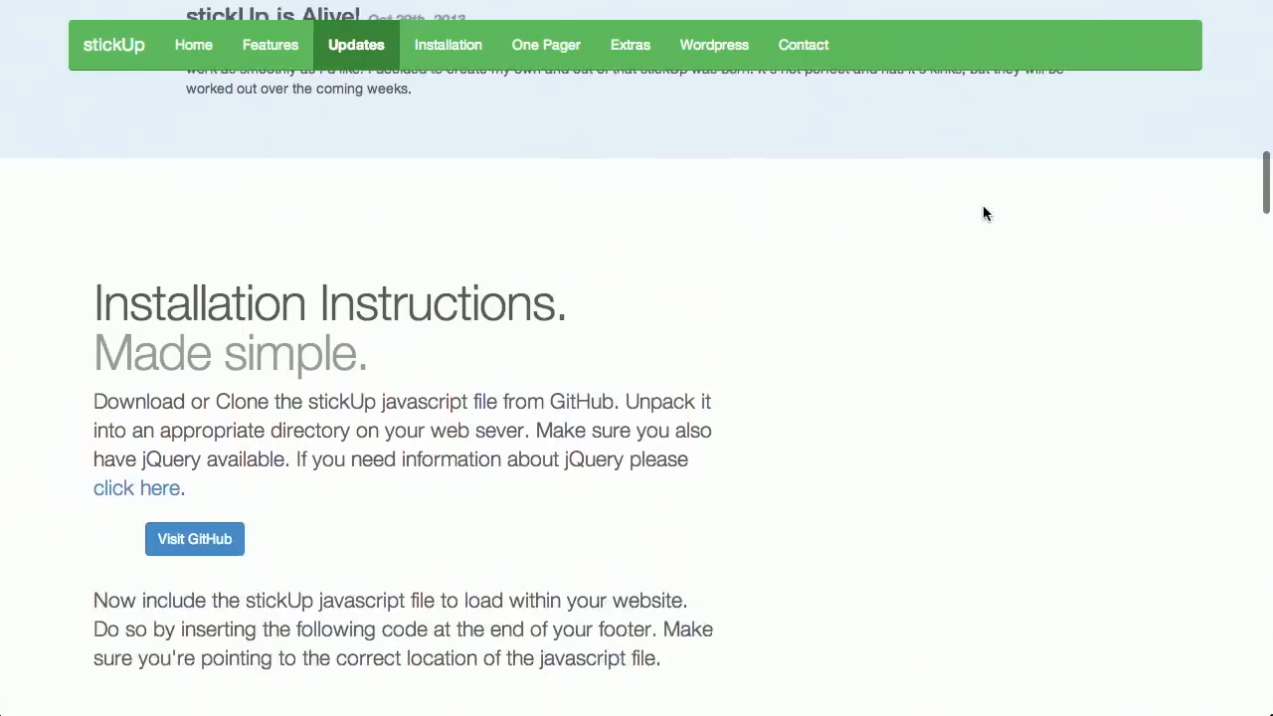
Reach the Installation section and select the stickUp call in the setup code.
left_click(447, 45)
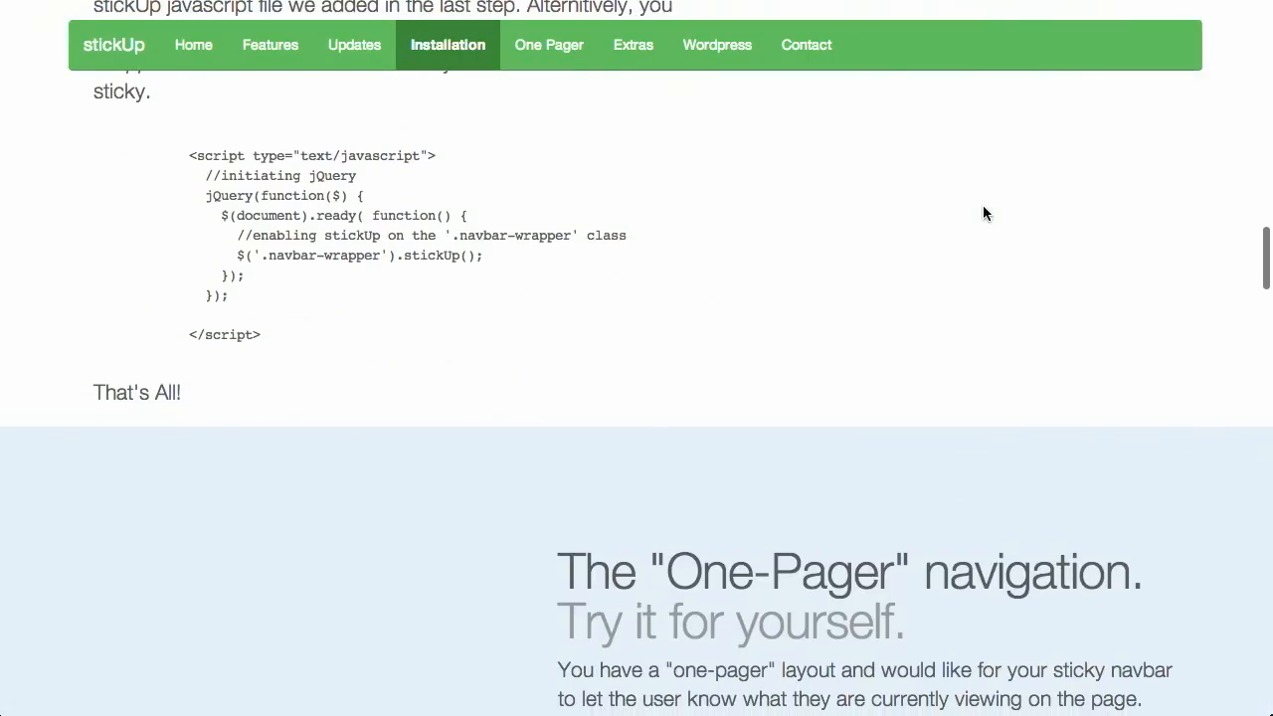
mouse_move(266, 196)
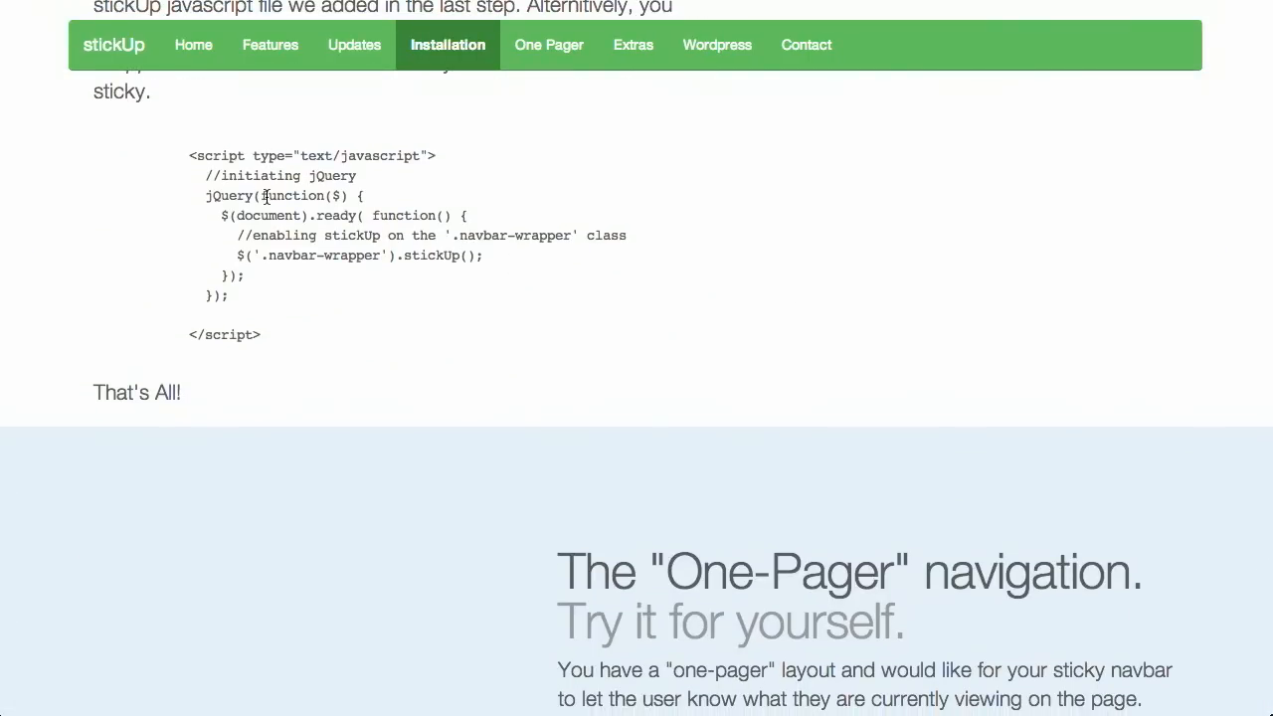
left_click_drag(206, 196, 245, 275)
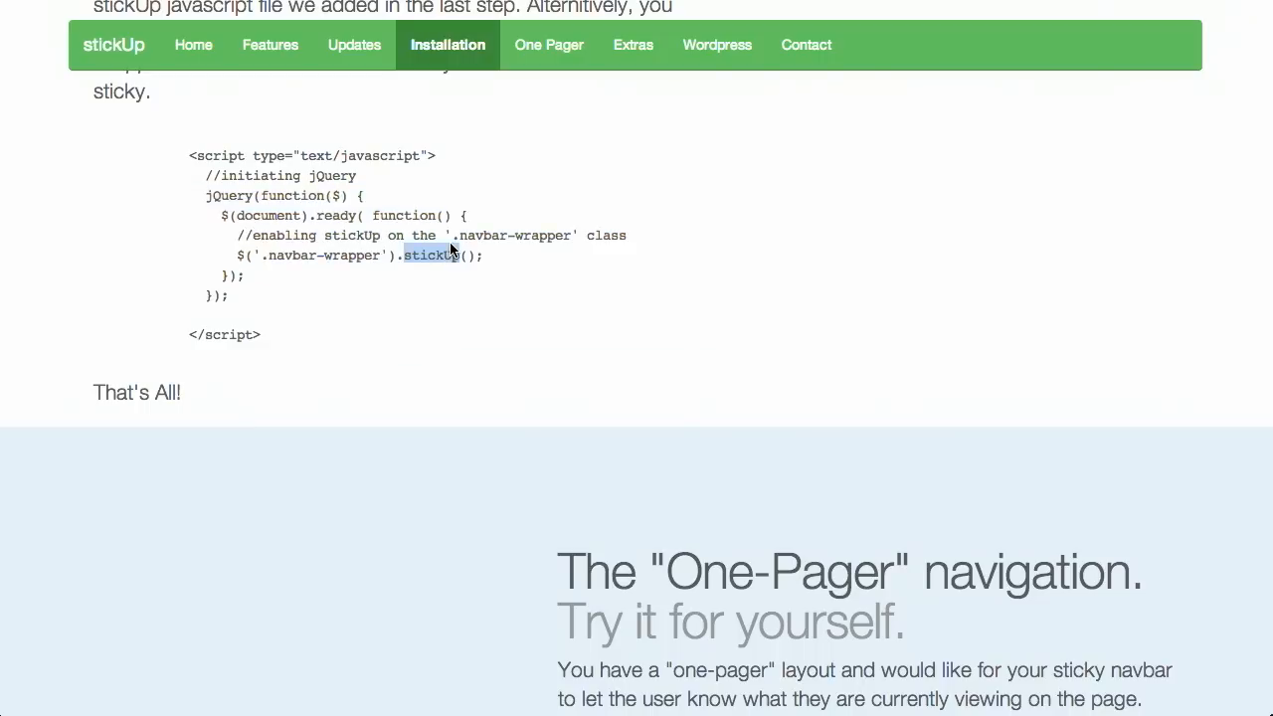
scroll("down", 3)
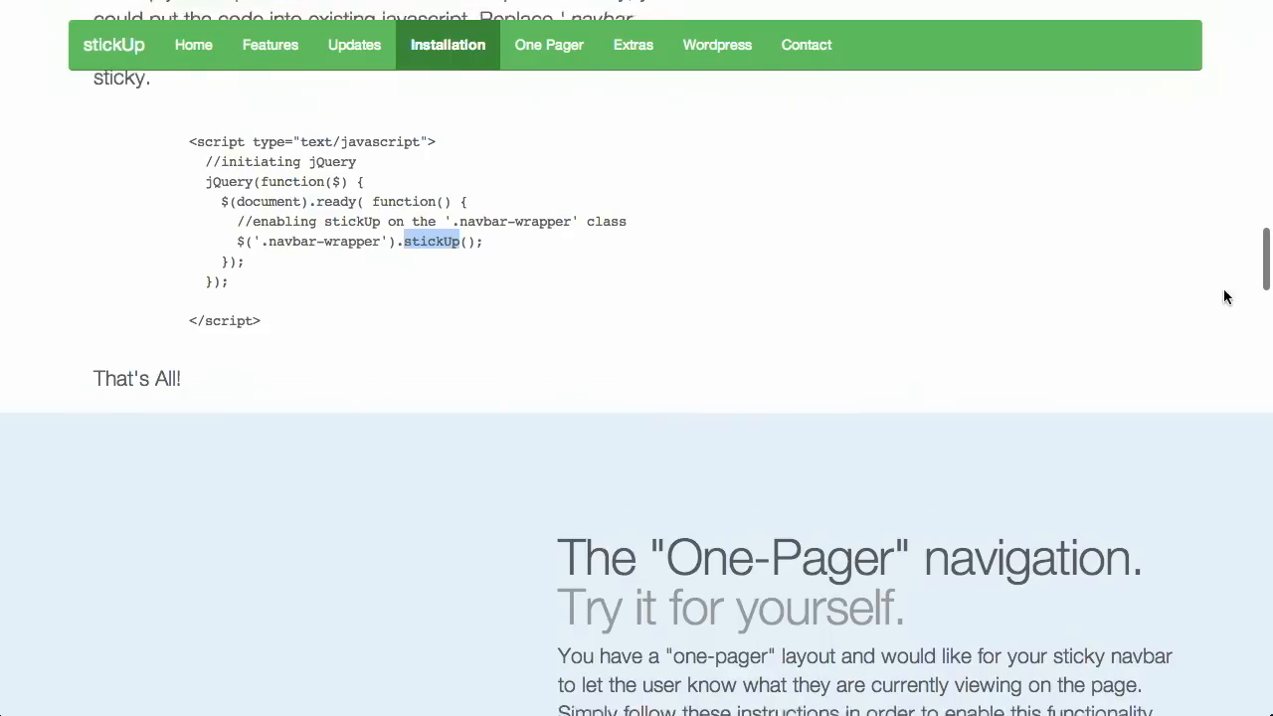
left_click(548, 45)
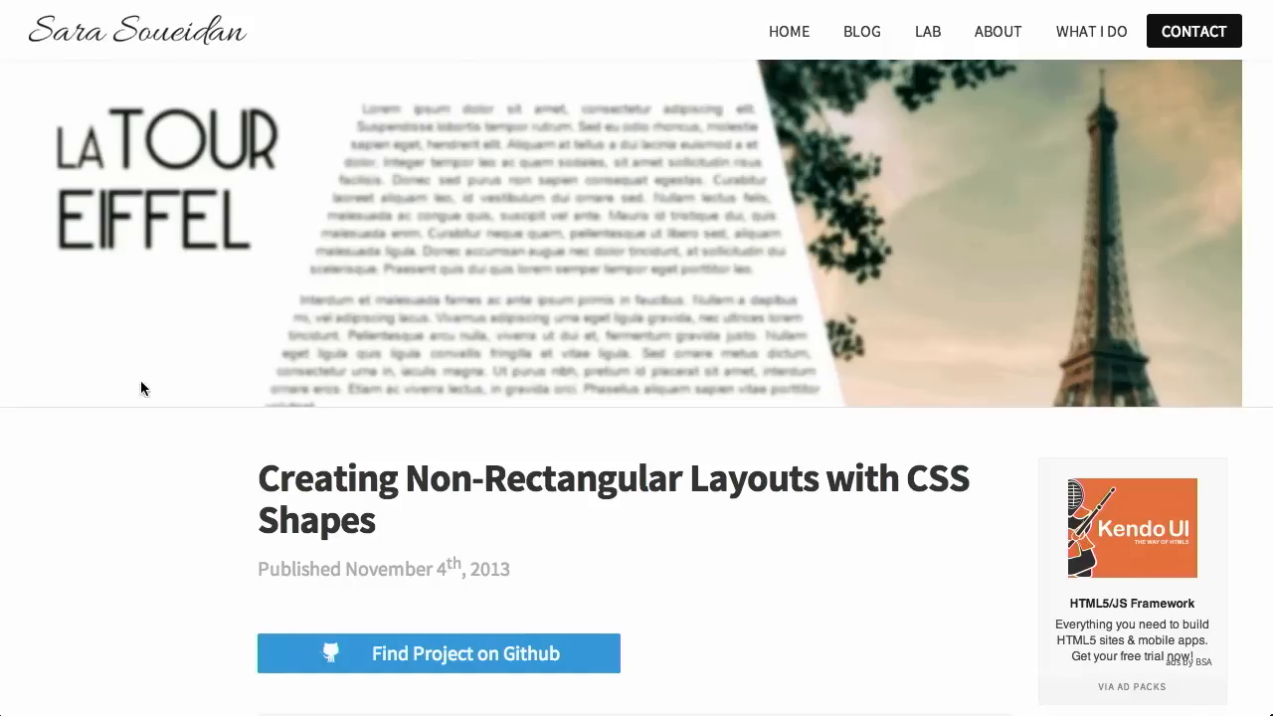
Scroll the CSS Shapes article past Declaring Shapes and the coordinate system to Example 1.
scroll("down", 3)
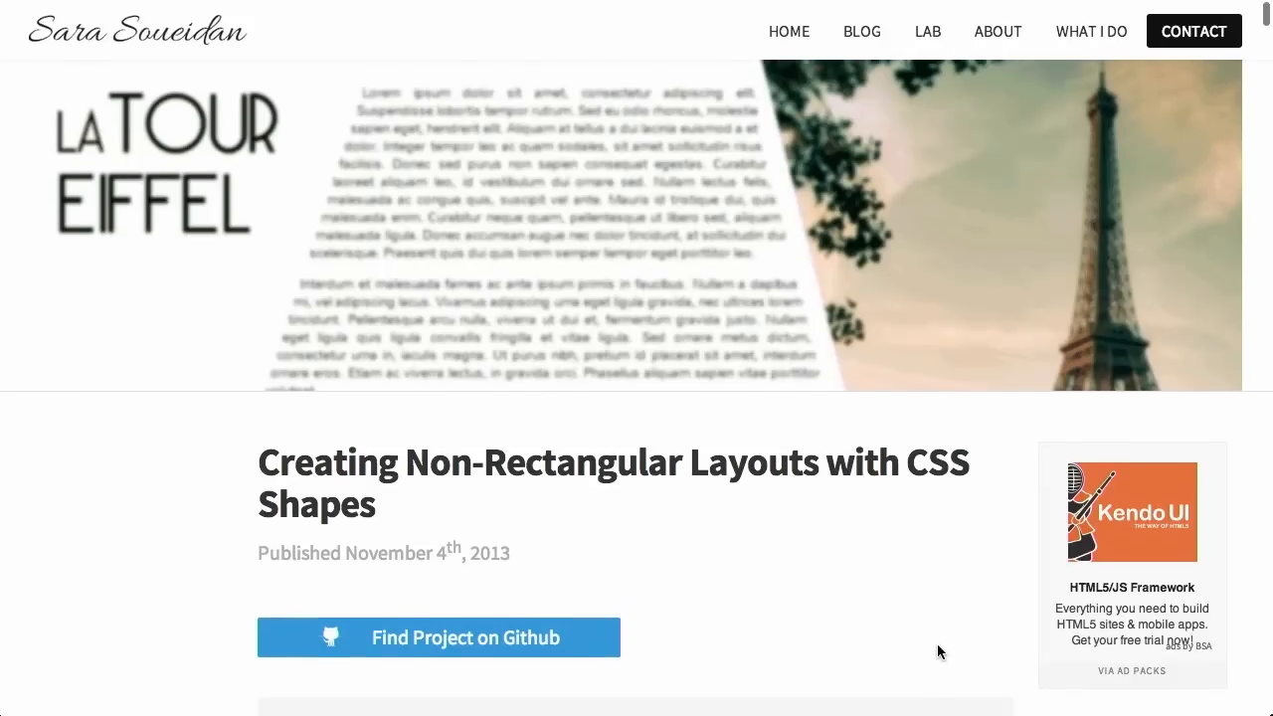
scroll("down", 3)
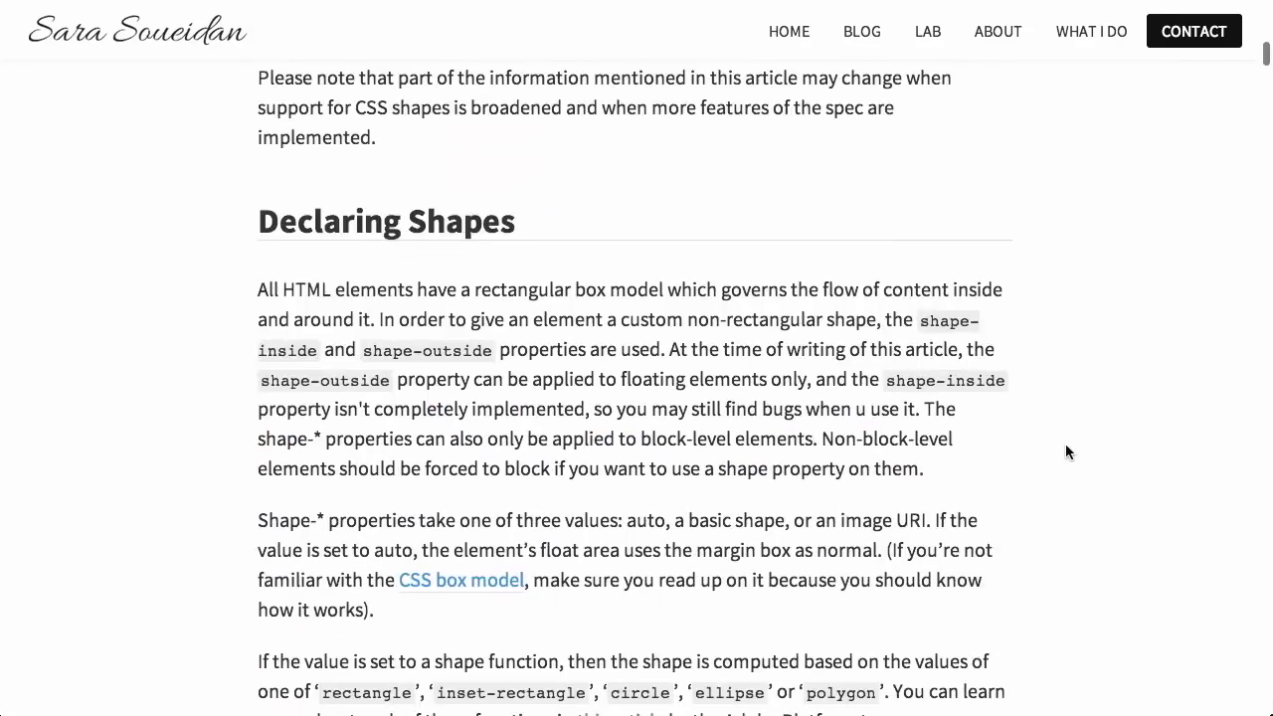
scroll("down", 3)
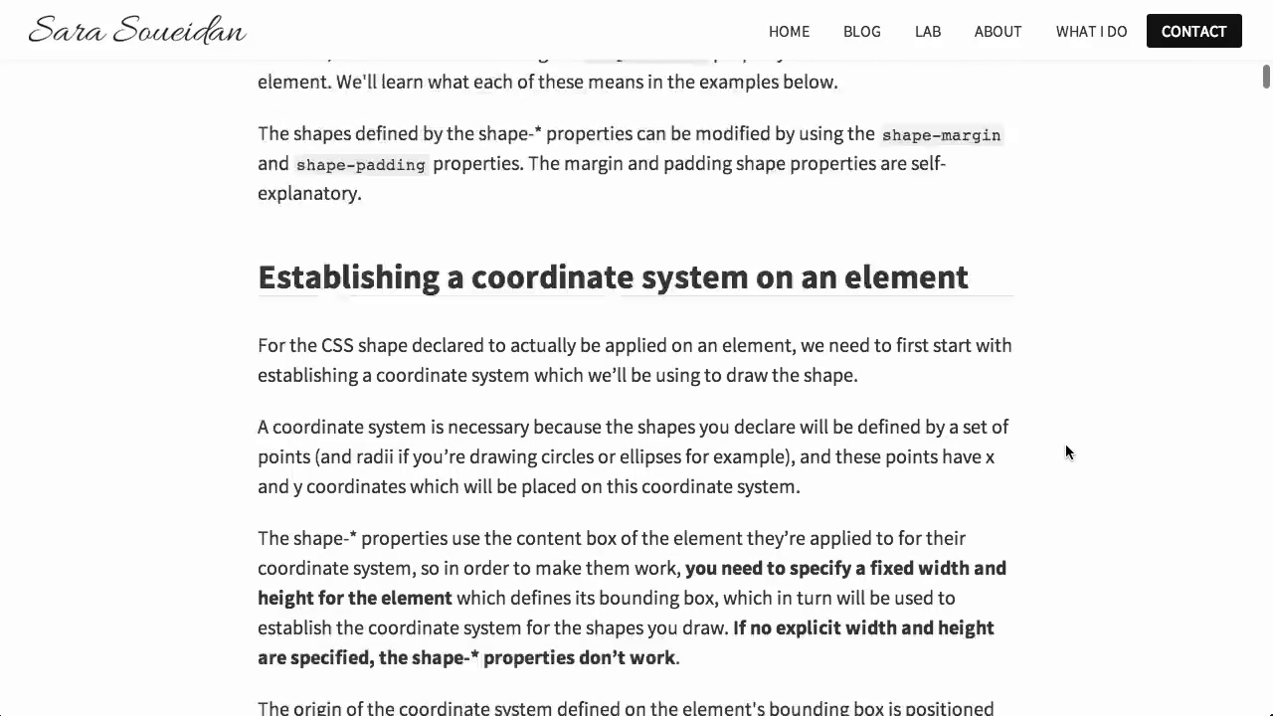
scroll("down", 3)
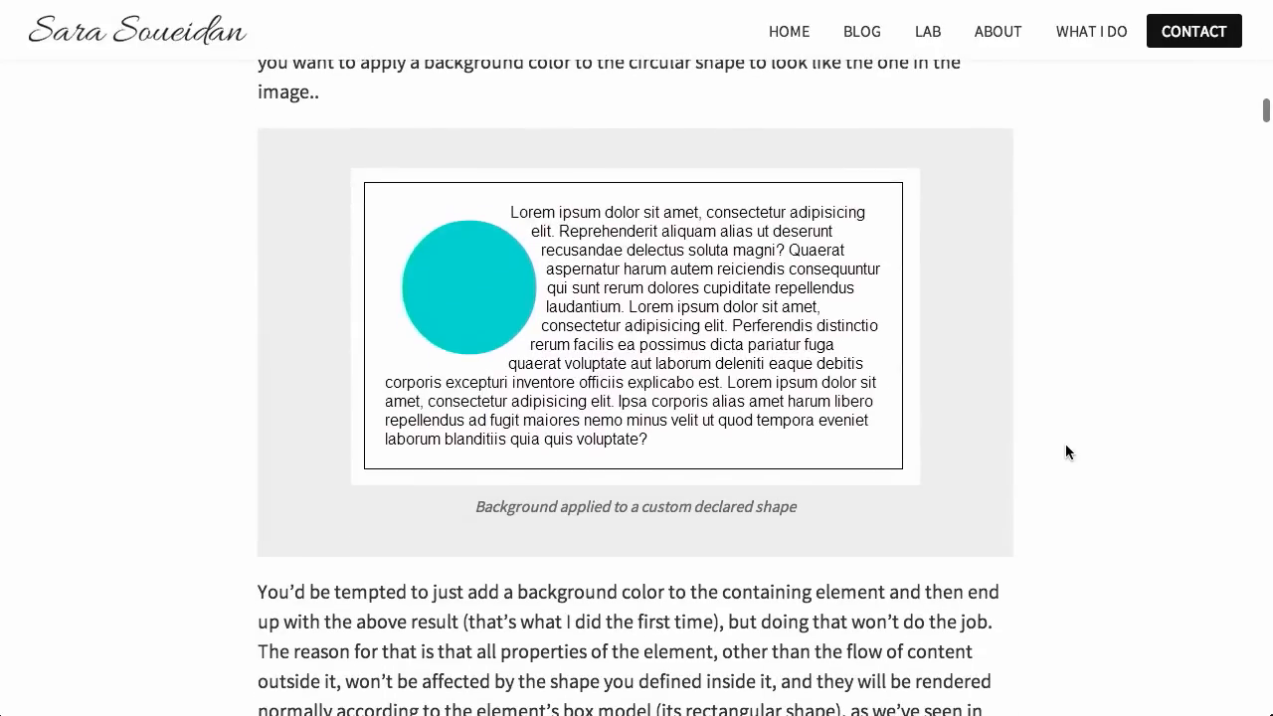
mouse_move(543, 201)
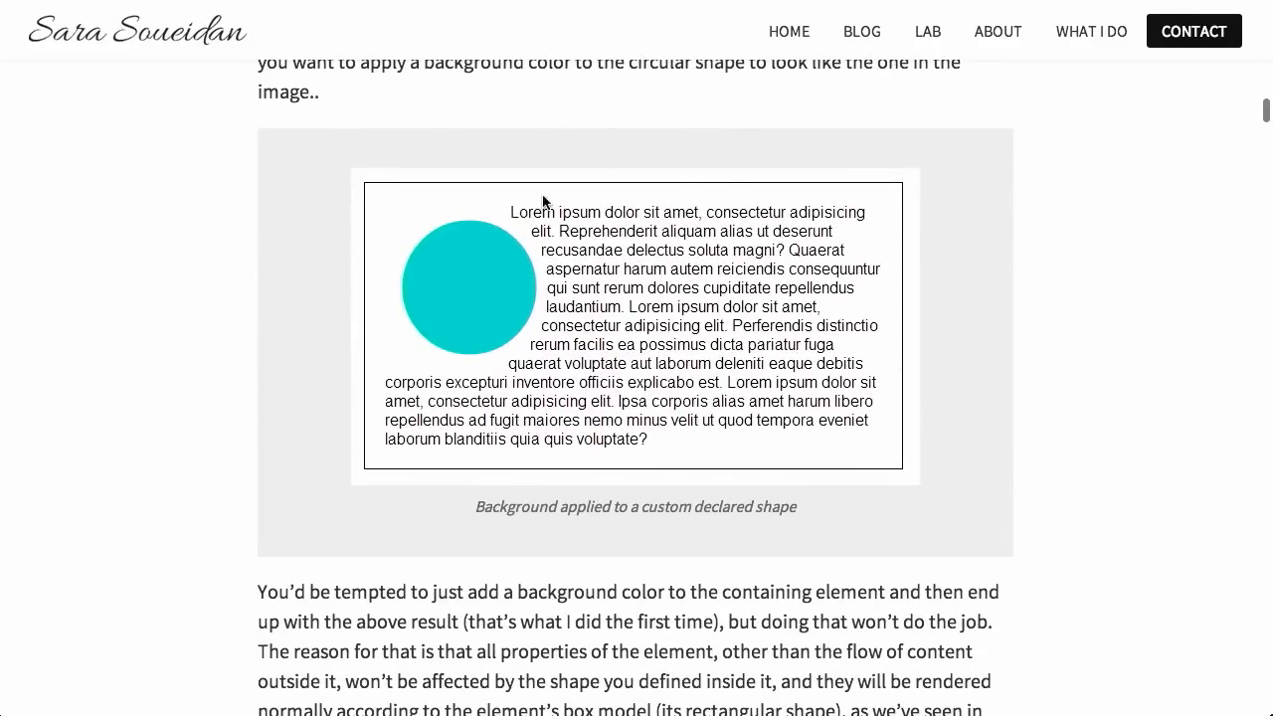
mouse_move(468, 229)
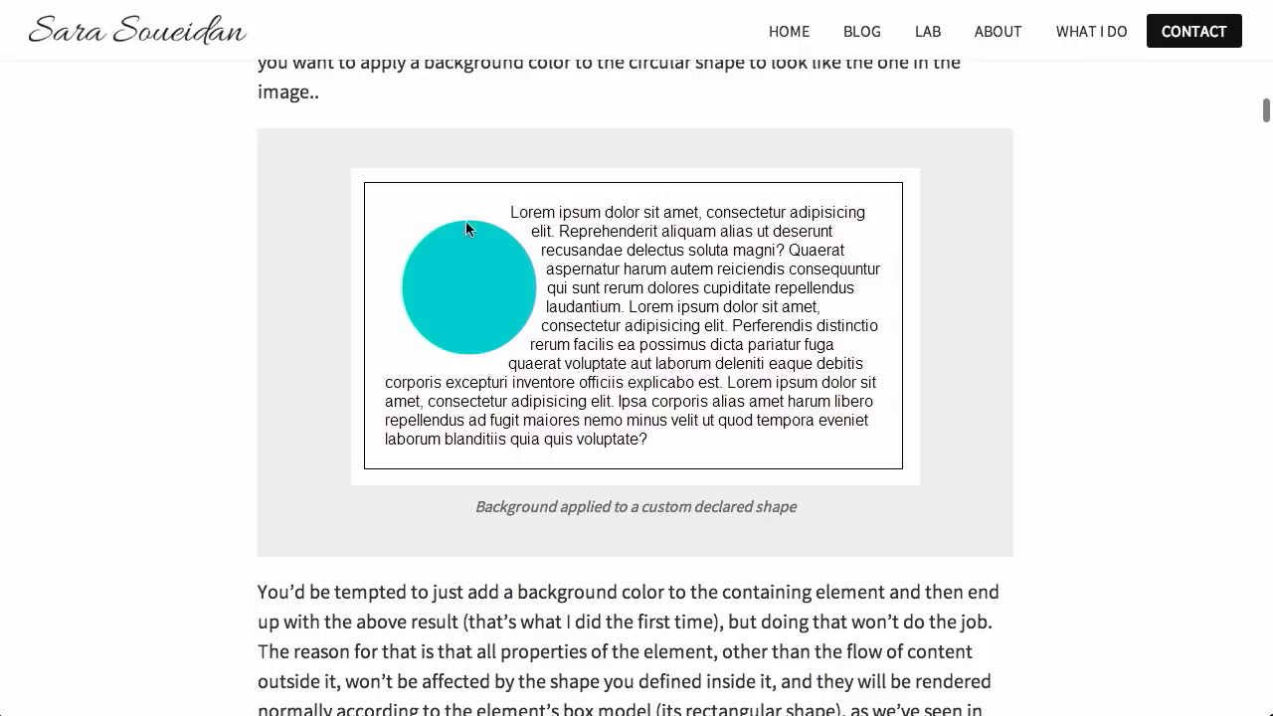
mouse_move(542, 320)
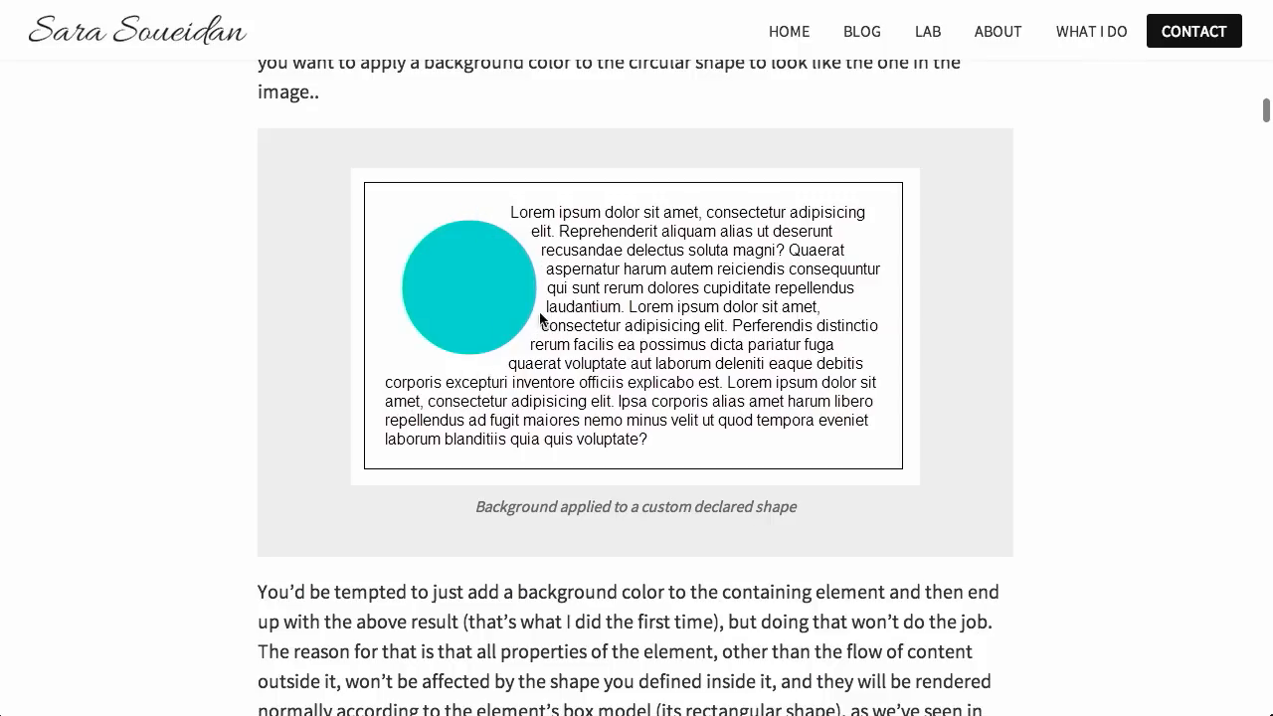
mouse_move(450, 325)
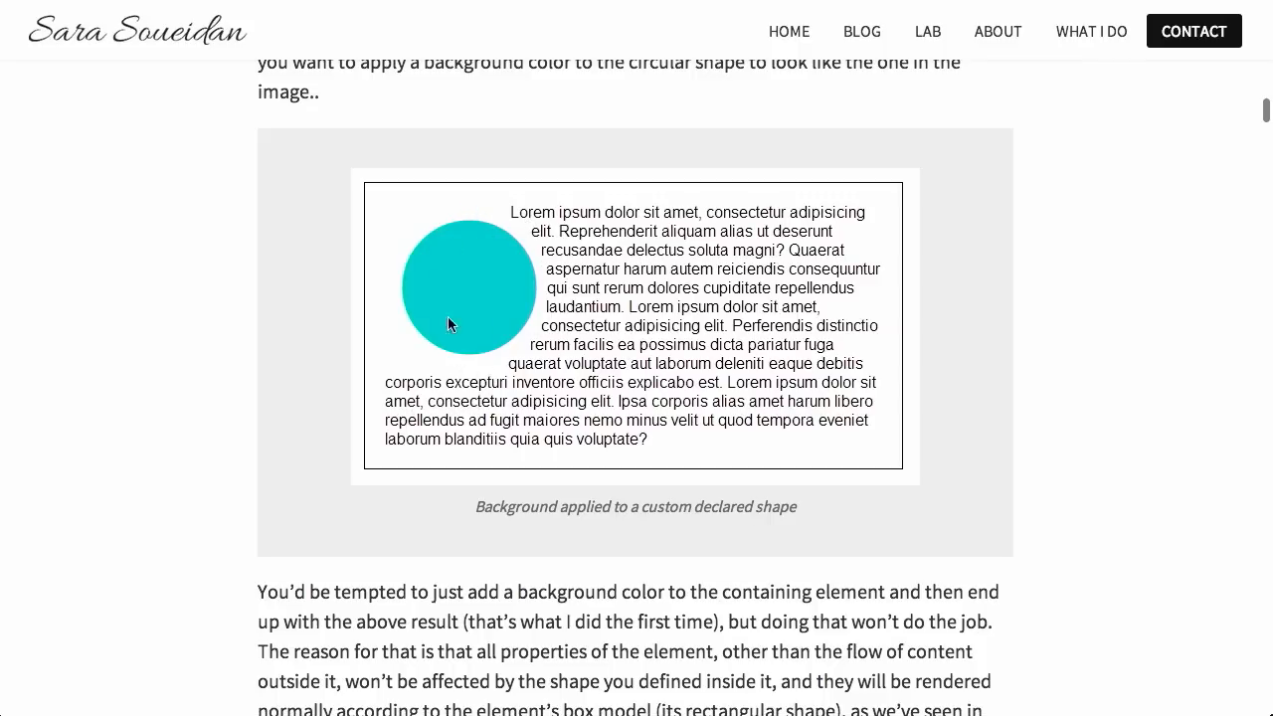
mouse_move(514, 201)
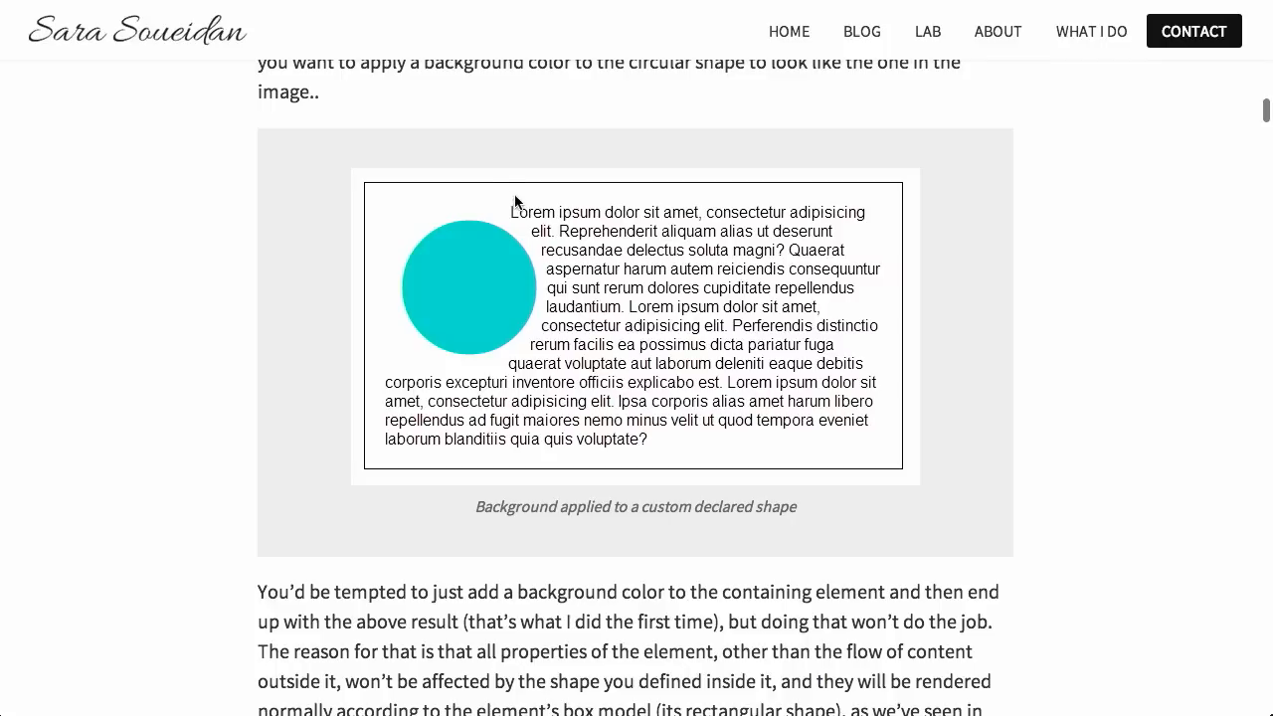
scroll("down", 3)
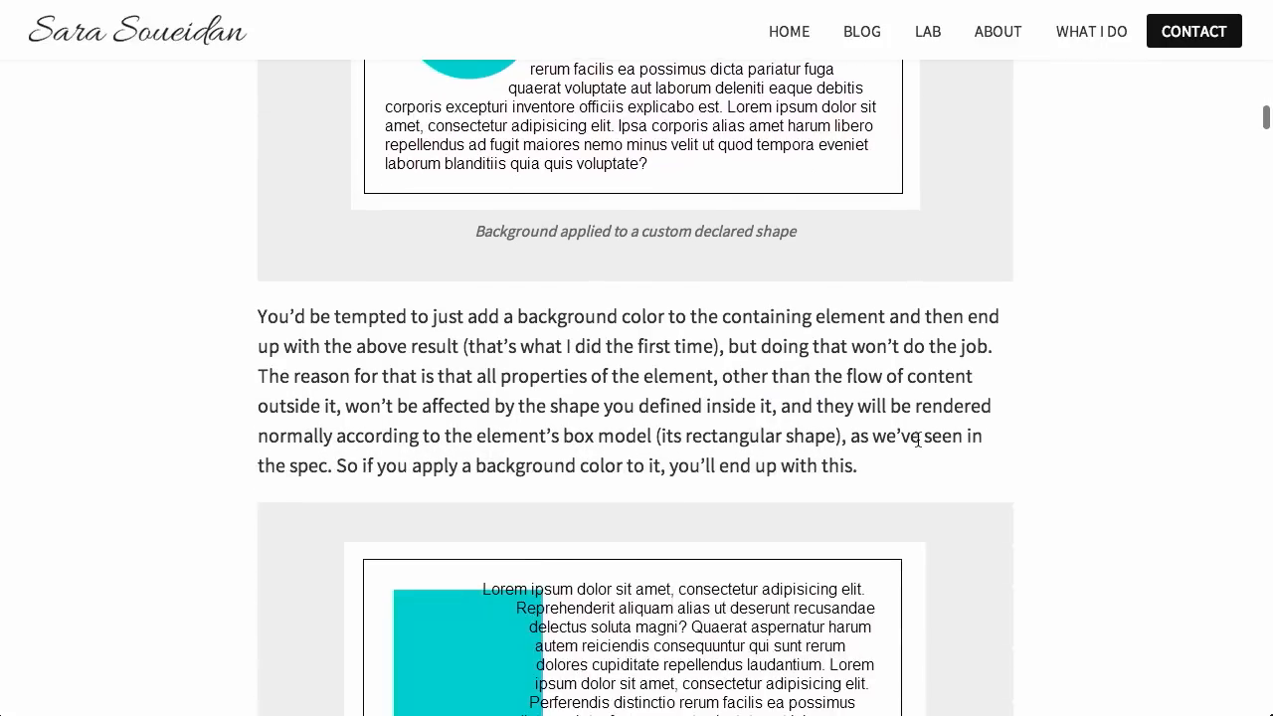
scroll("down", 3)
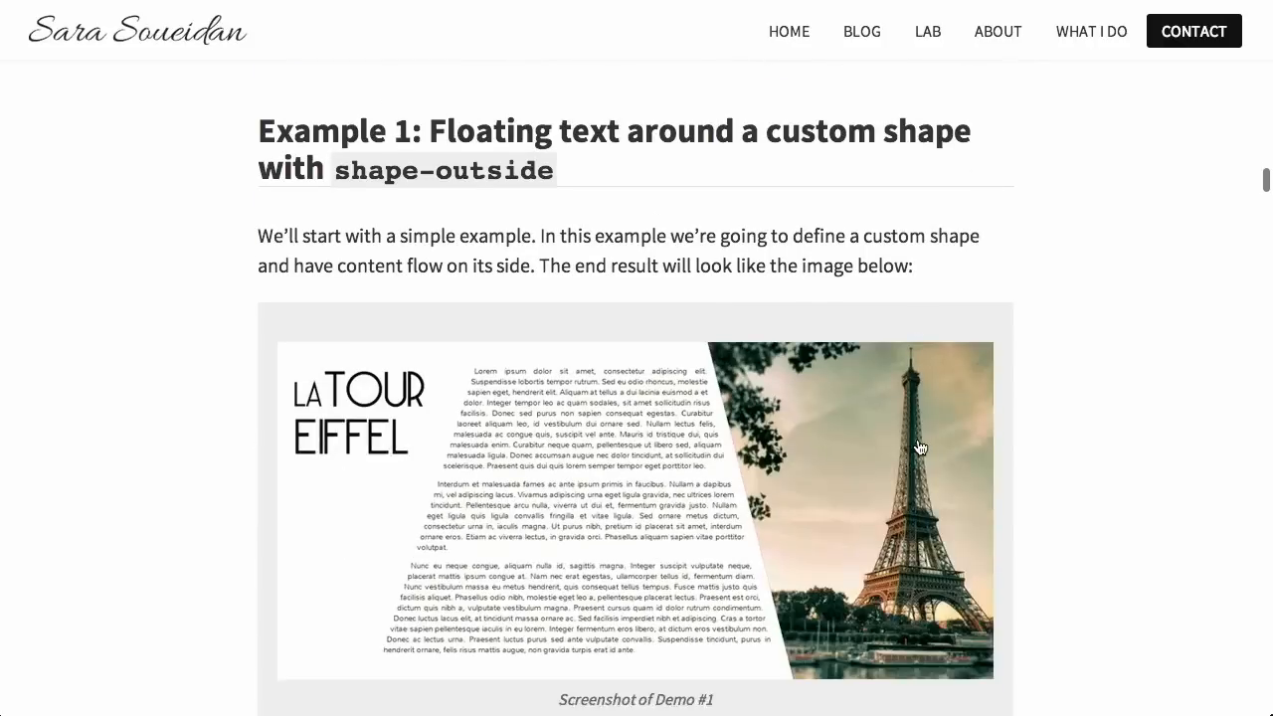
Scroll from the Demo #1 Eiffel Tower screenshot to the .container/.shaped CSS block.
scroll("down", 3)
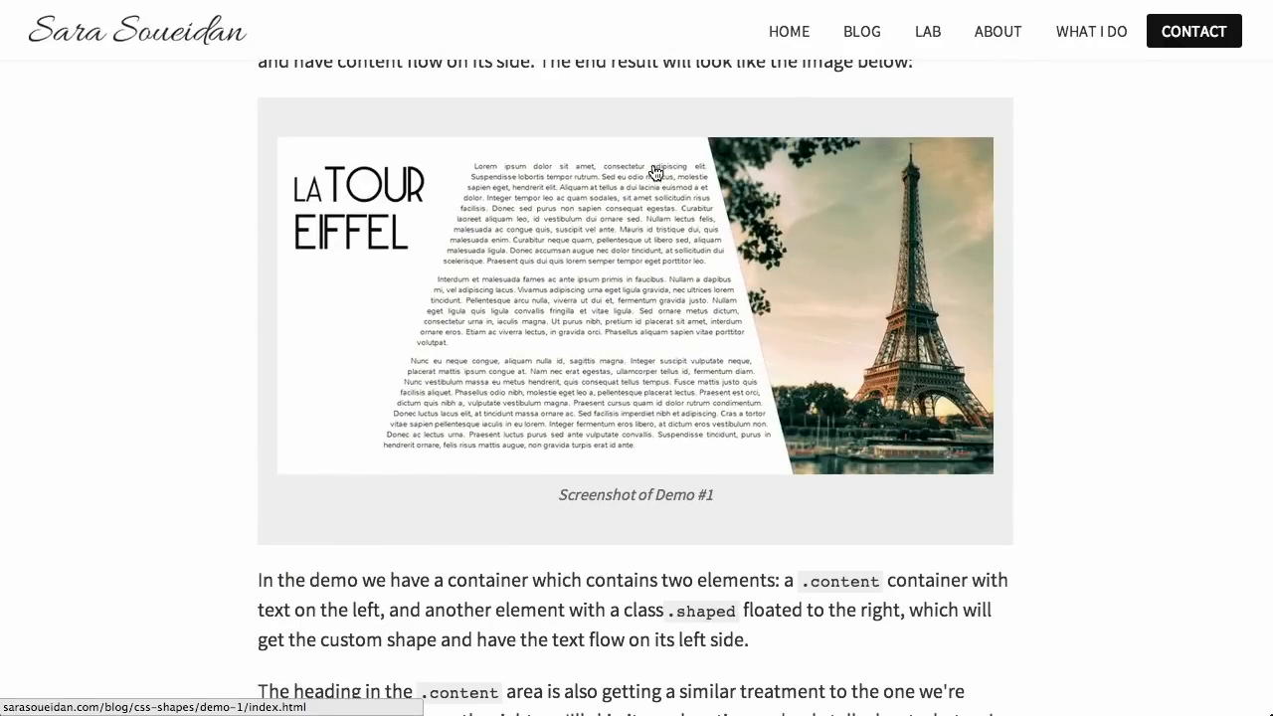
mouse_move(409, 356)
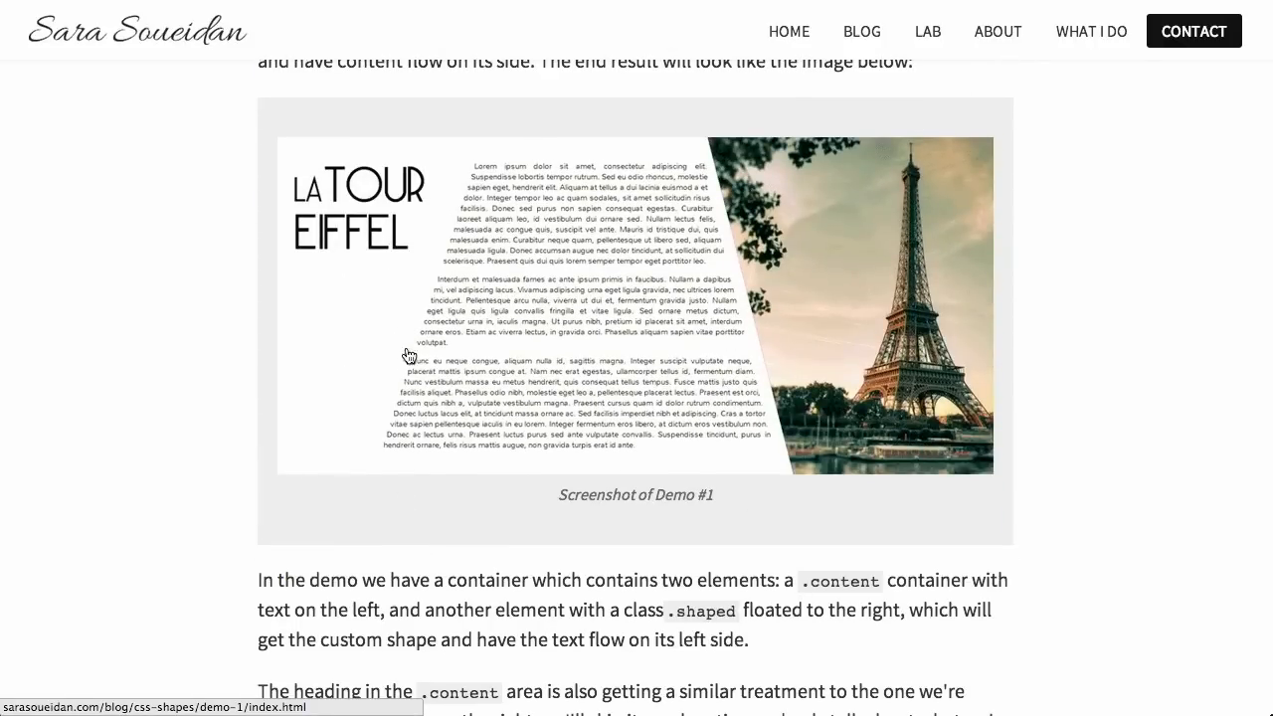
mouse_move(666, 209)
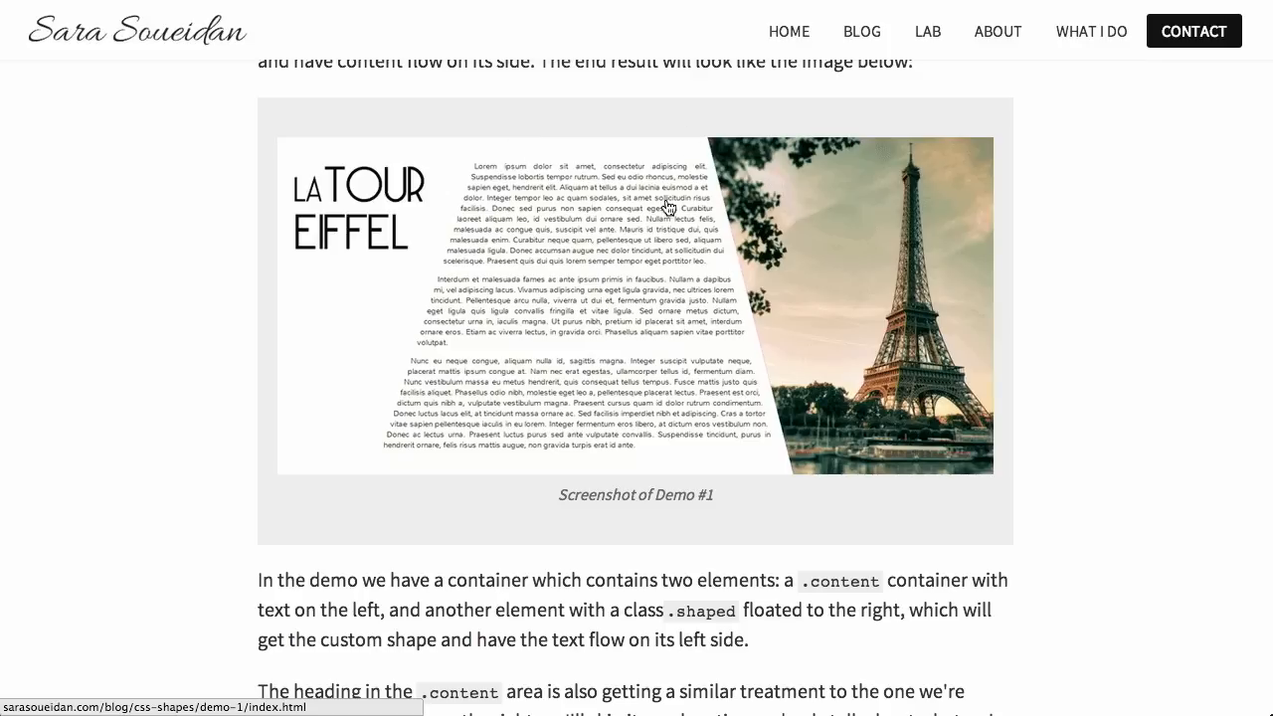
mouse_move(707, 281)
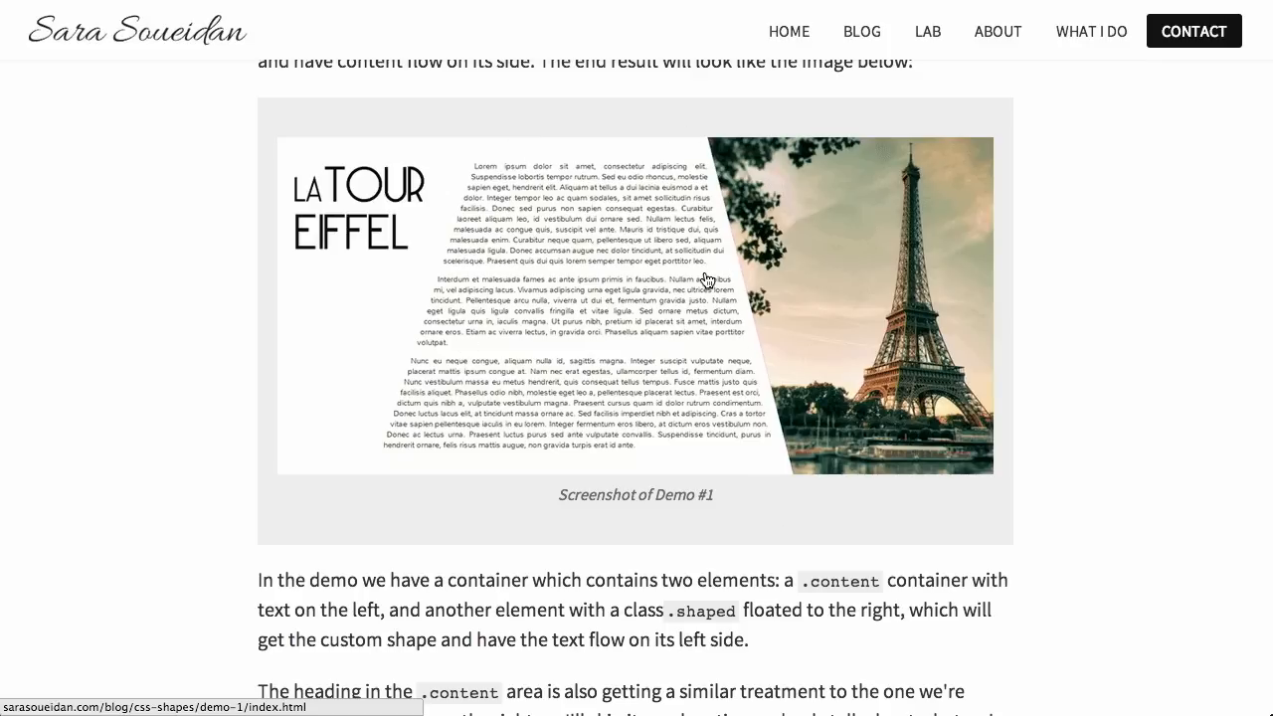
mouse_move(607, 176)
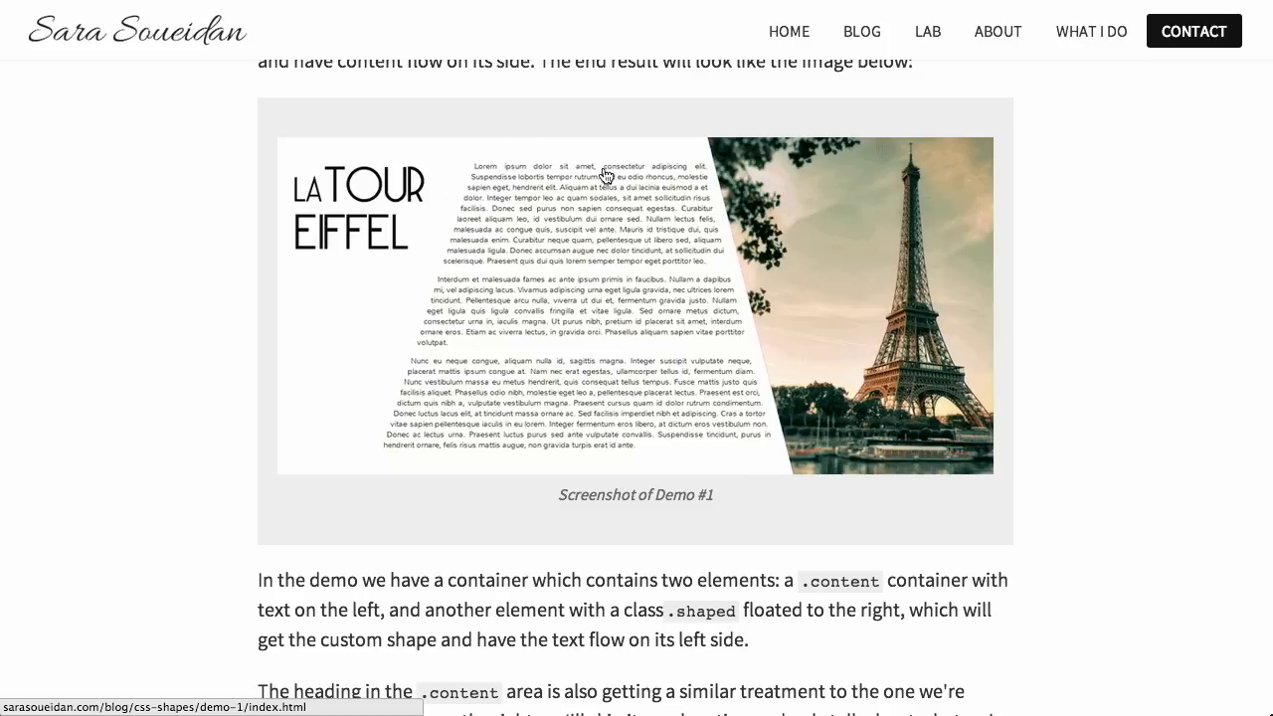
mouse_move(487, 311)
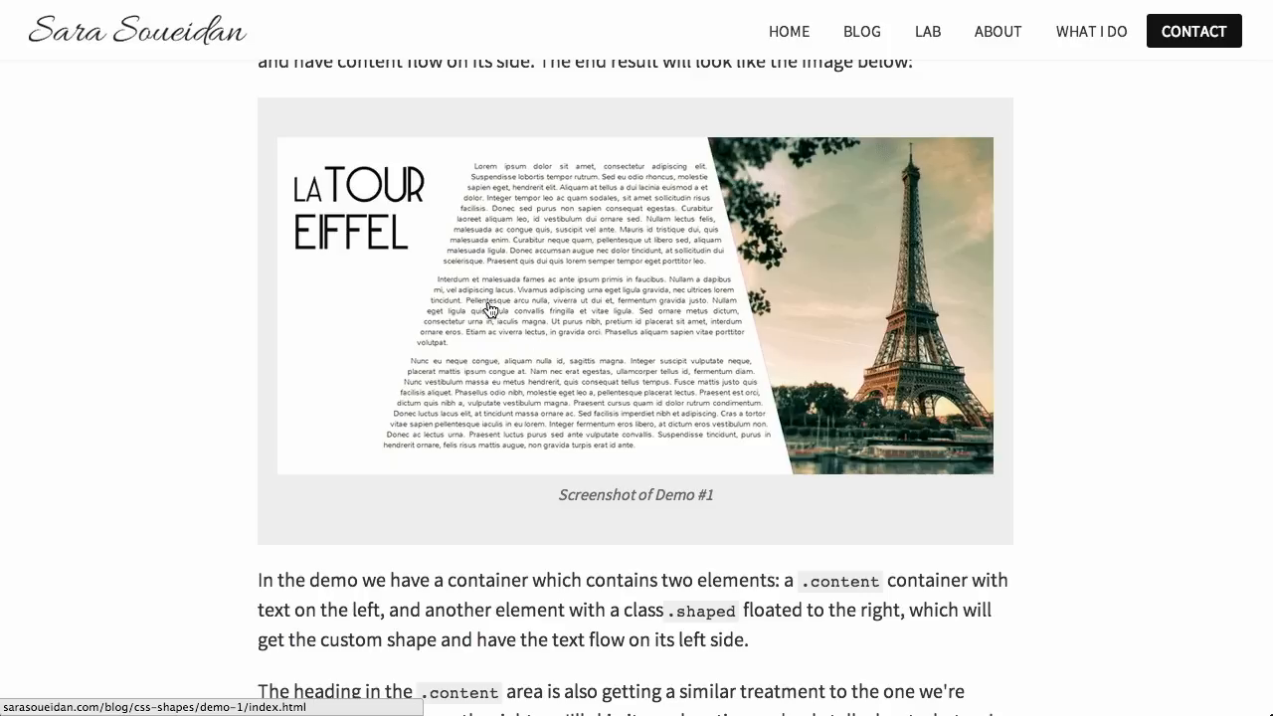
mouse_move(995, 372)
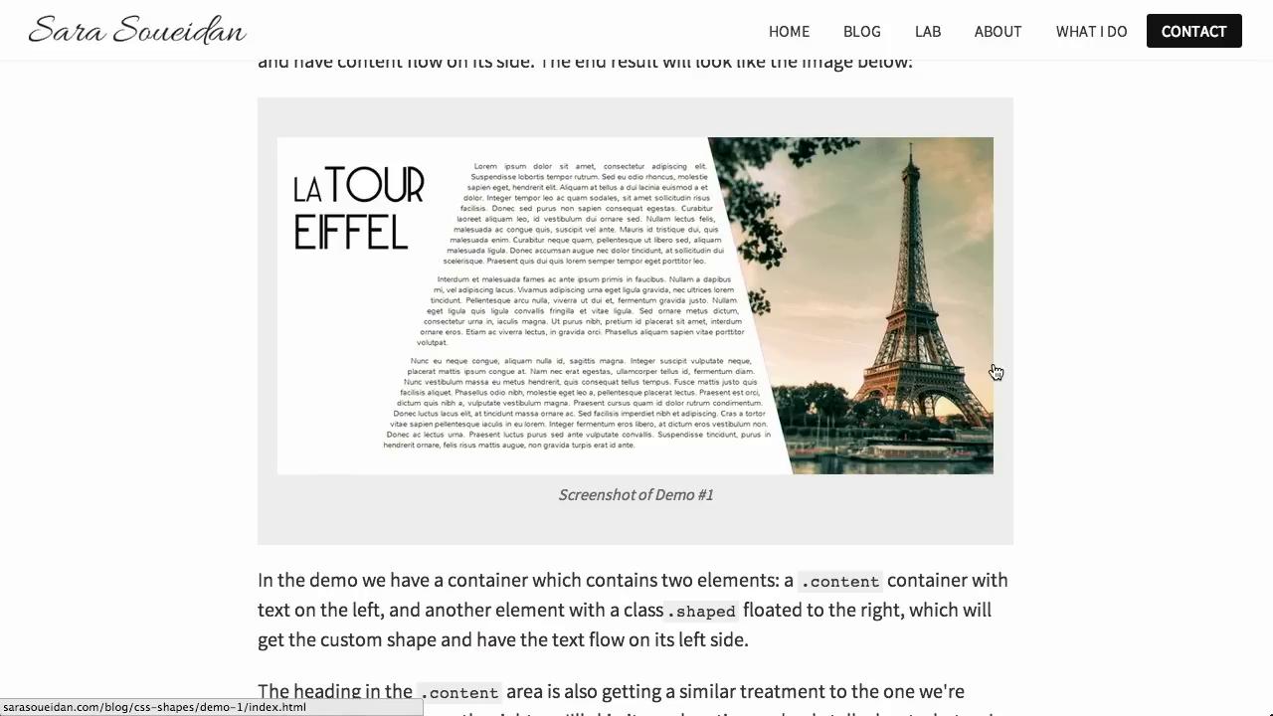
mouse_move(208, 288)
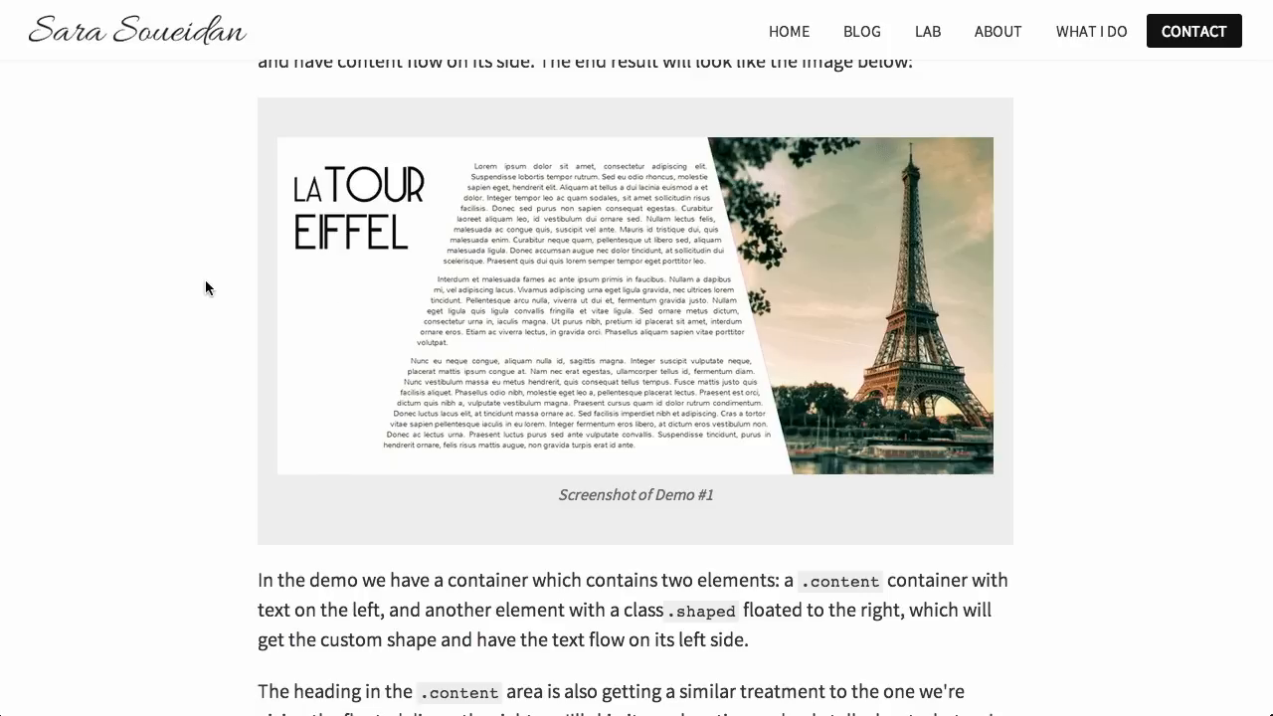
mouse_move(1074, 273)
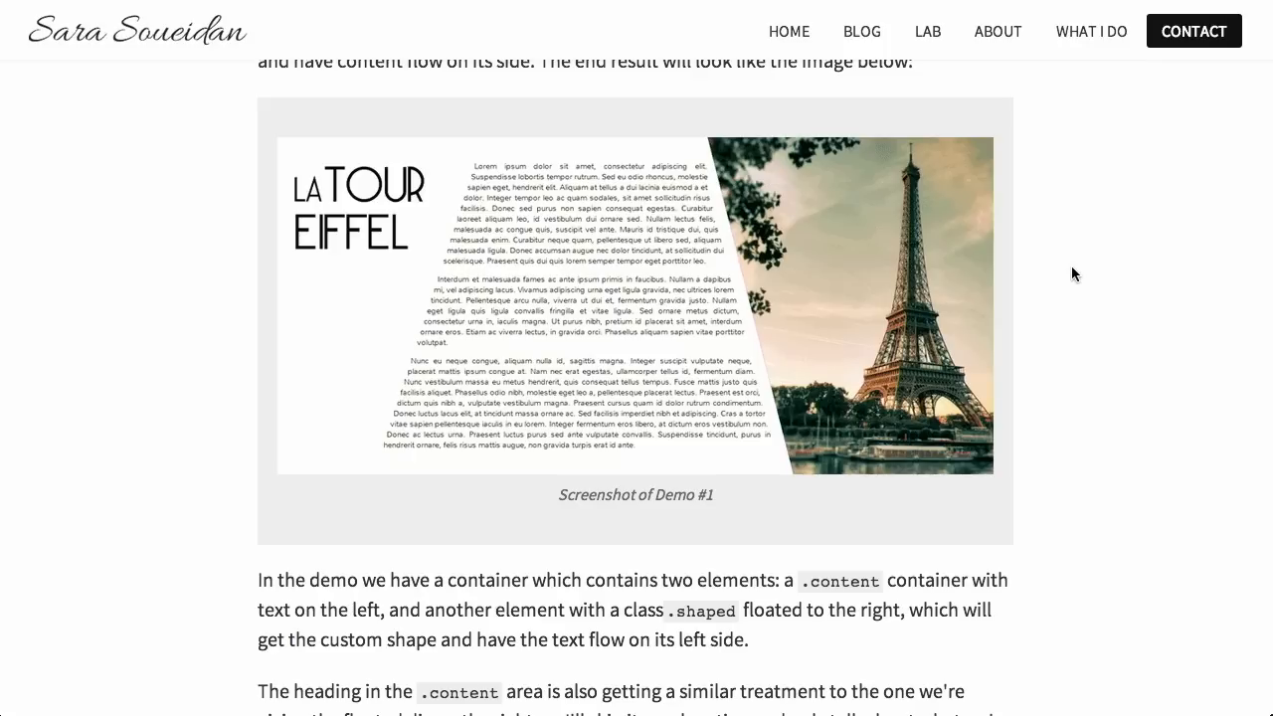
mouse_move(390, 196)
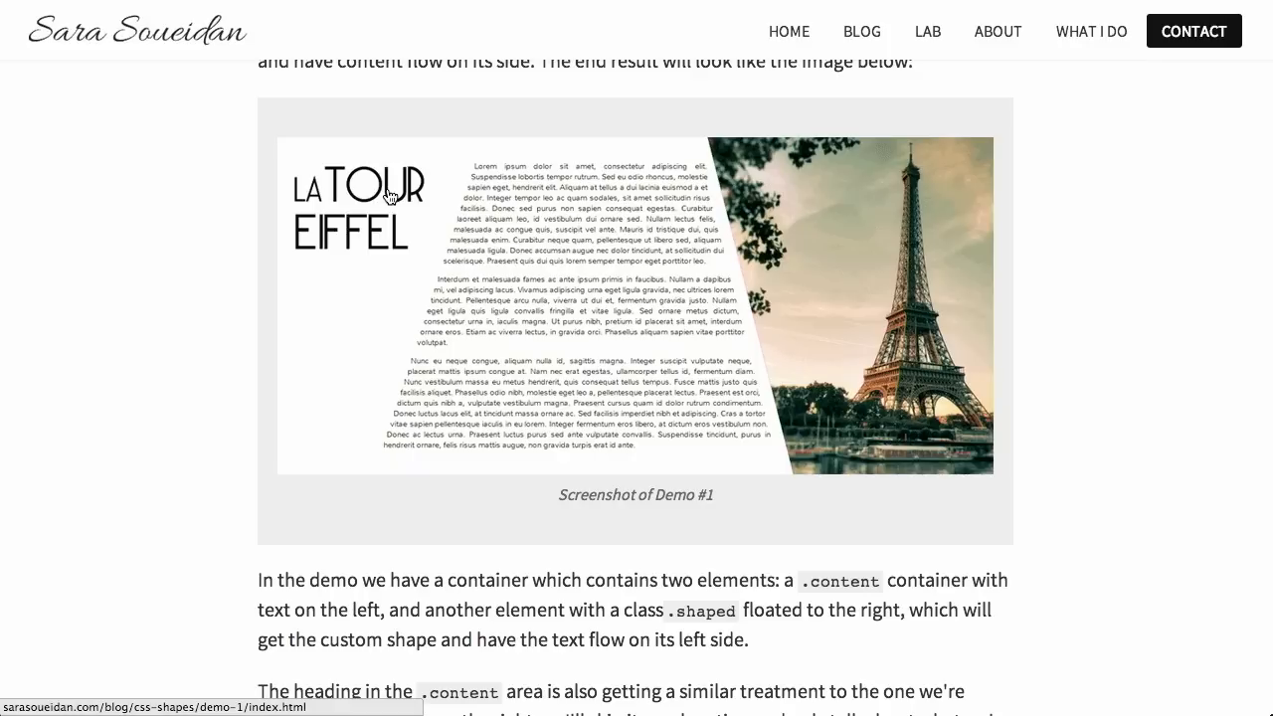
mouse_move(655, 196)
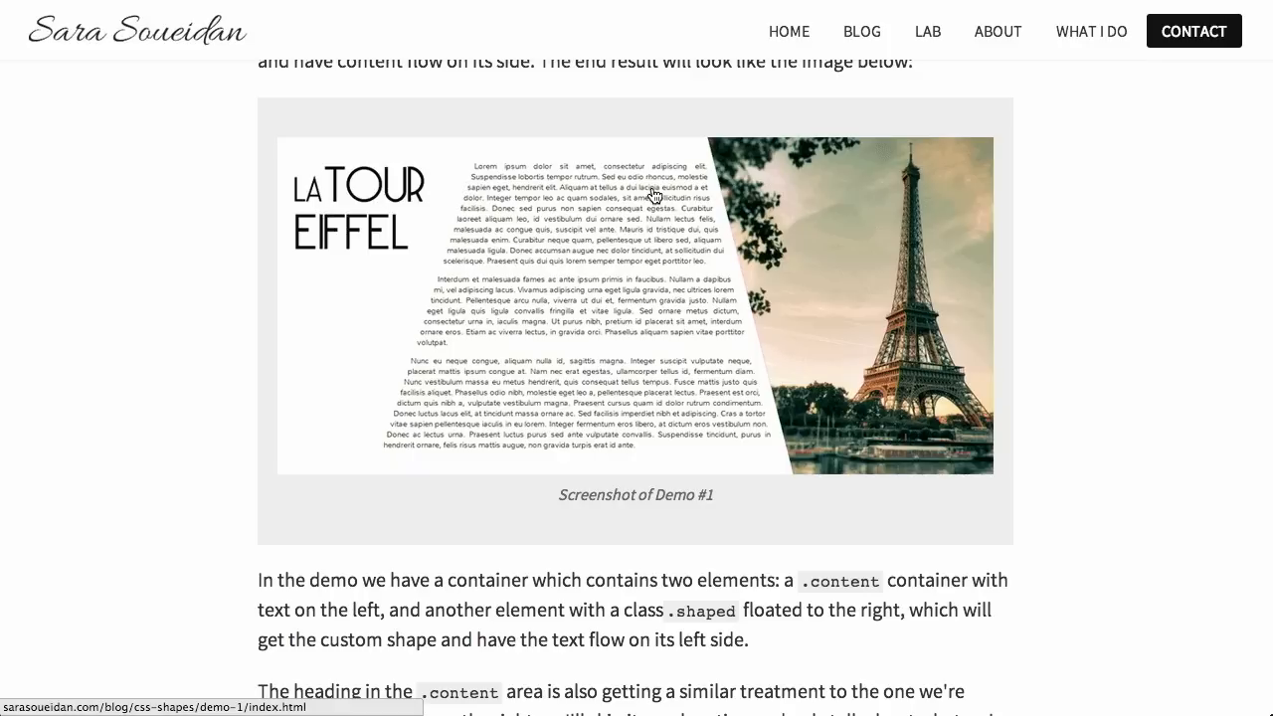
mouse_move(1014, 247)
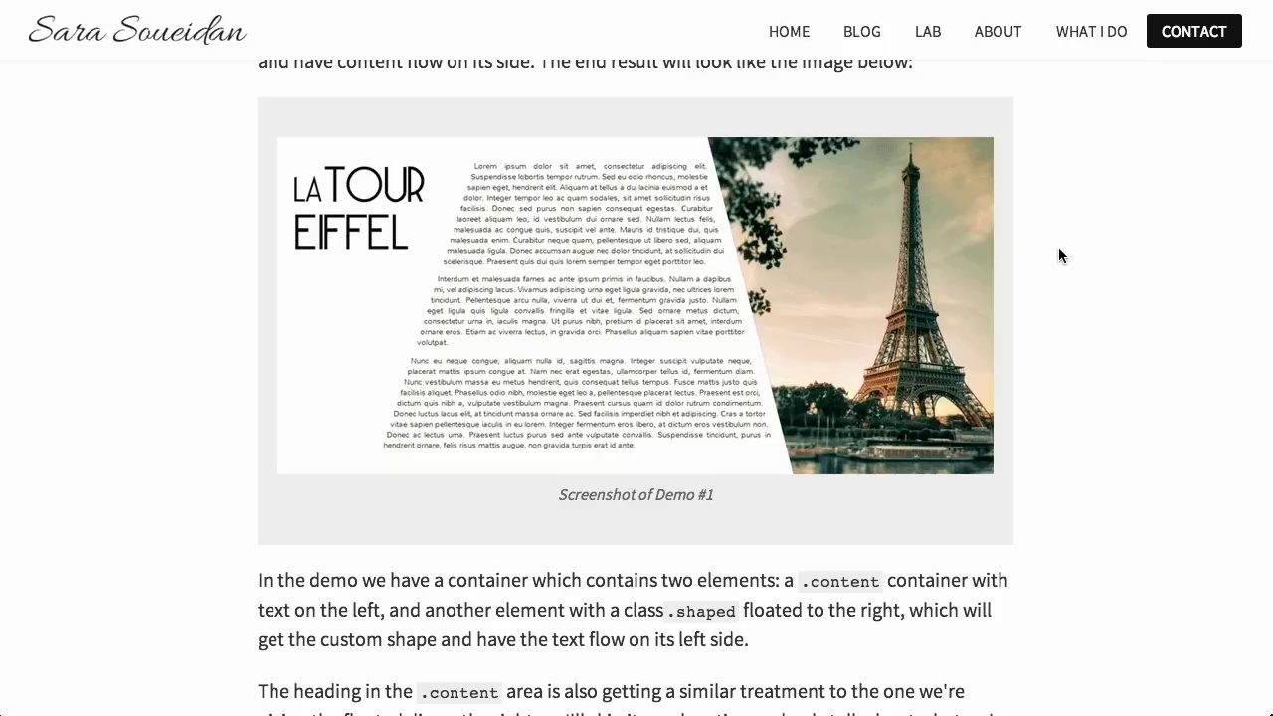
scroll("down", 3)
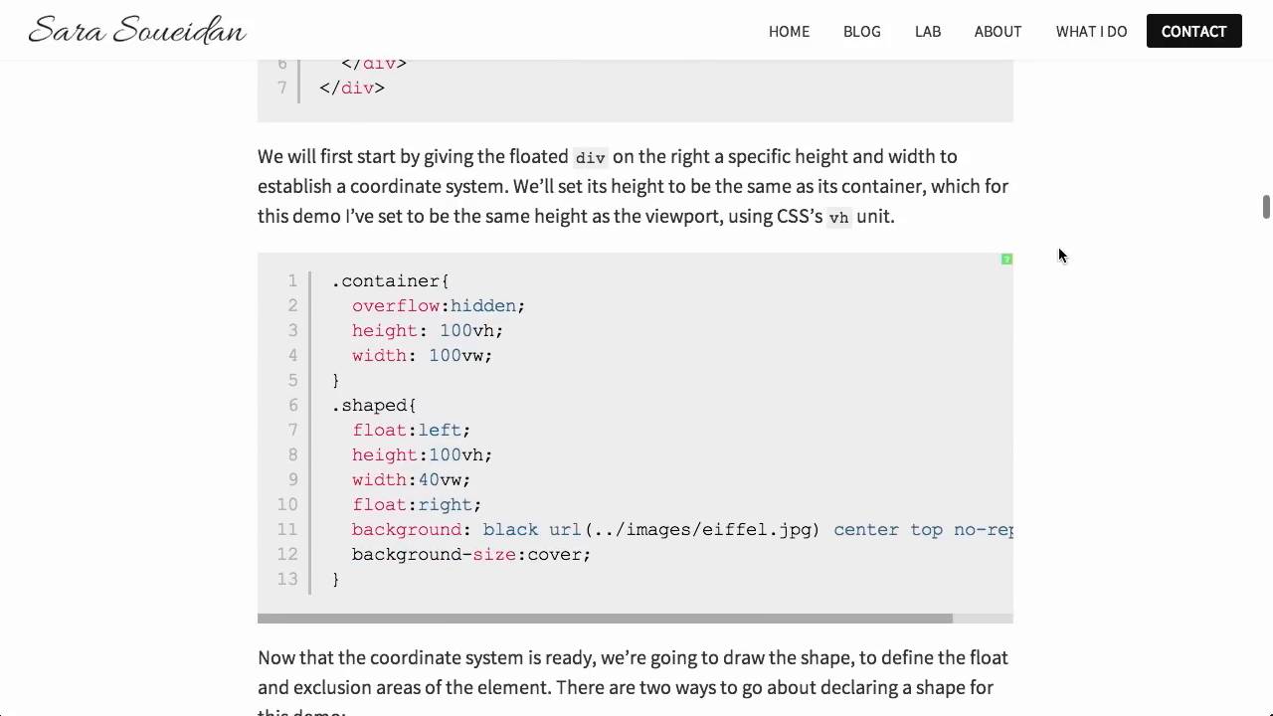
Scroll past the vertices screenshot to the shape-outside: polygon() and shape-margin code.
scroll("down", 3)
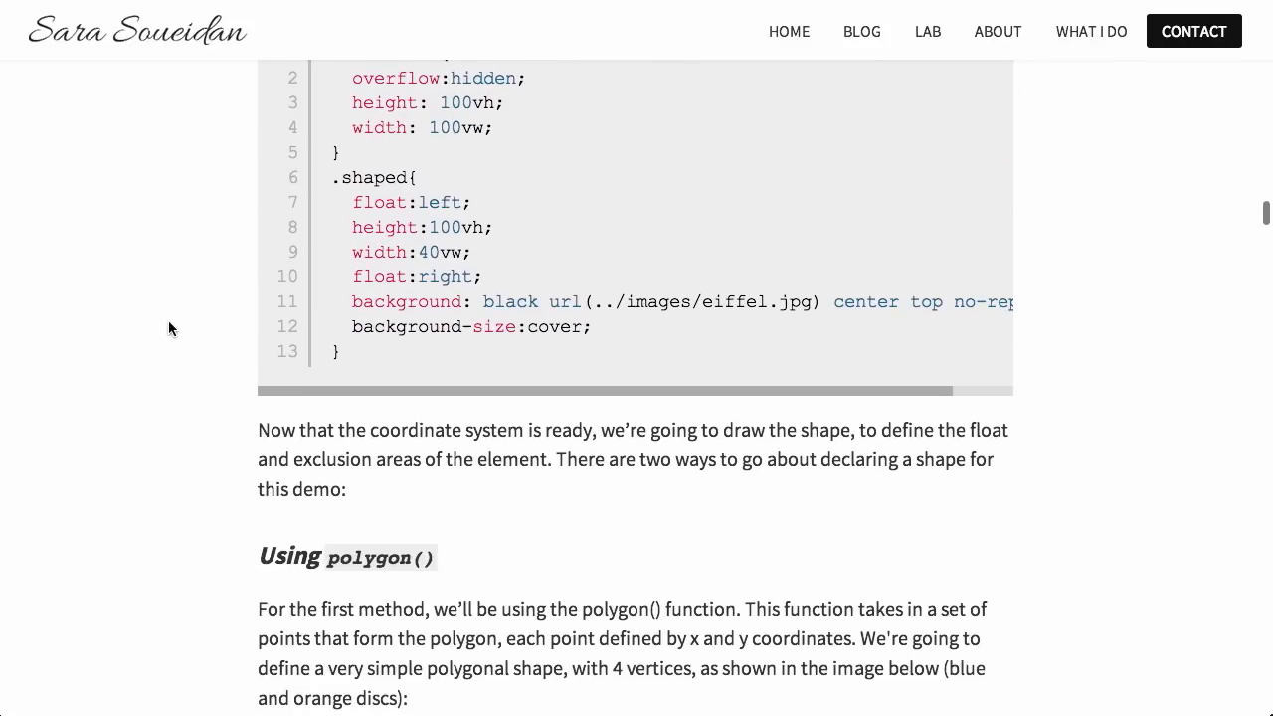
scroll("down", 3)
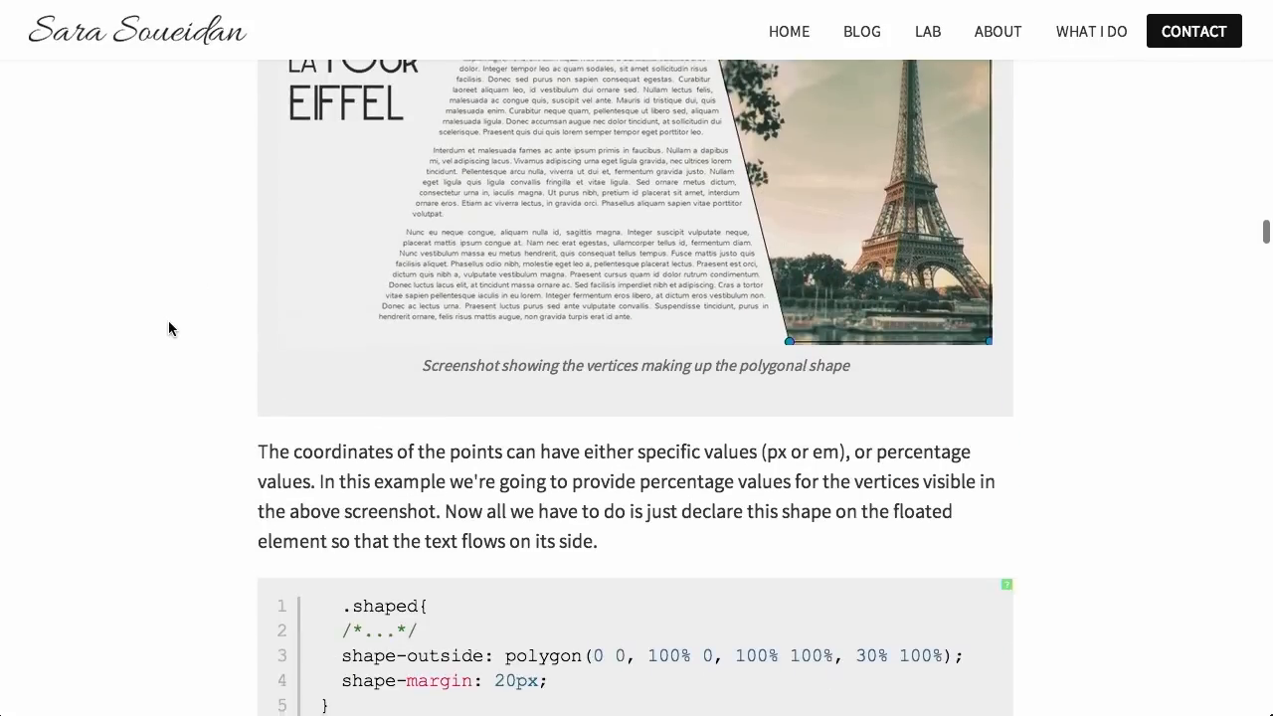
scroll("down", 3)
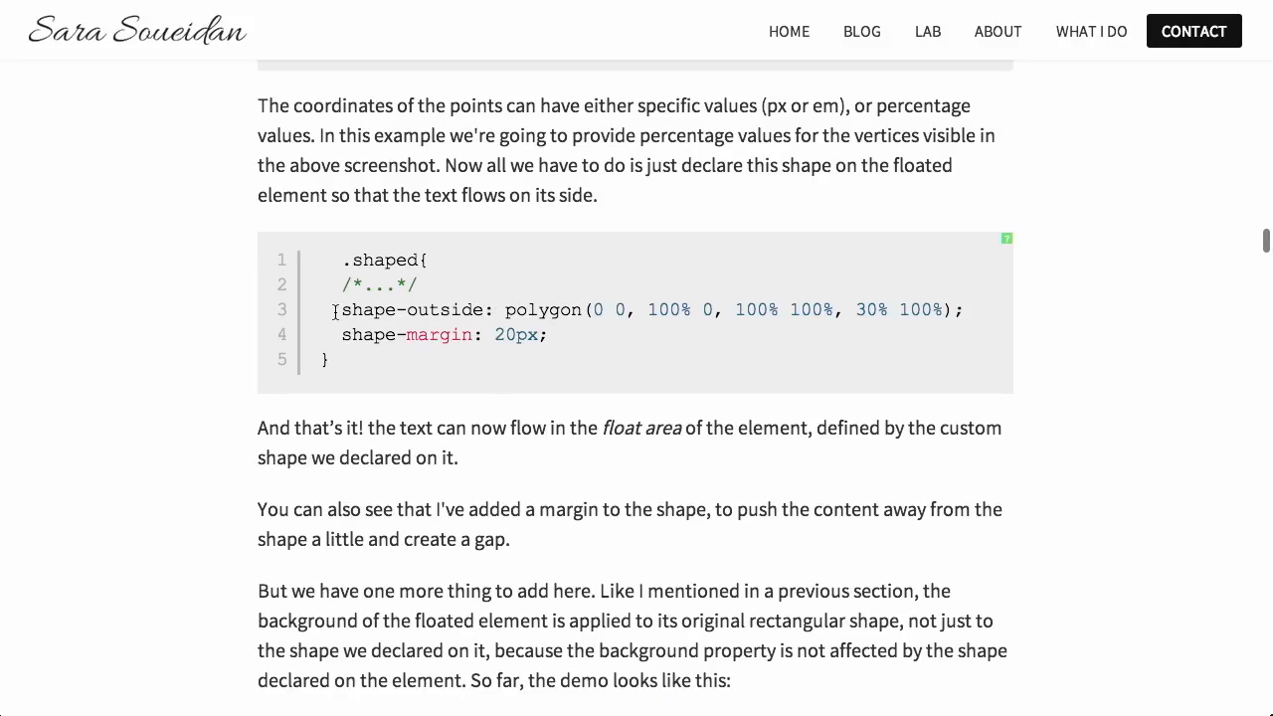
mouse_move(475, 353)
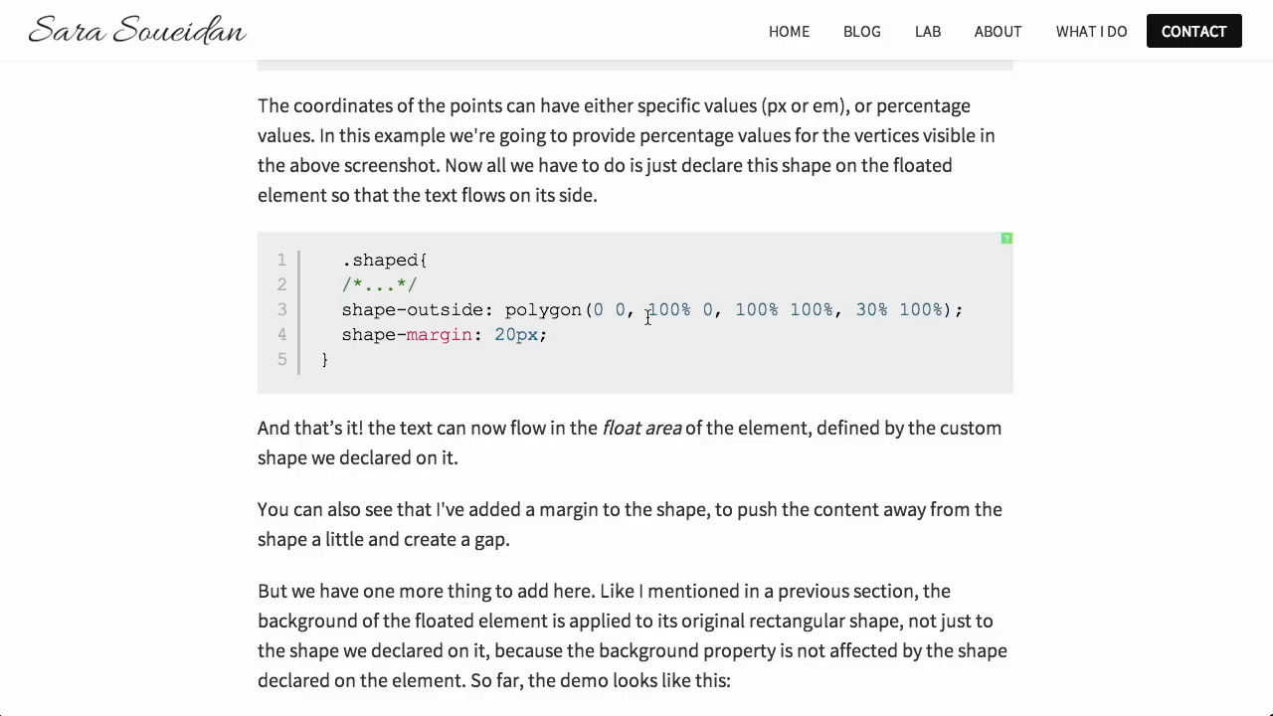
mouse_move(808, 247)
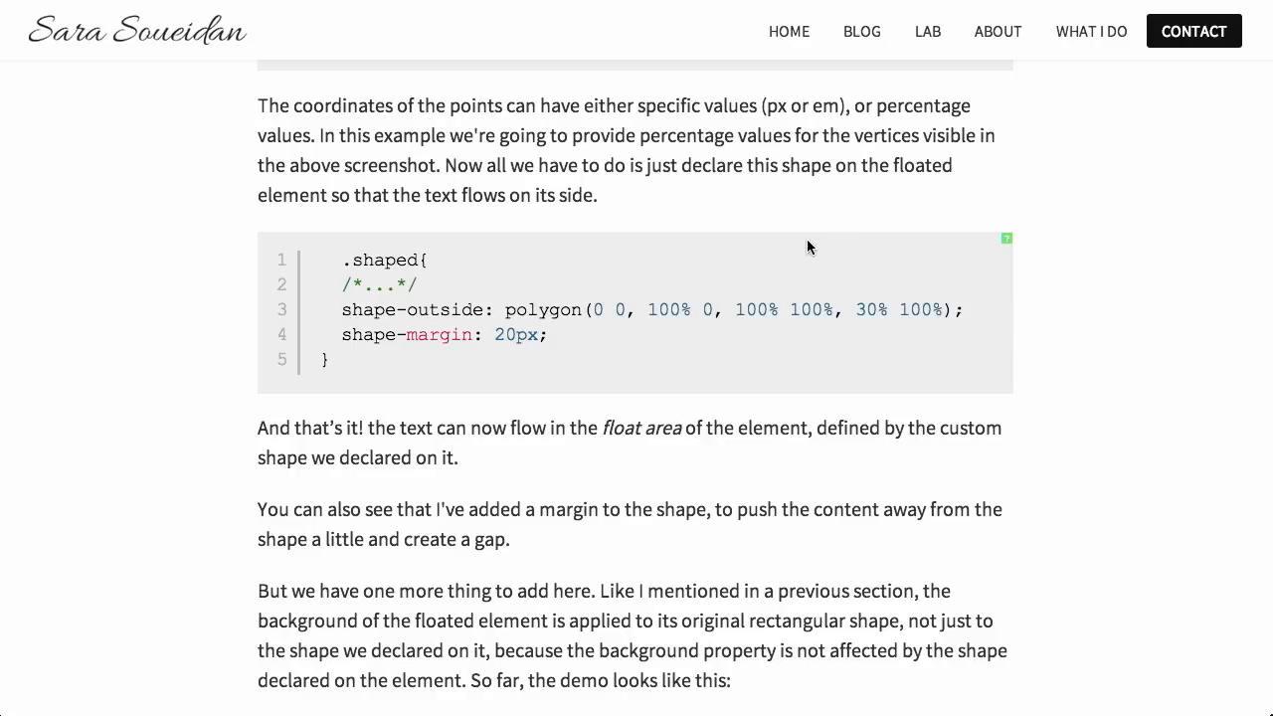
scroll("up", 3)
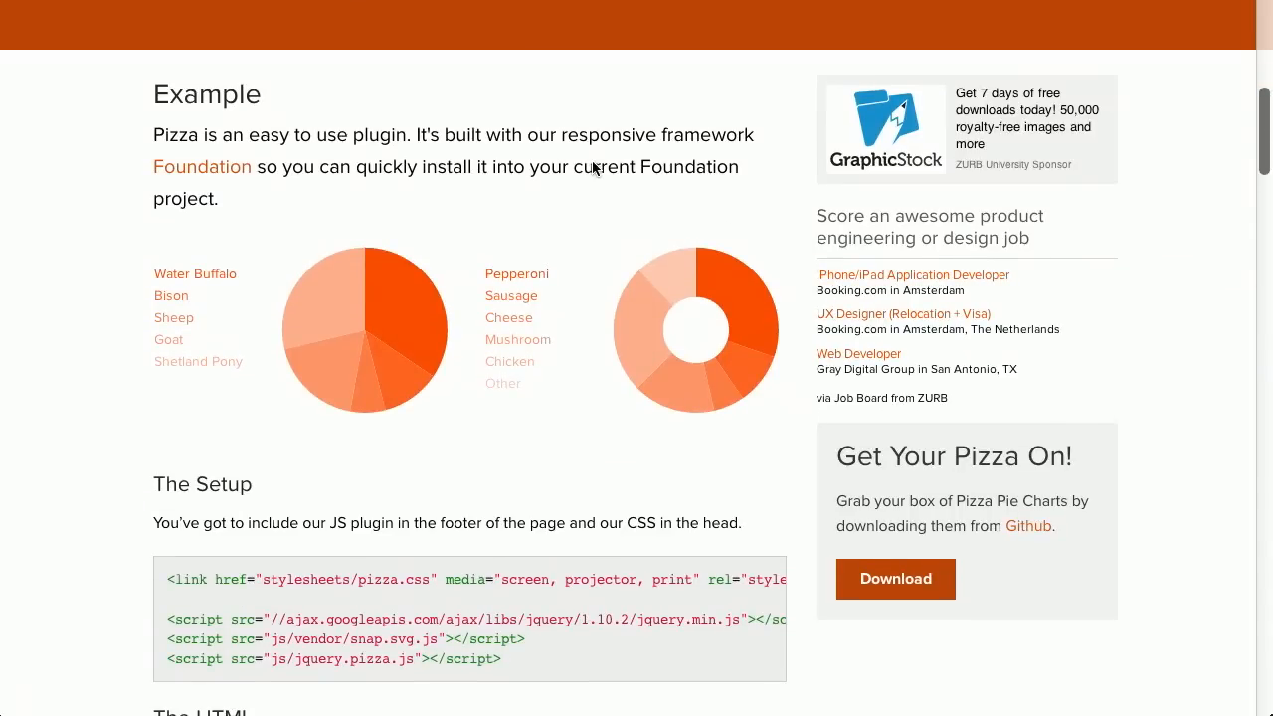
Scroll the Zurb Pizza page through The Setup and The HTML to the SASS color variables.
scroll("down", 3)
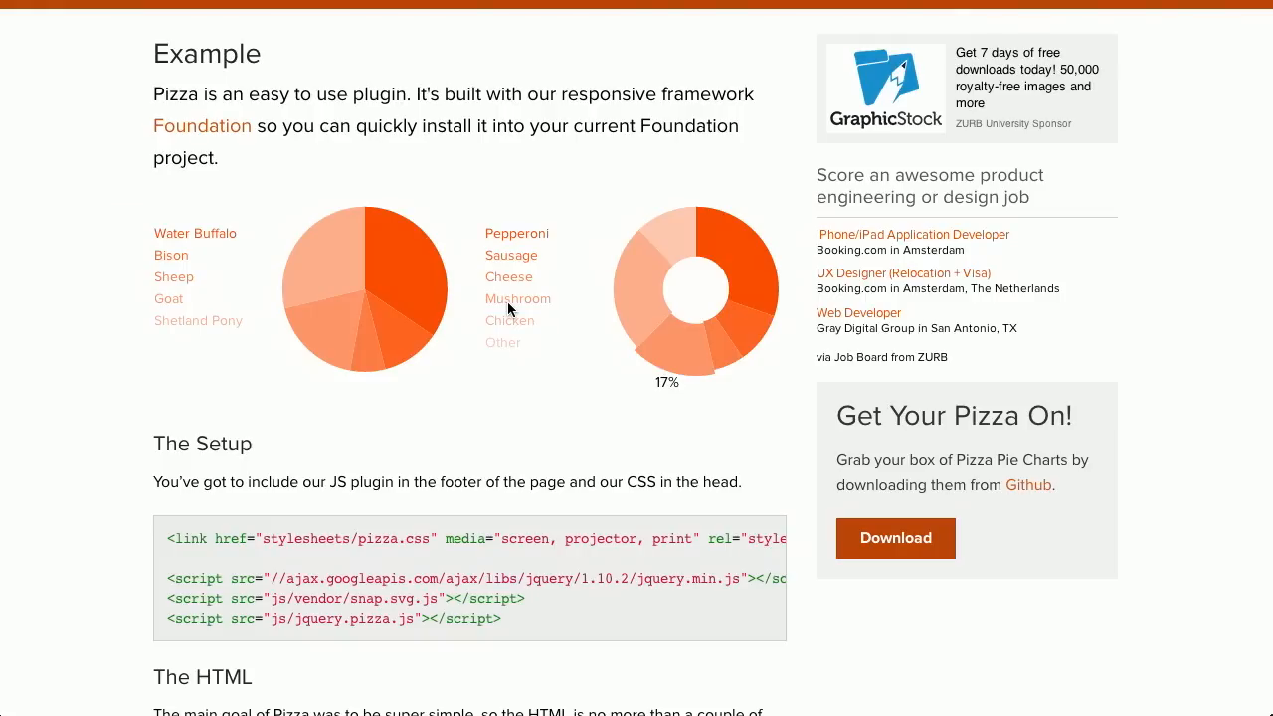
scroll("down", 3)
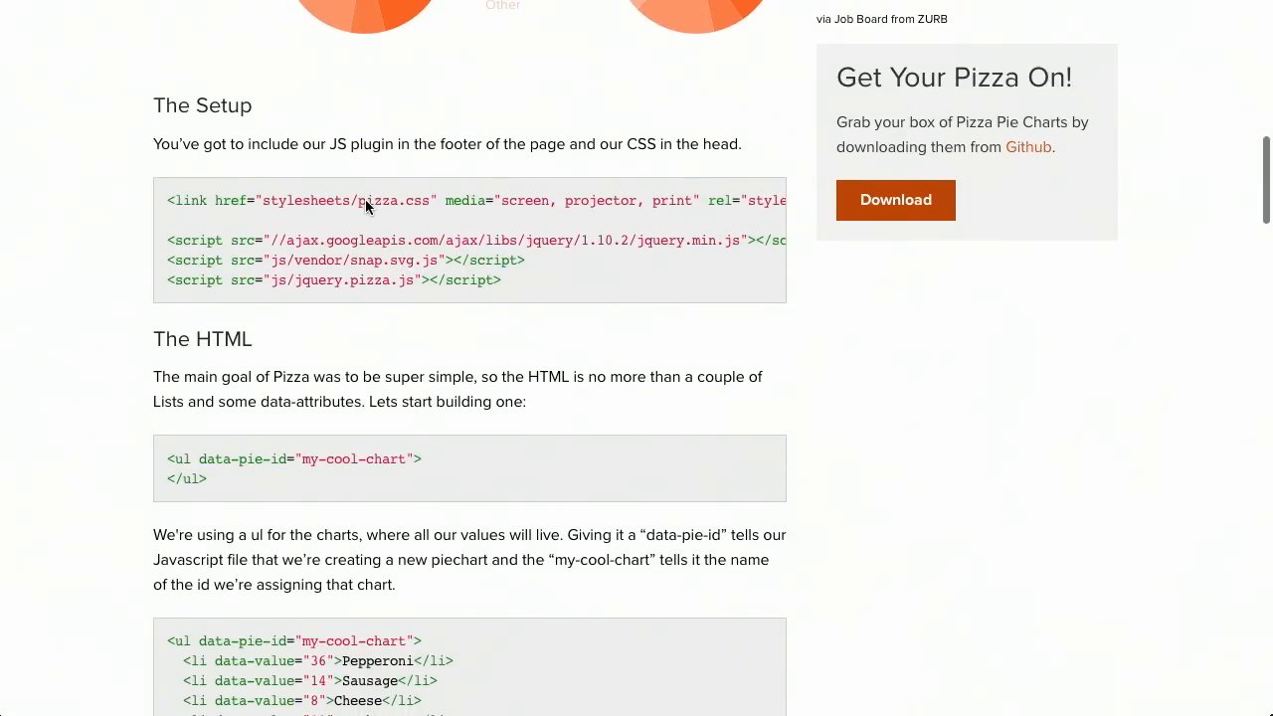
mouse_move(338, 204)
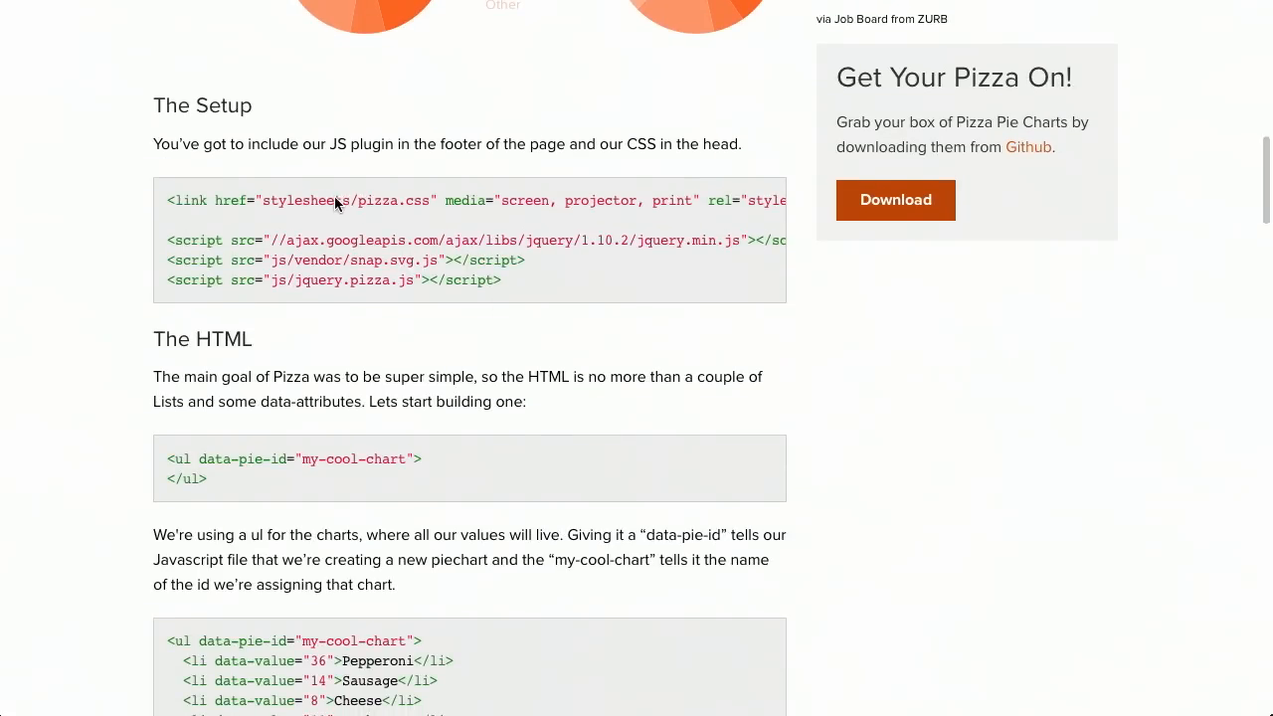
mouse_move(497, 303)
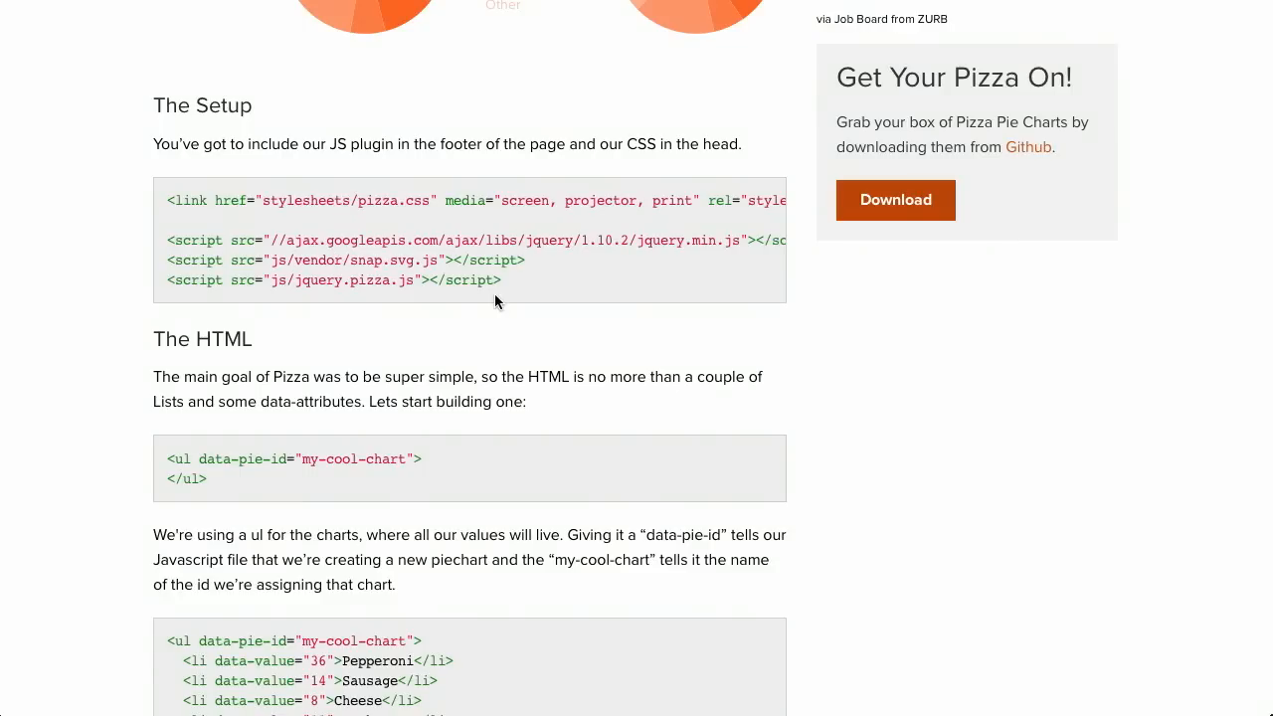
mouse_move(358, 266)
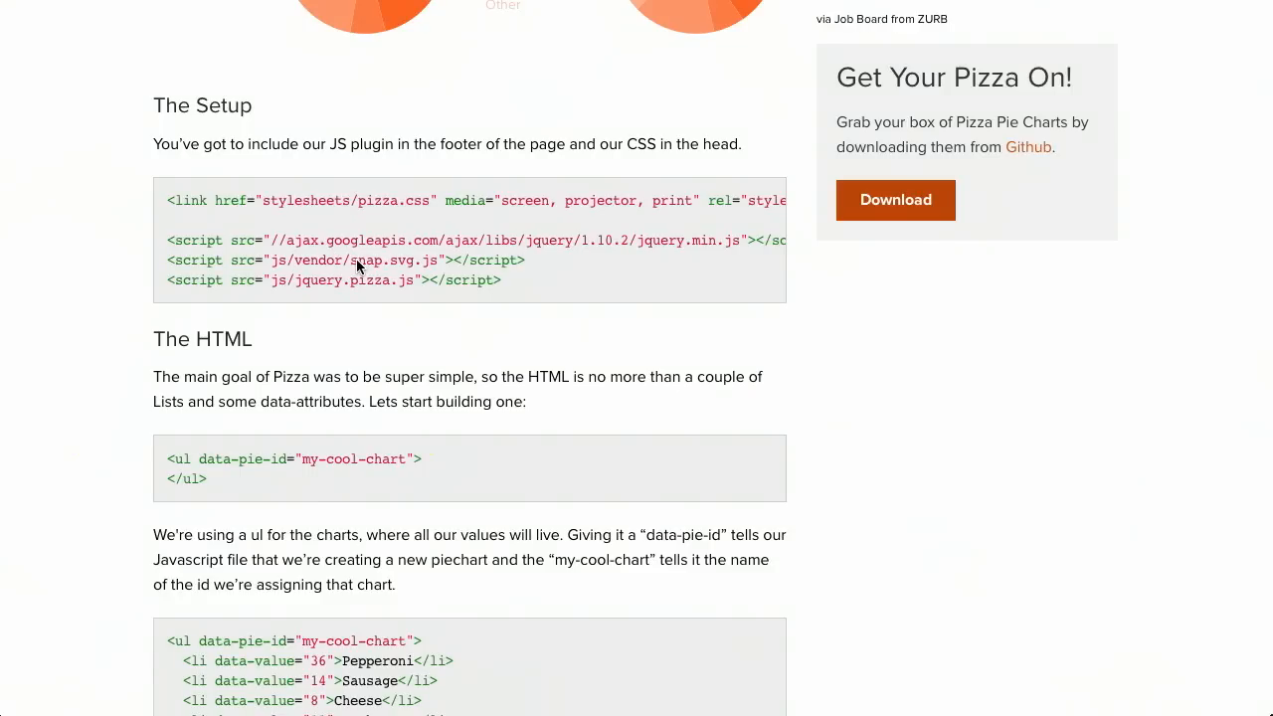
mouse_move(780, 400)
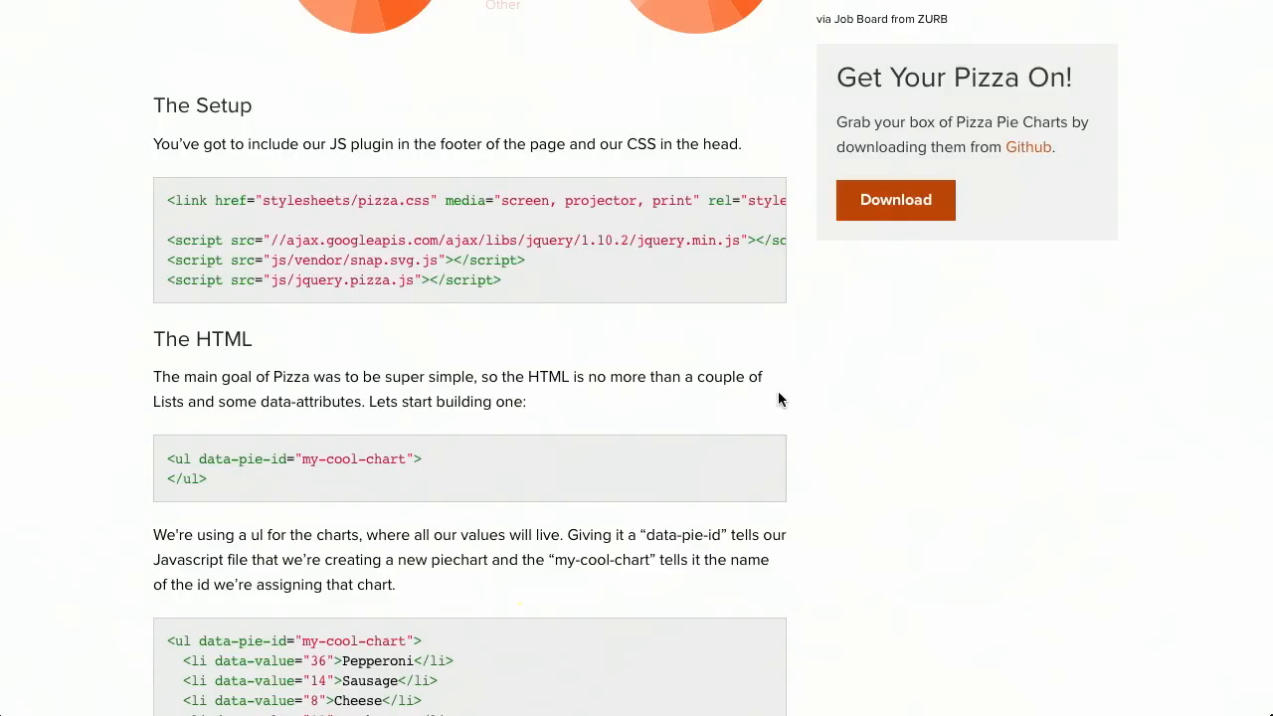
scroll("down", 3)
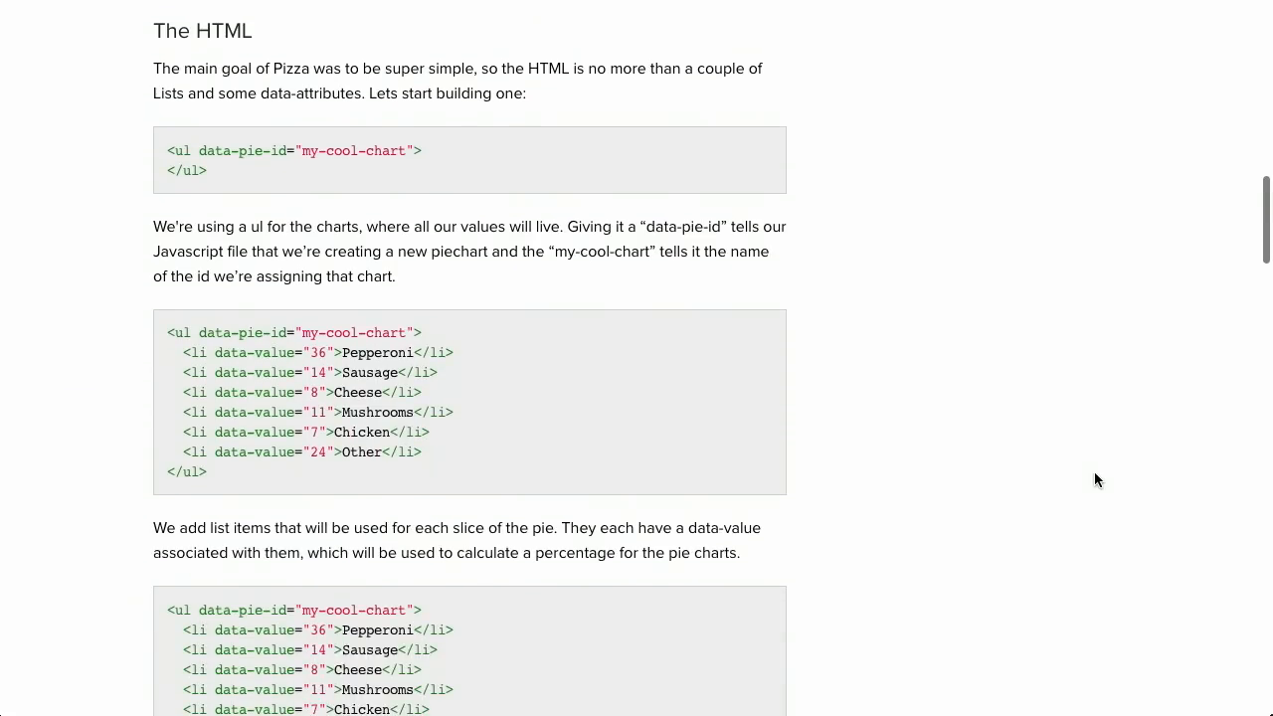
mouse_move(524, 388)
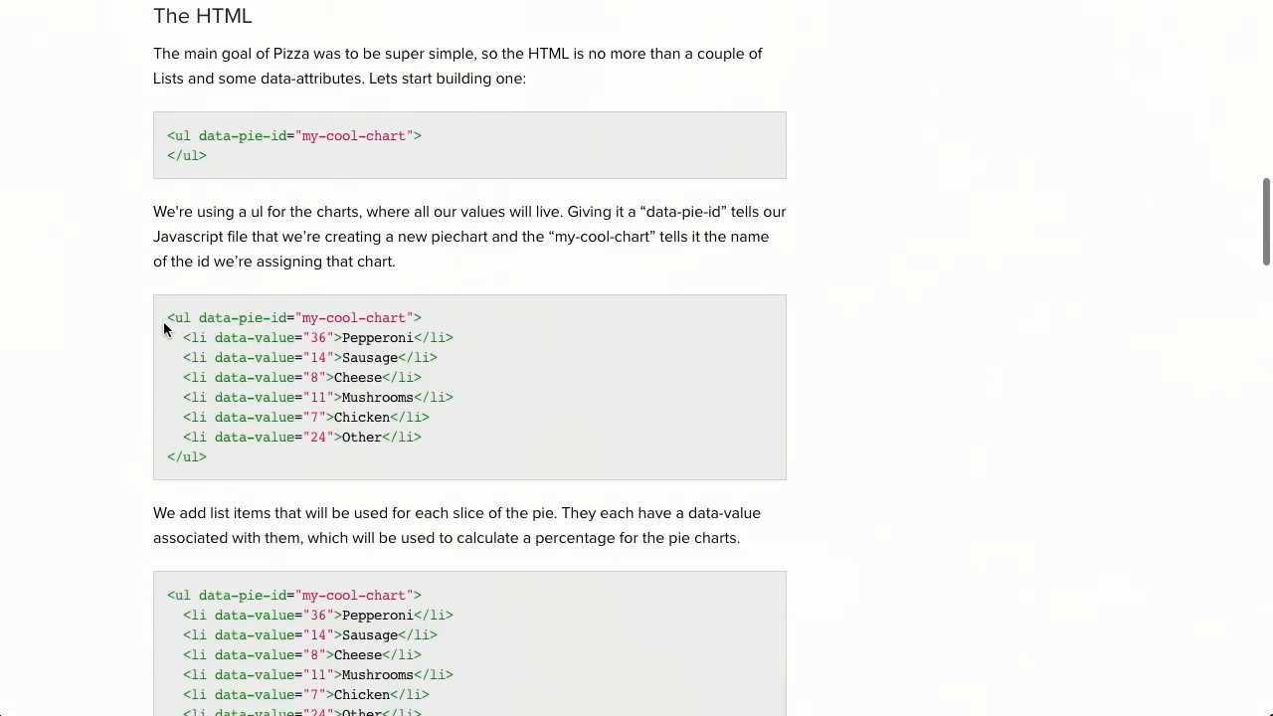
mouse_move(584, 452)
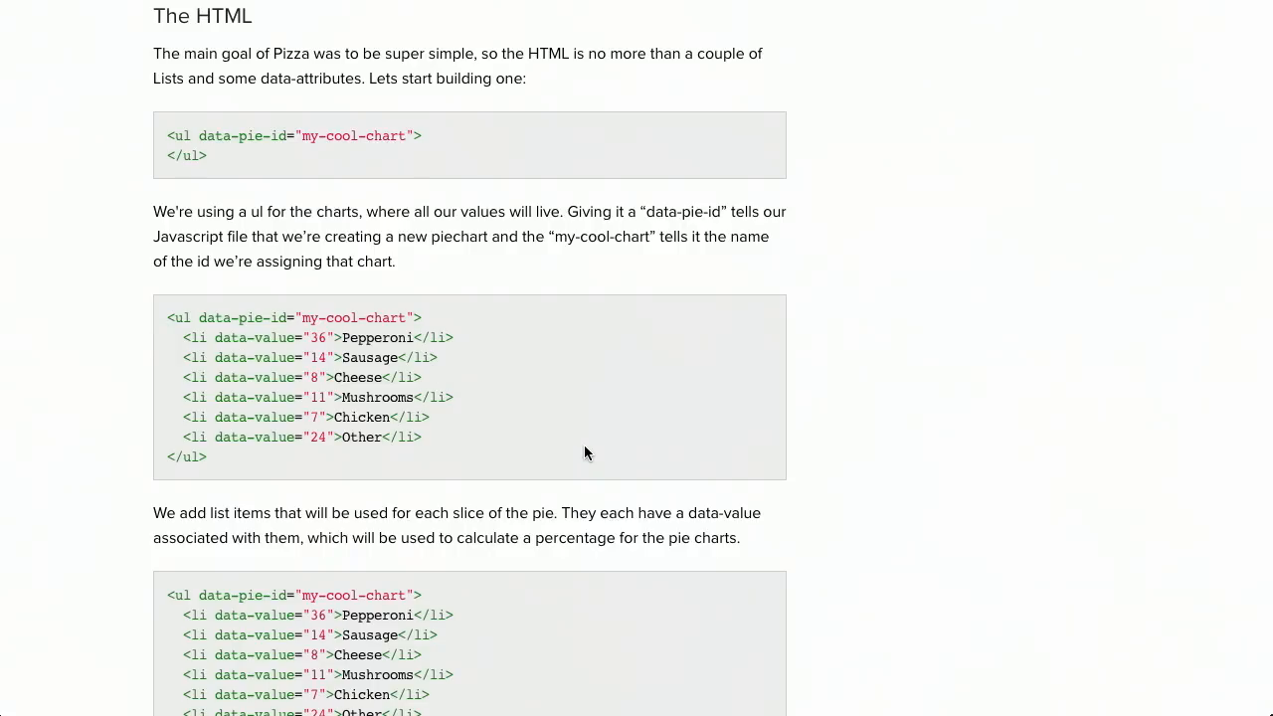
scroll("down", 3)
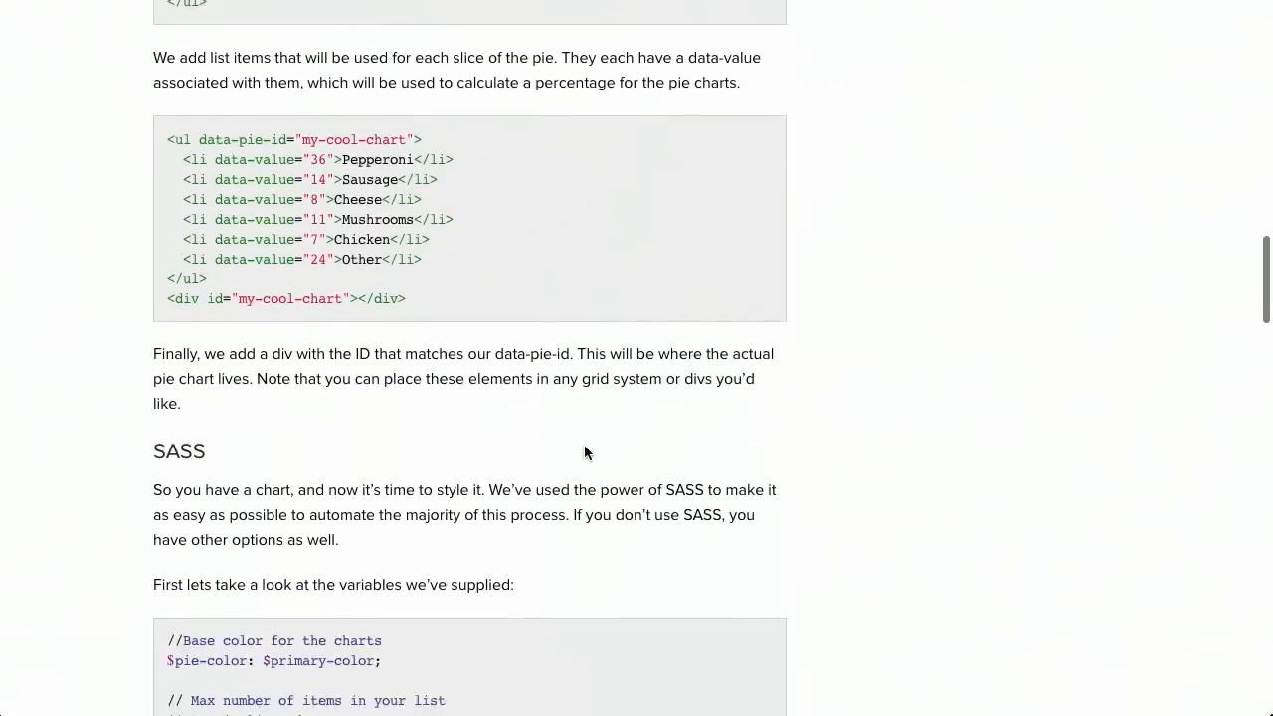
scroll("down", 3)
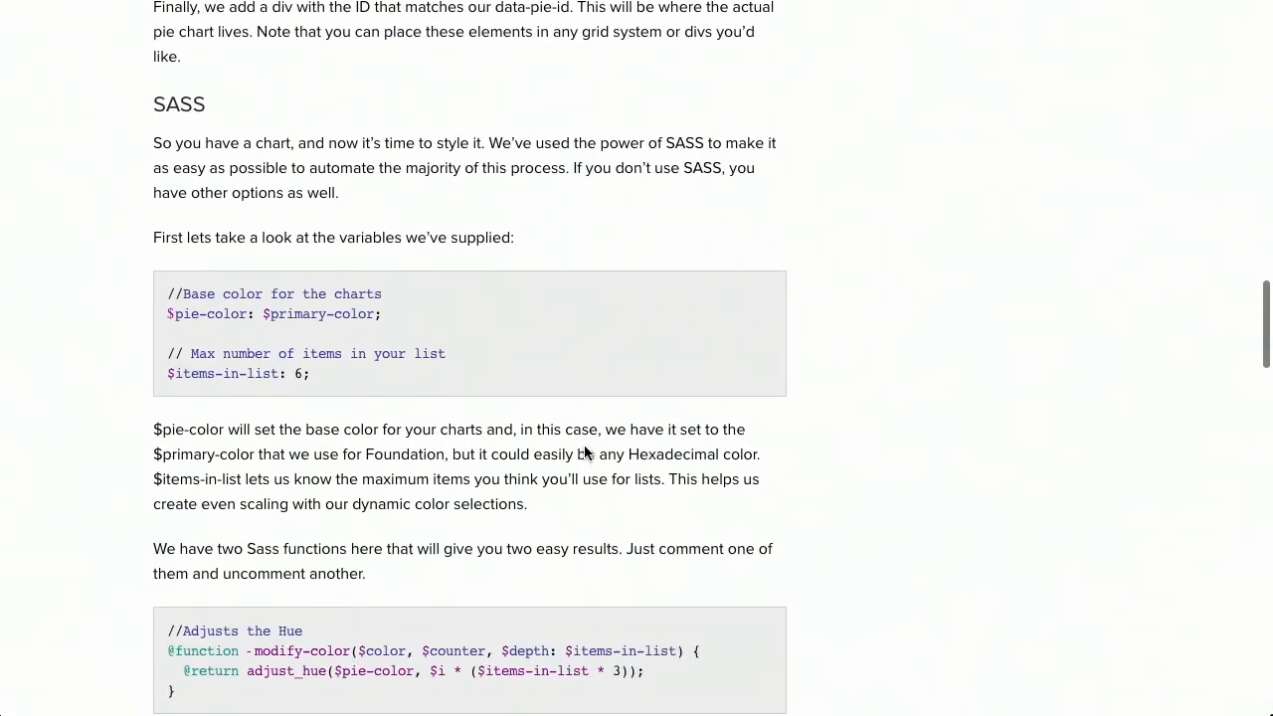